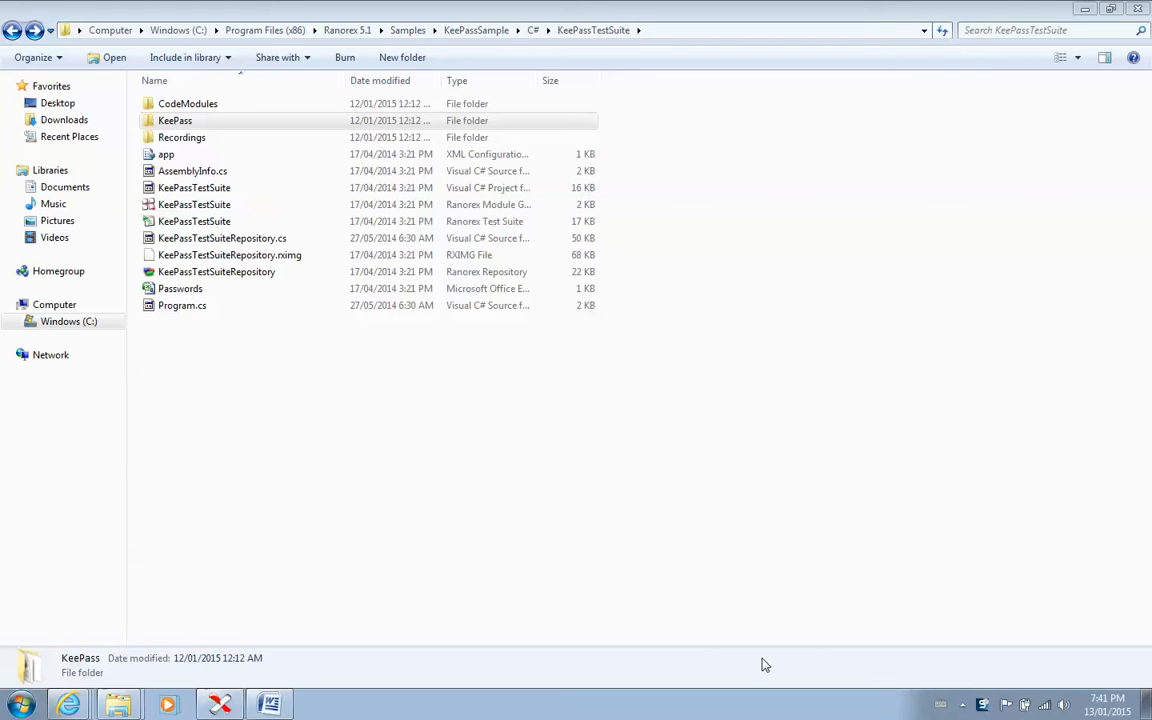
mouse_move(540, 625)
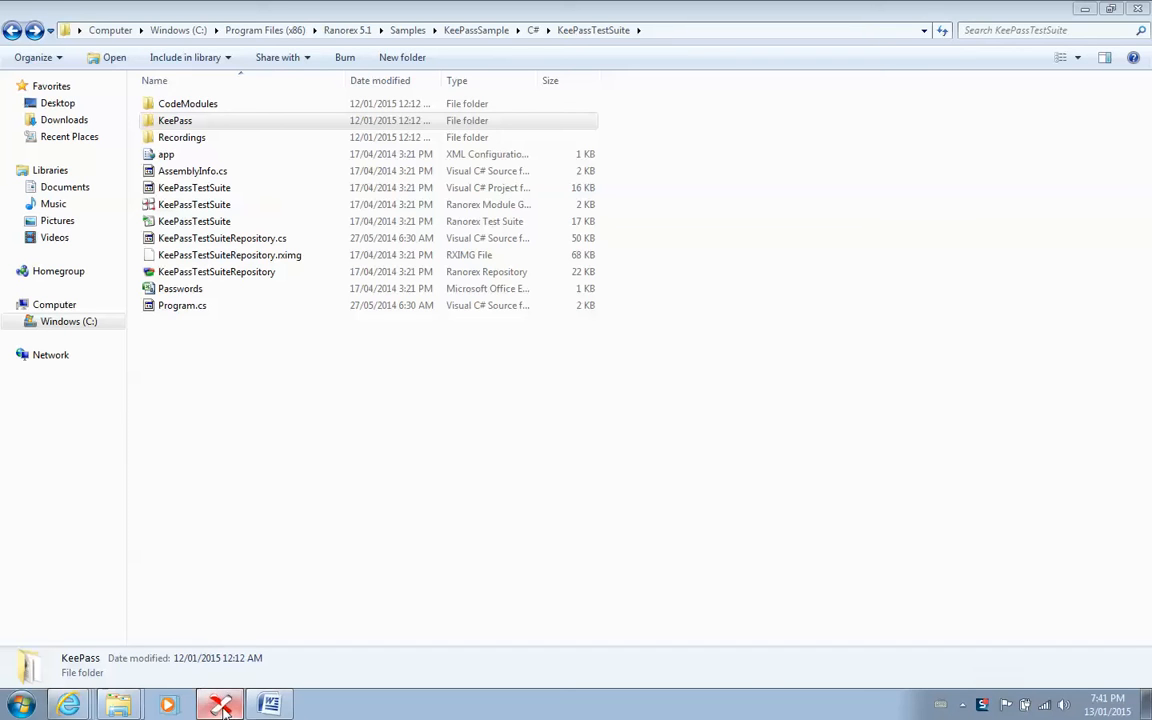
- Bring Ranorex Studio, showing the Lesson1 test suite, to the front
click(219, 704)
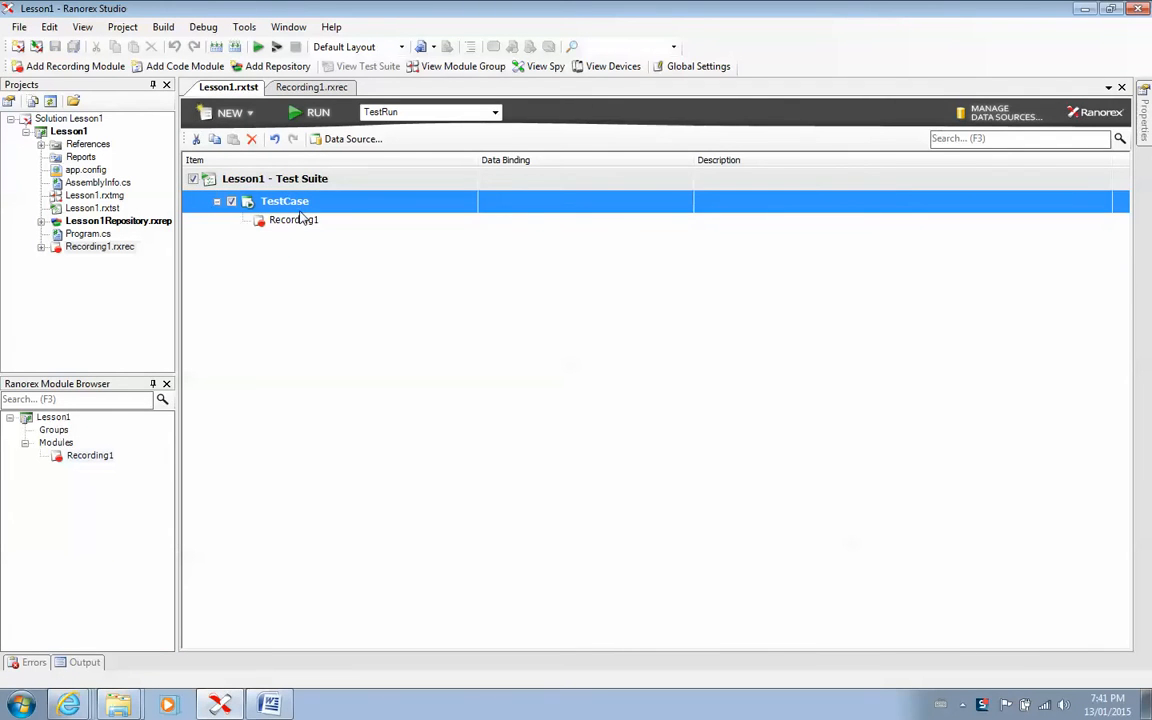
- Open the empty Recording1 module under the Lesson1 TestCase
click(311, 87)
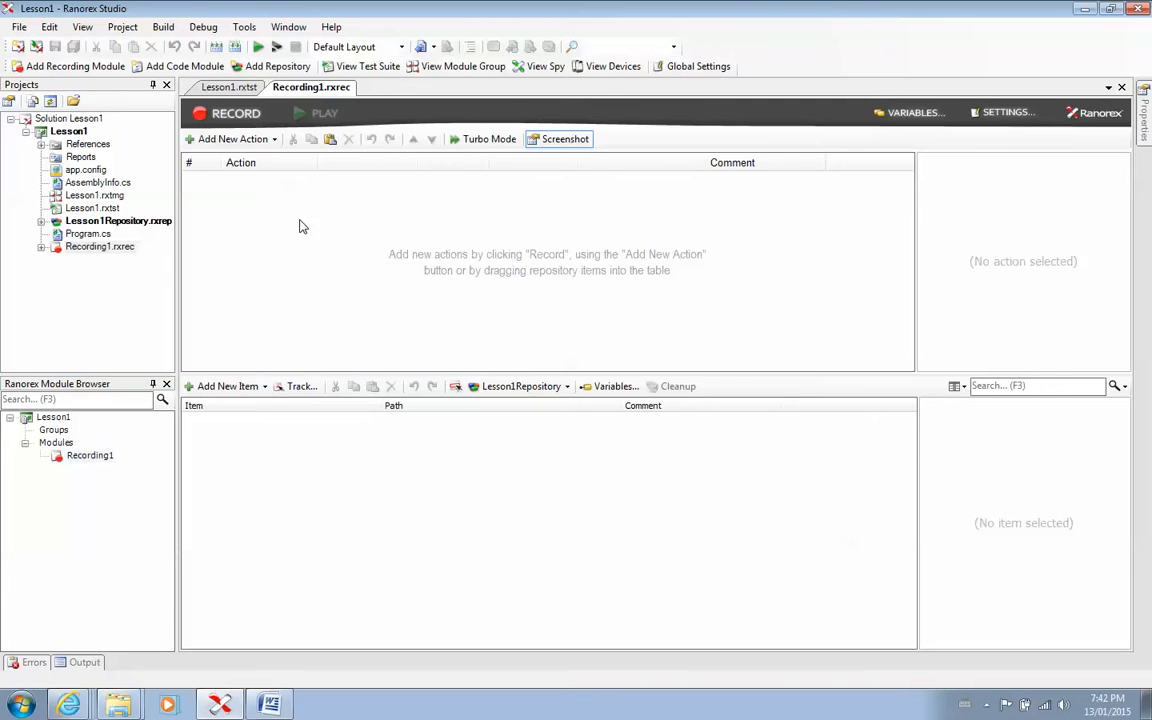
mouse_move(305, 428)
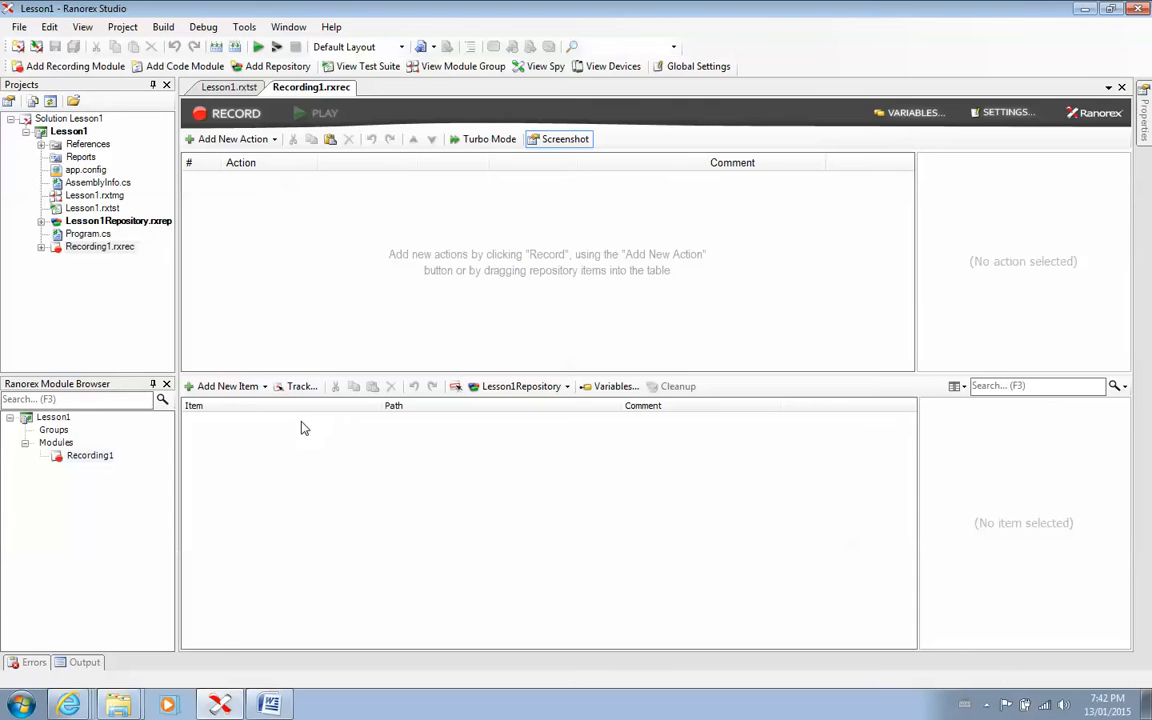
- Browse from C: through Program Files (x86), Ranorex 5.1, Samples, KeePassSample to KeePassTestSuite
click(119, 704)
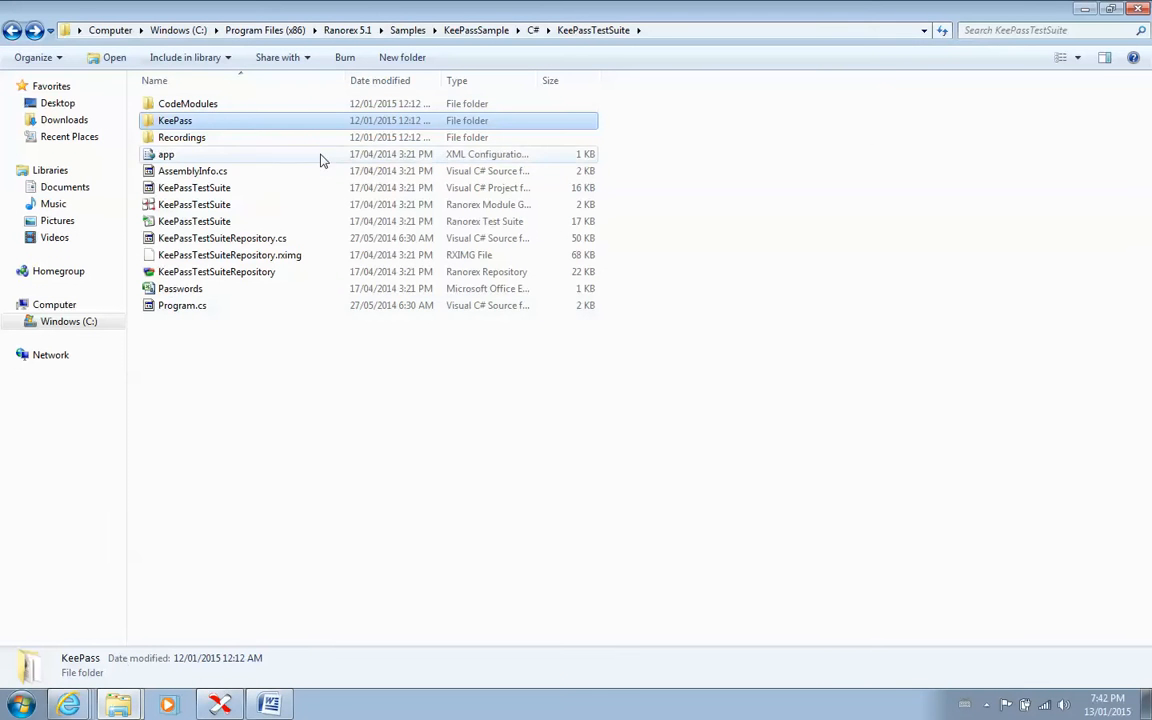
click(174, 120)
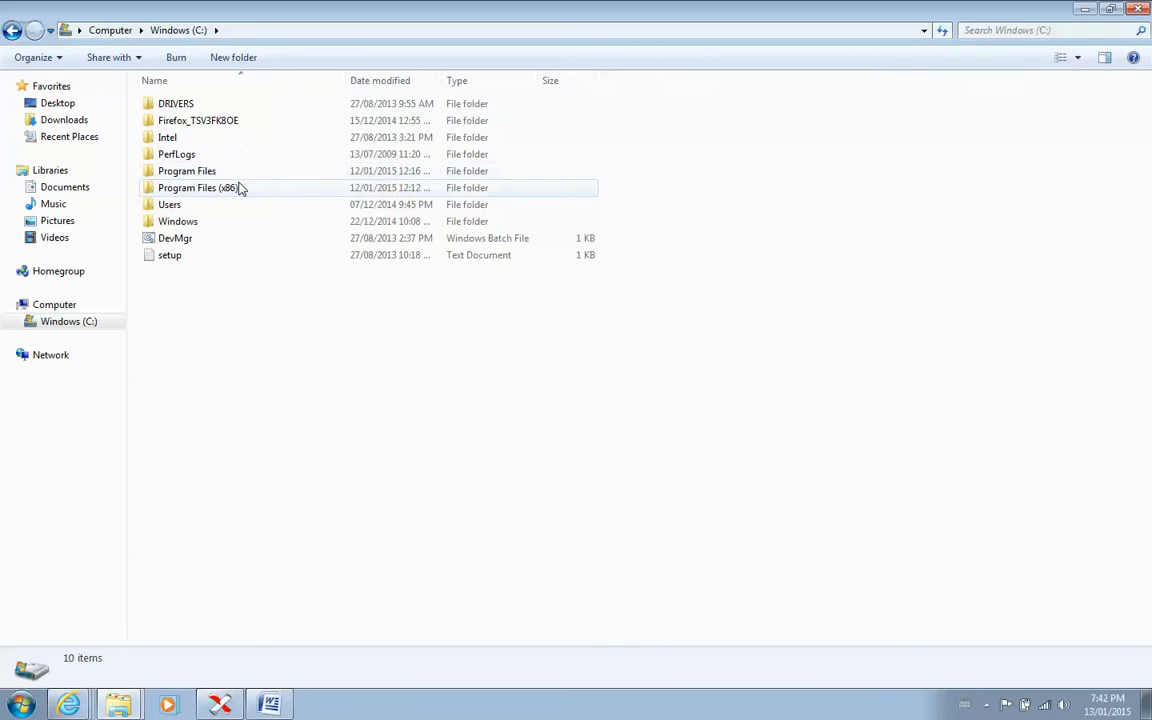
double_click(197, 187)
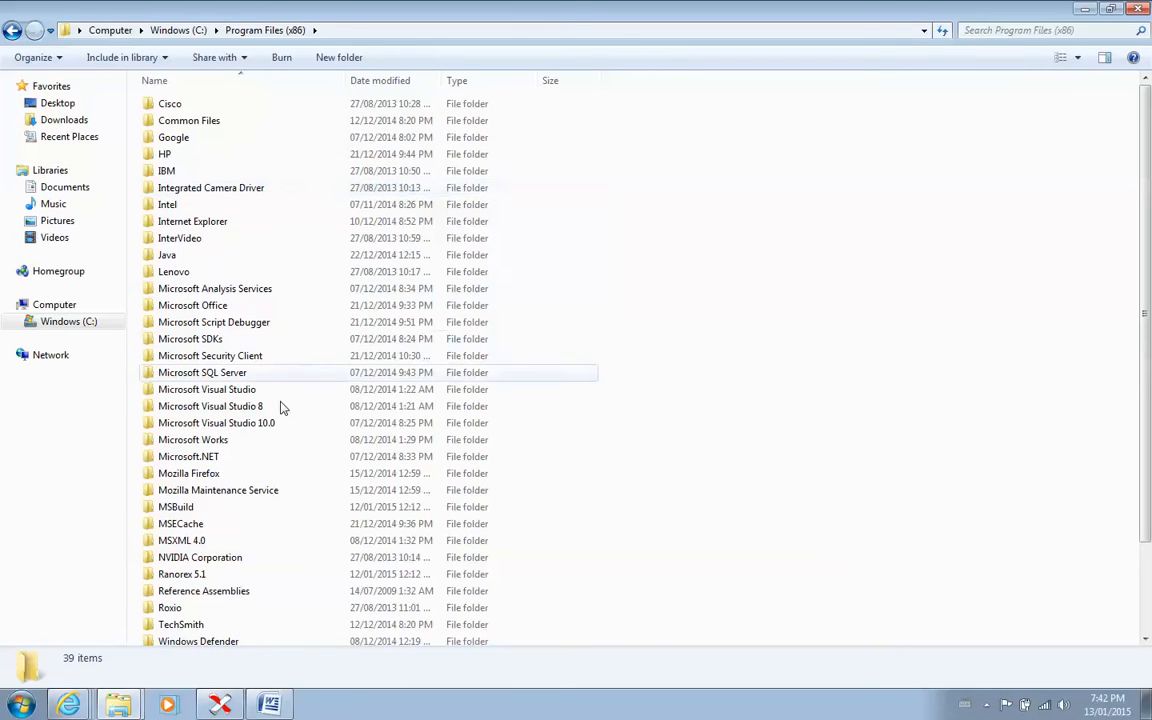
double_click(182, 573)
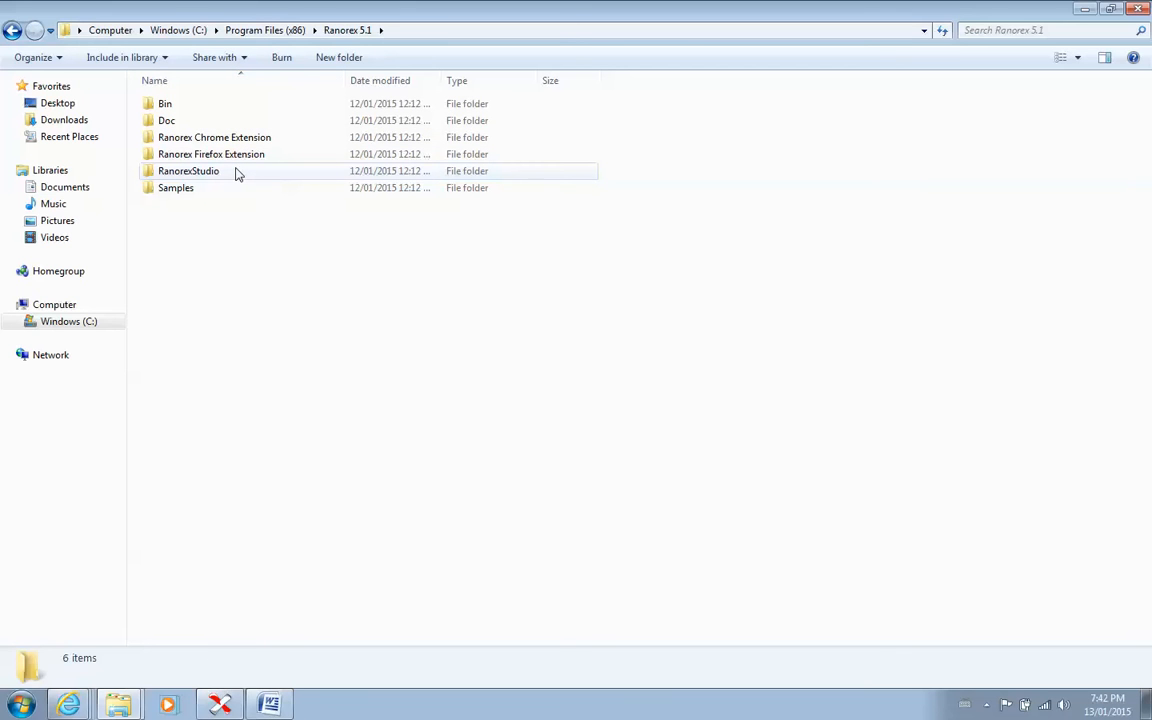
click(175, 187)
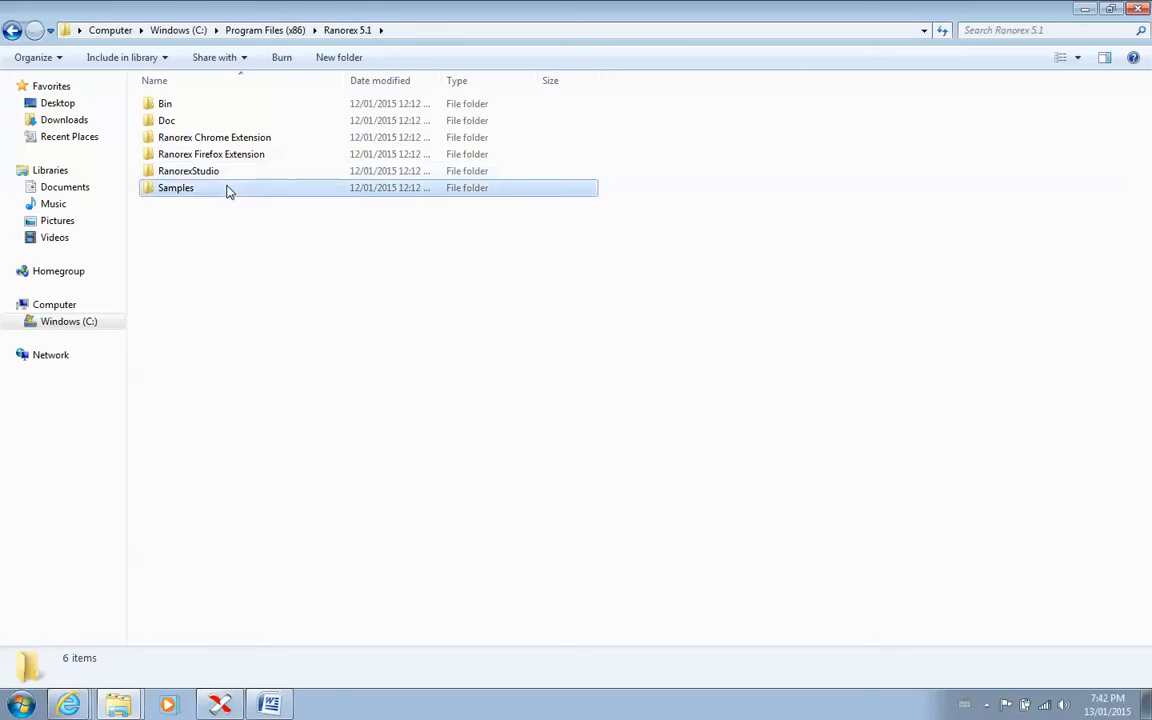
double_click(175, 187)
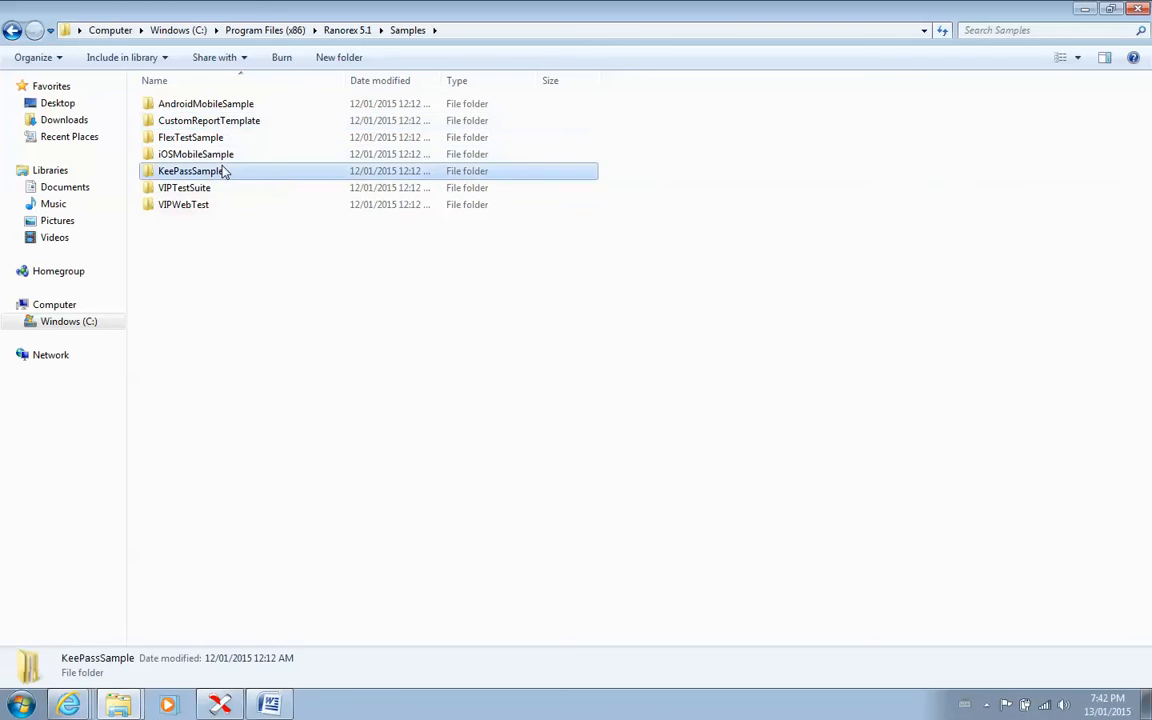
double_click(189, 170)
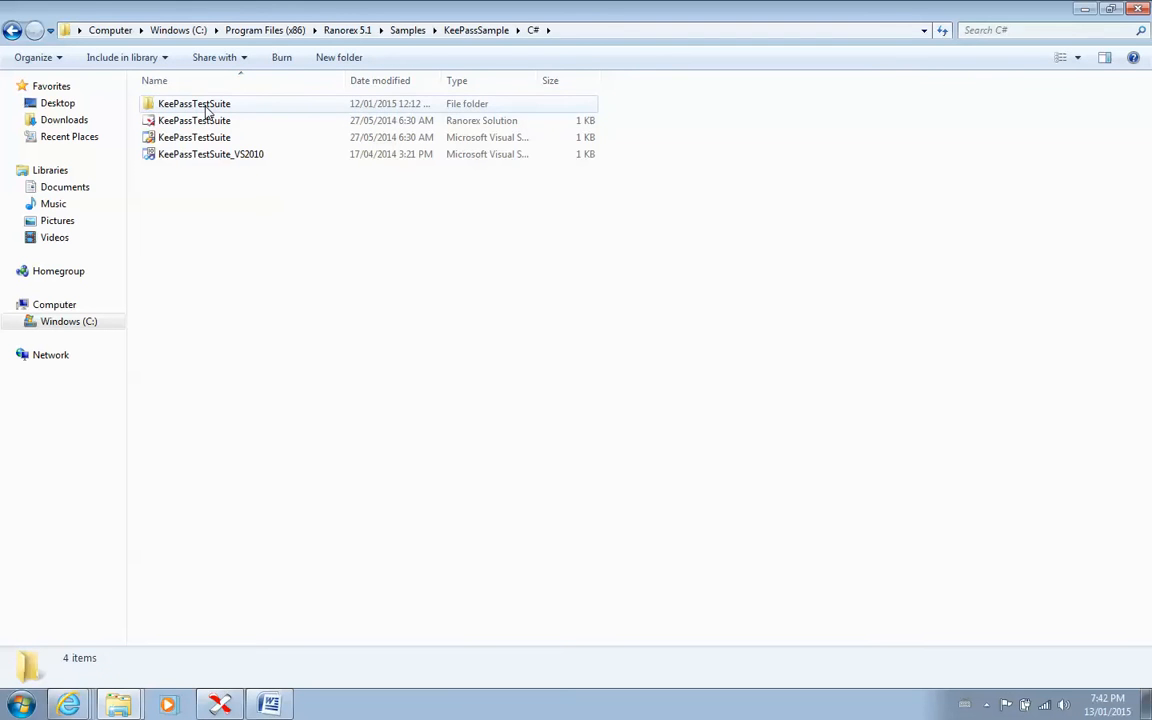
double_click(193, 103)
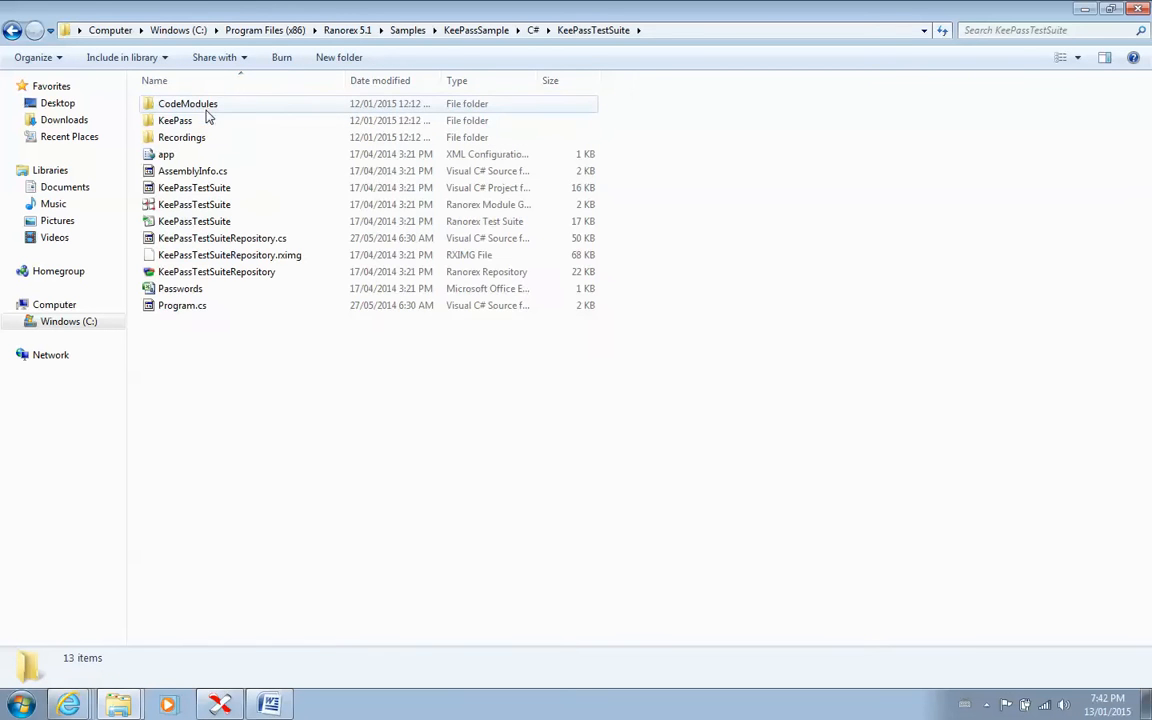
double_click(175, 120)
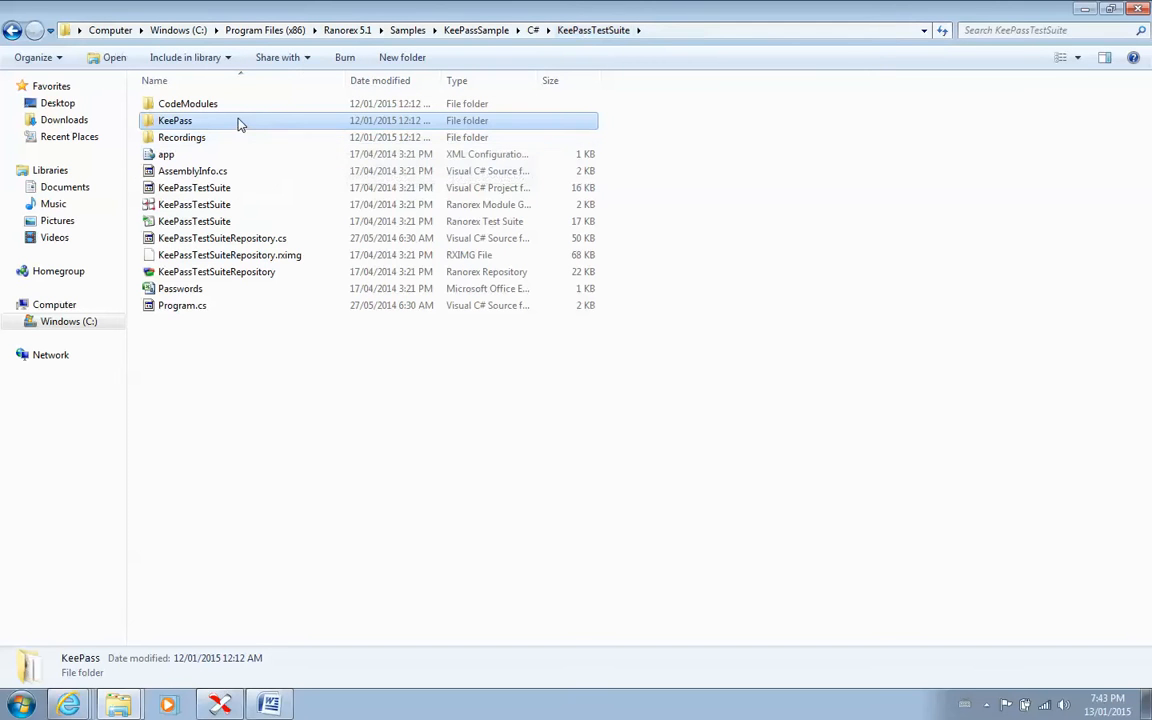
mouse_move(230, 120)
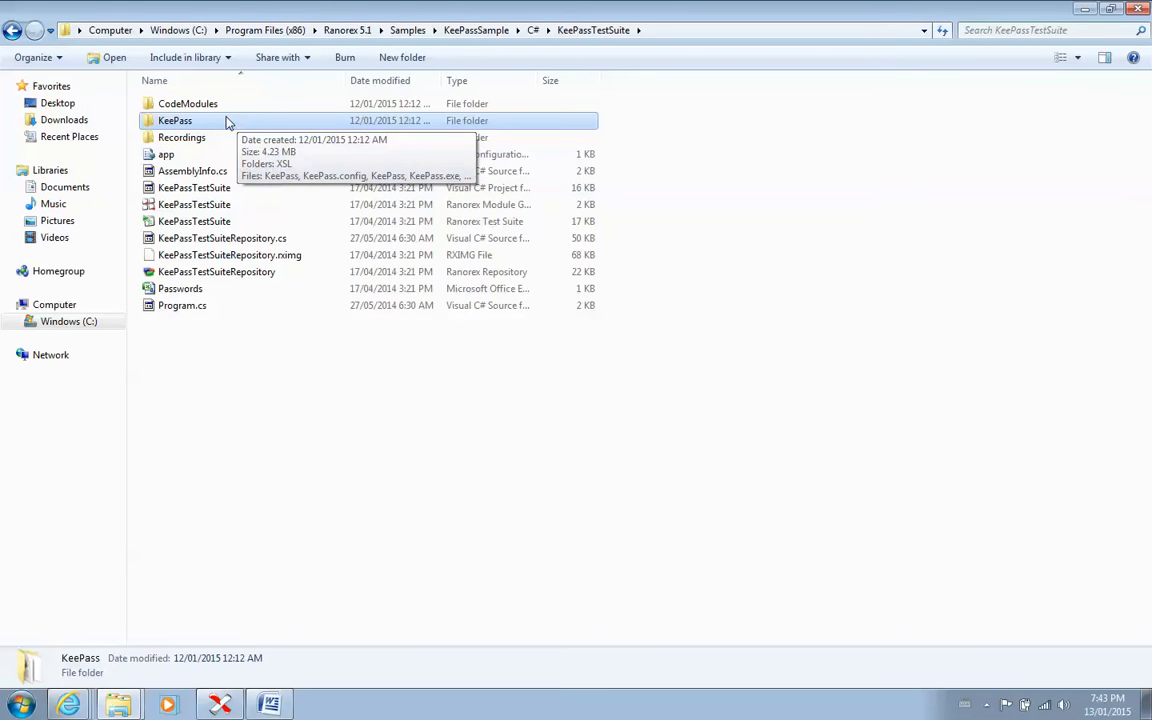
- Copy the KeePass folder and paste it into Documents\Week9
right_click(175, 120)
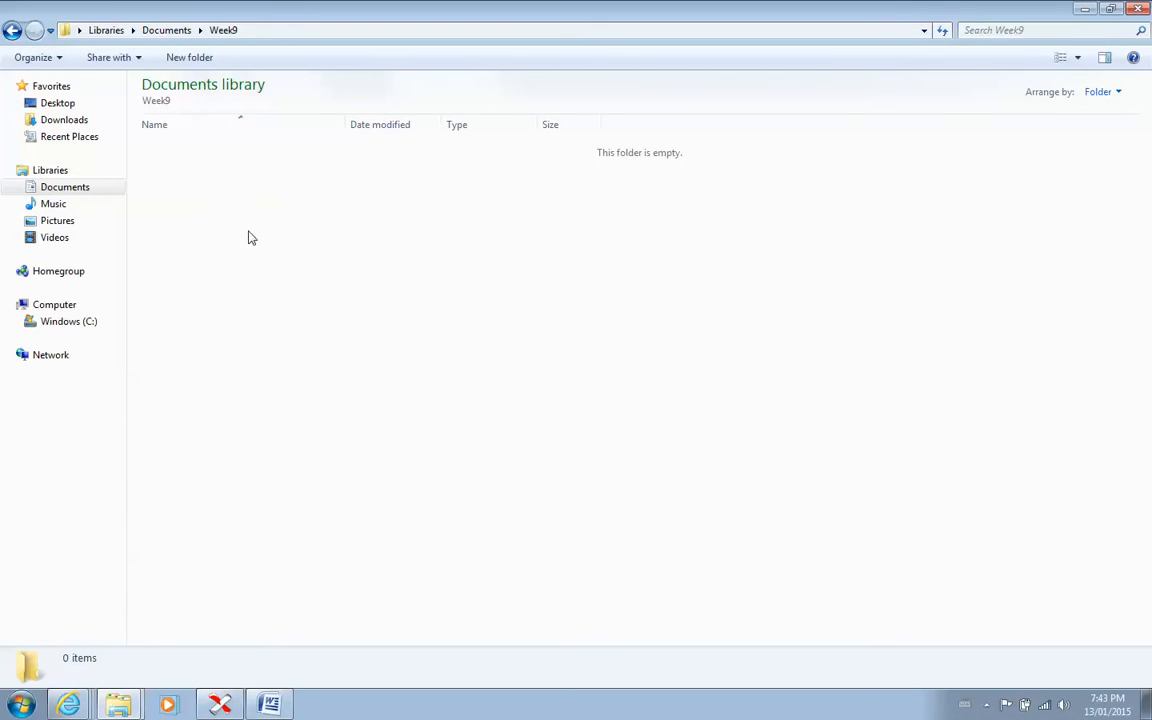
right_click(251, 240)
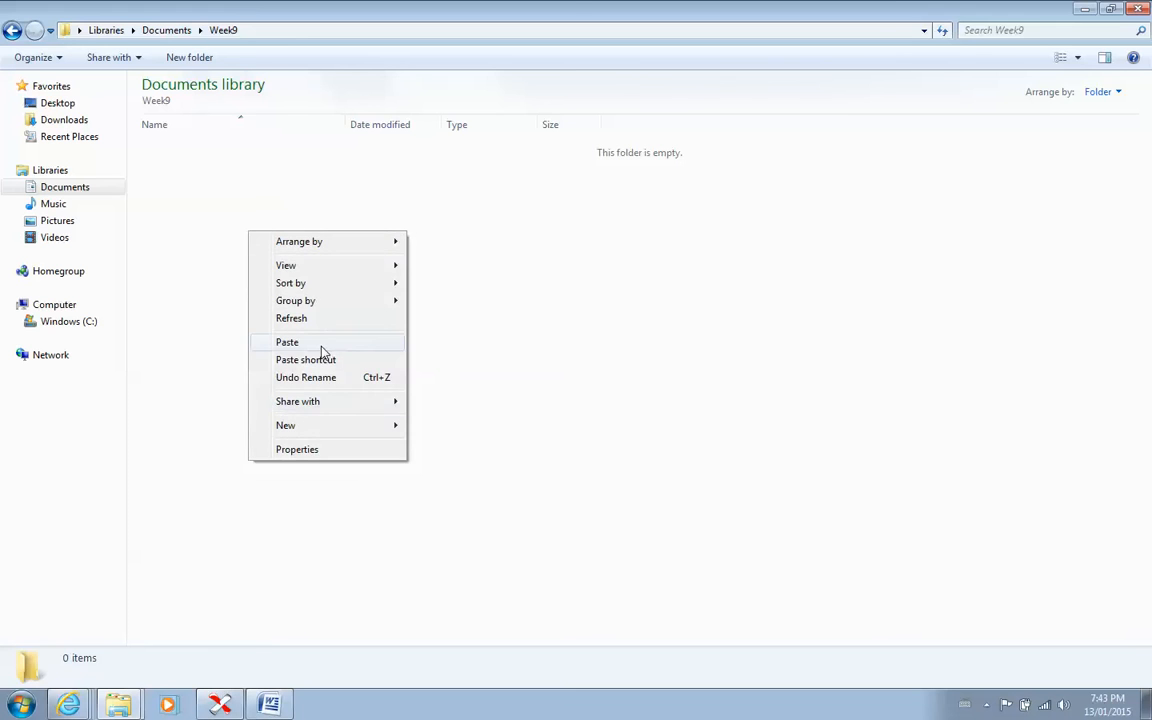
click(287, 342)
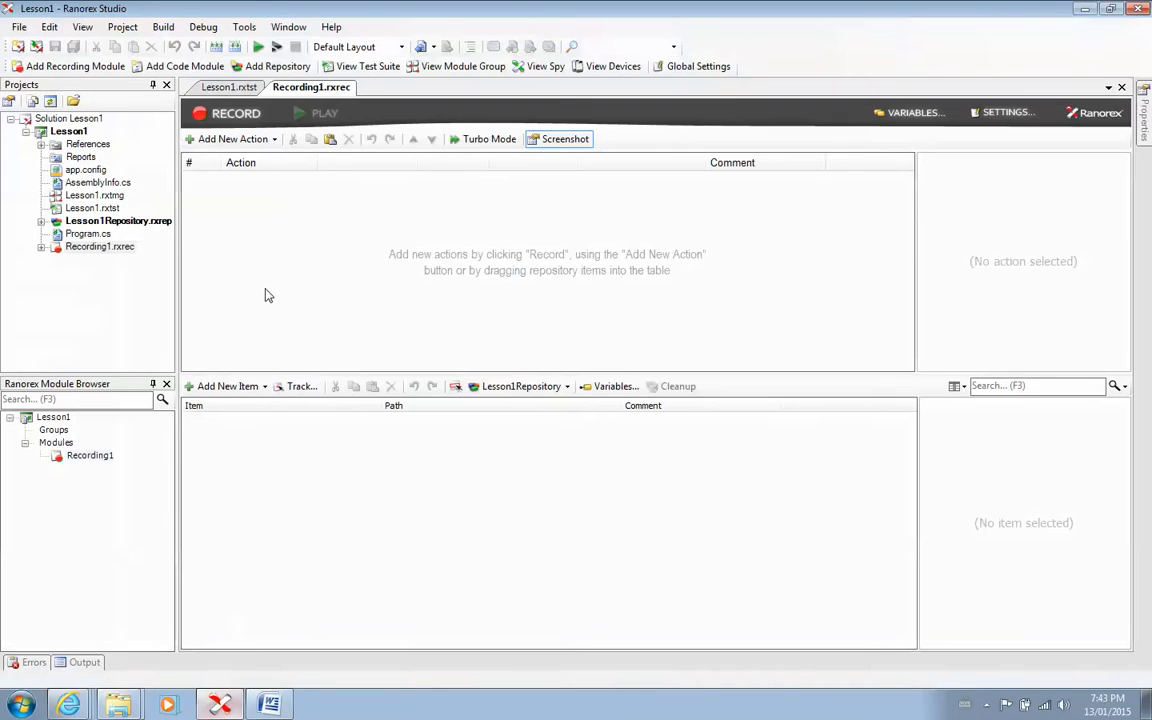
- Set up a new Run an Application recording targeting KeePass.exe in Documents\Week9\KeePass
click(235, 112)
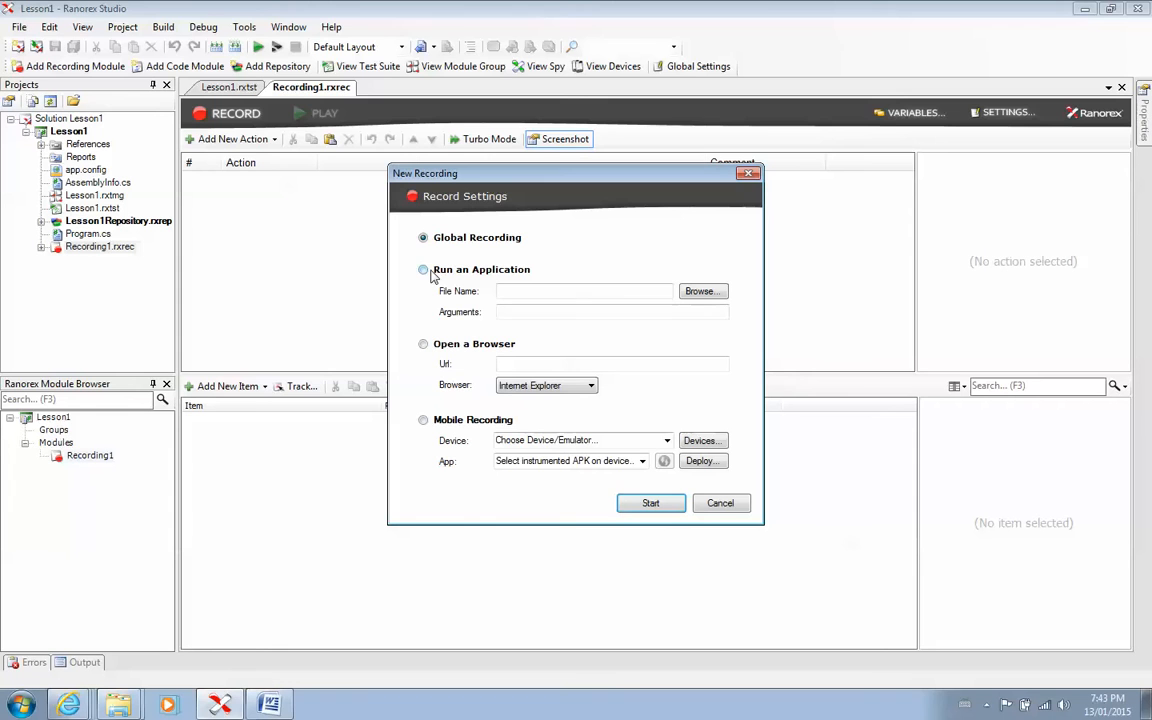
mouse_move(440, 278)
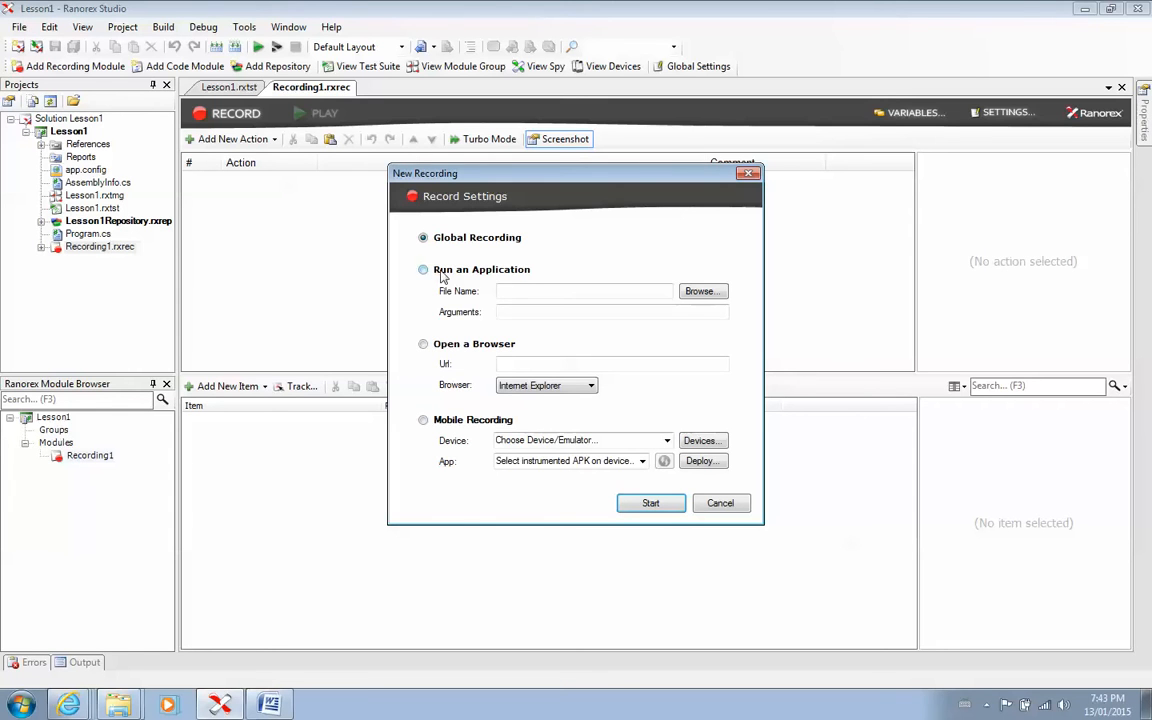
click(423, 269)
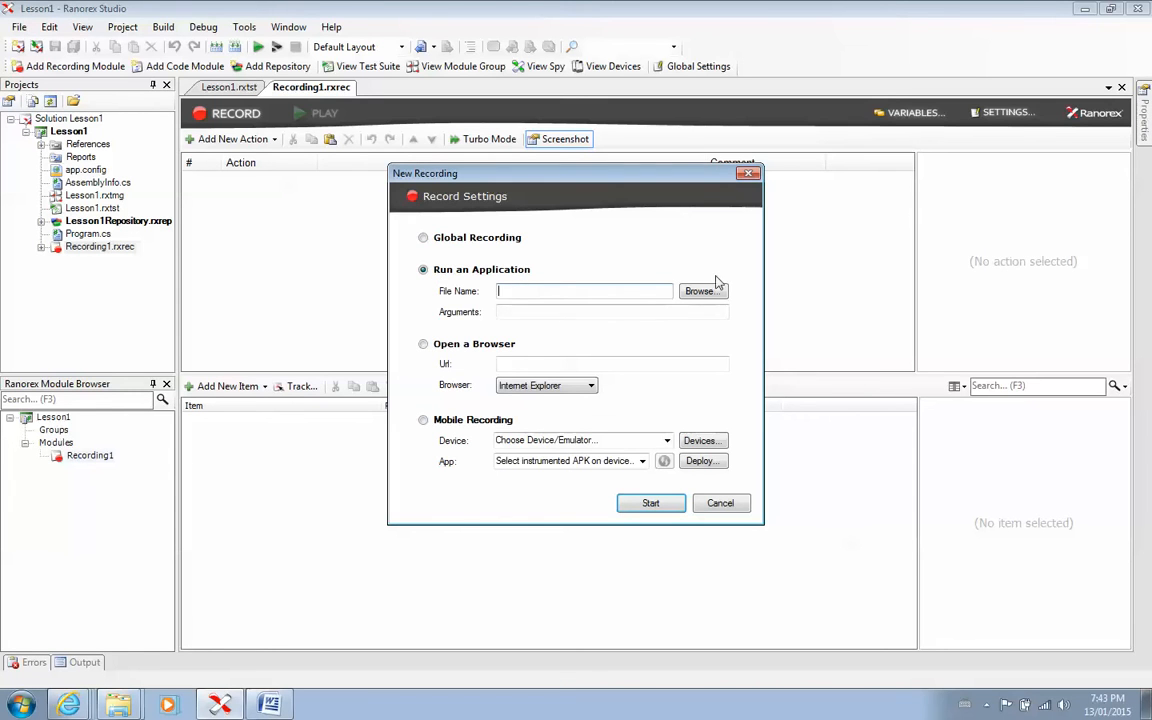
click(699, 291)
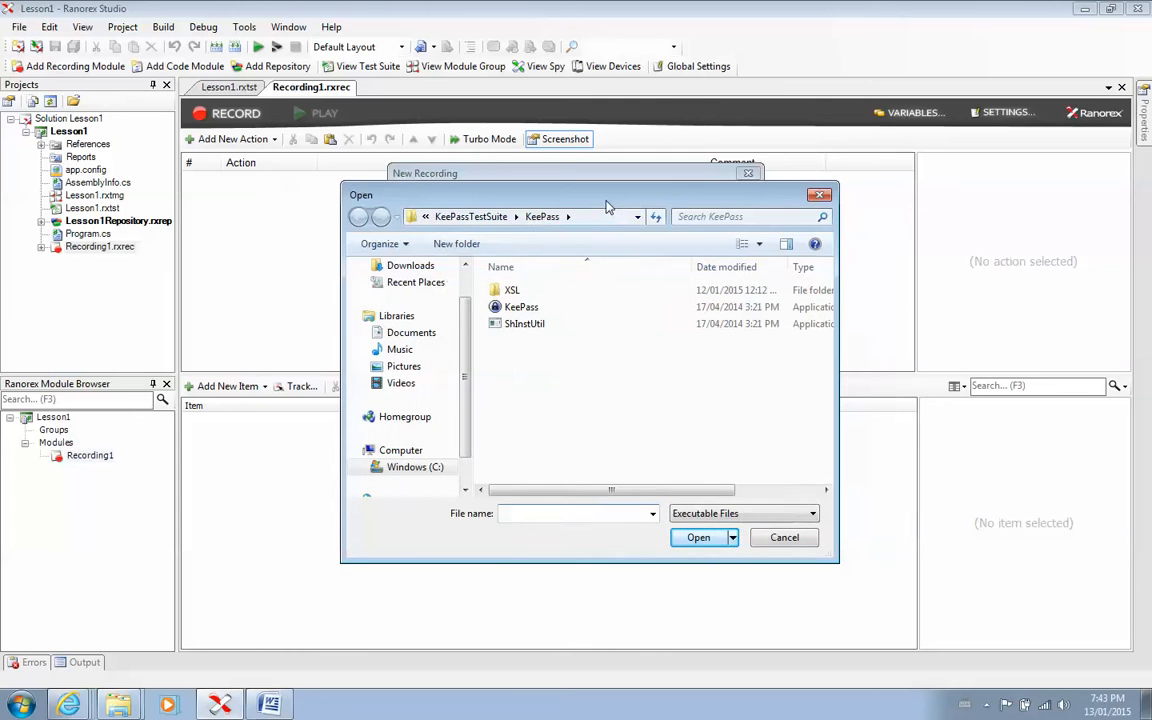
click(411, 332)
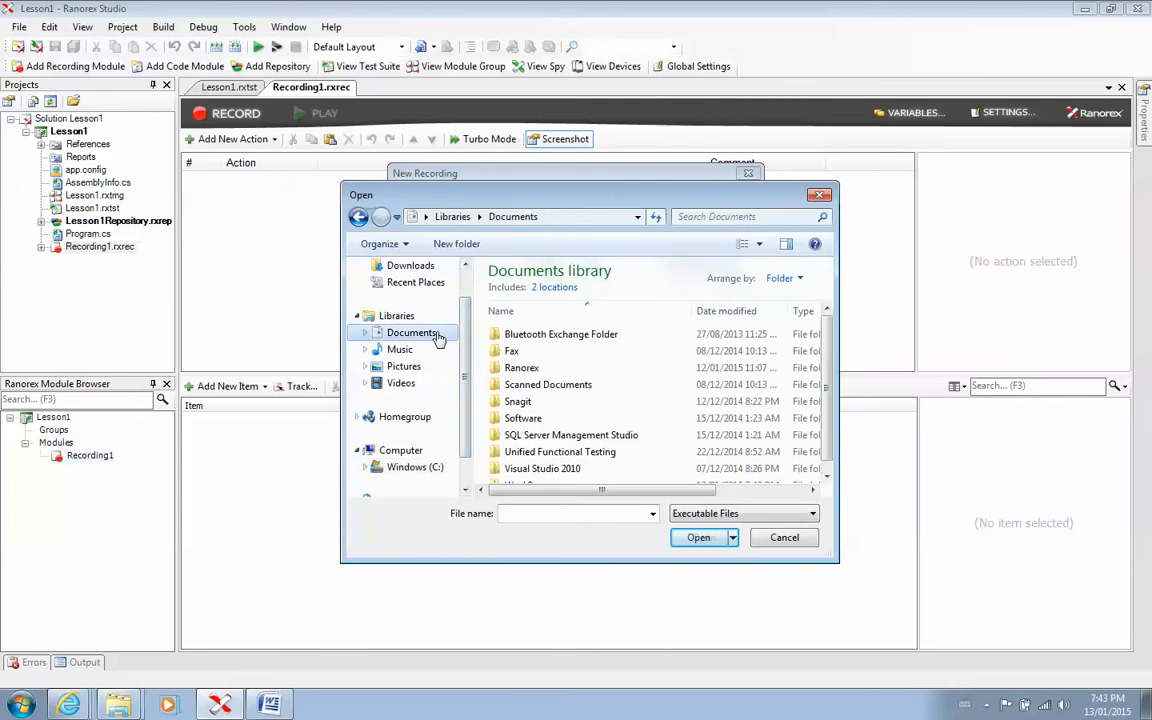
scroll(down, 3)
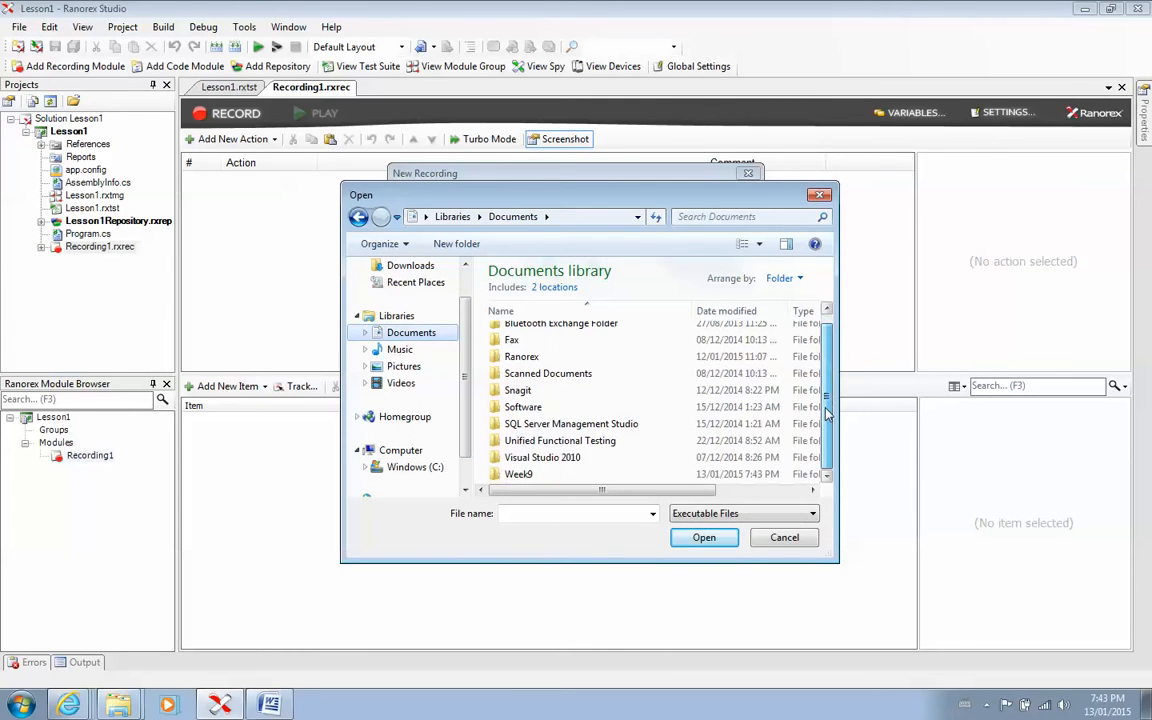
double_click(518, 473)
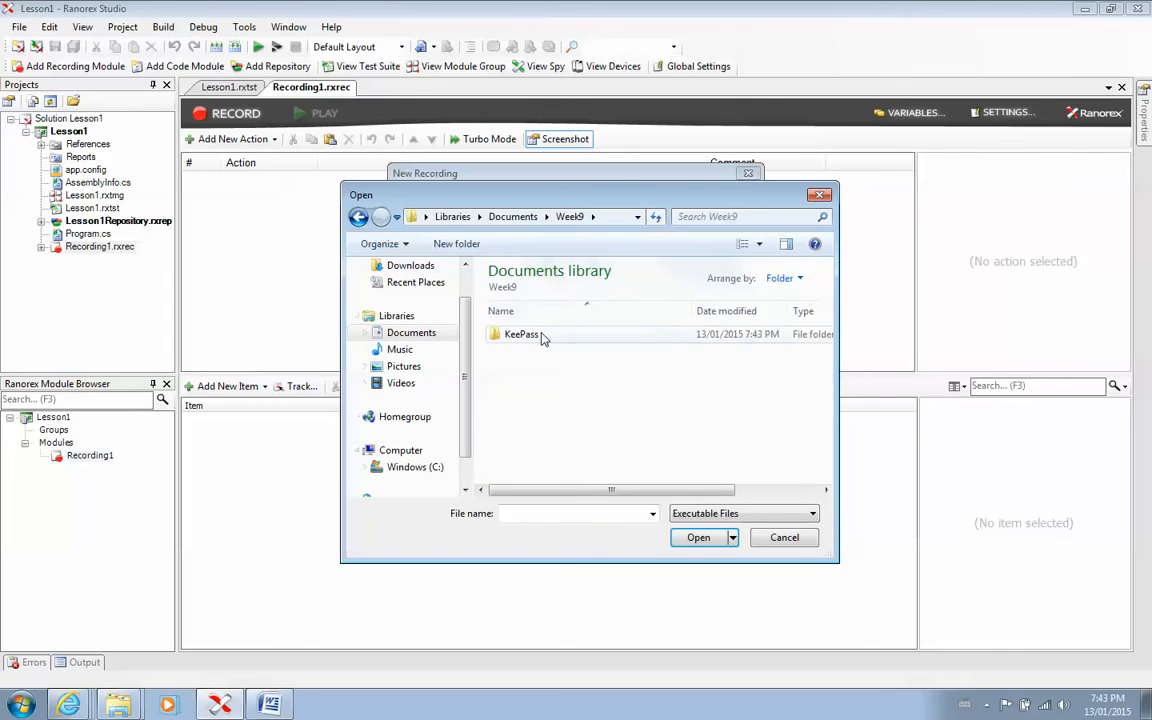
double_click(521, 333)
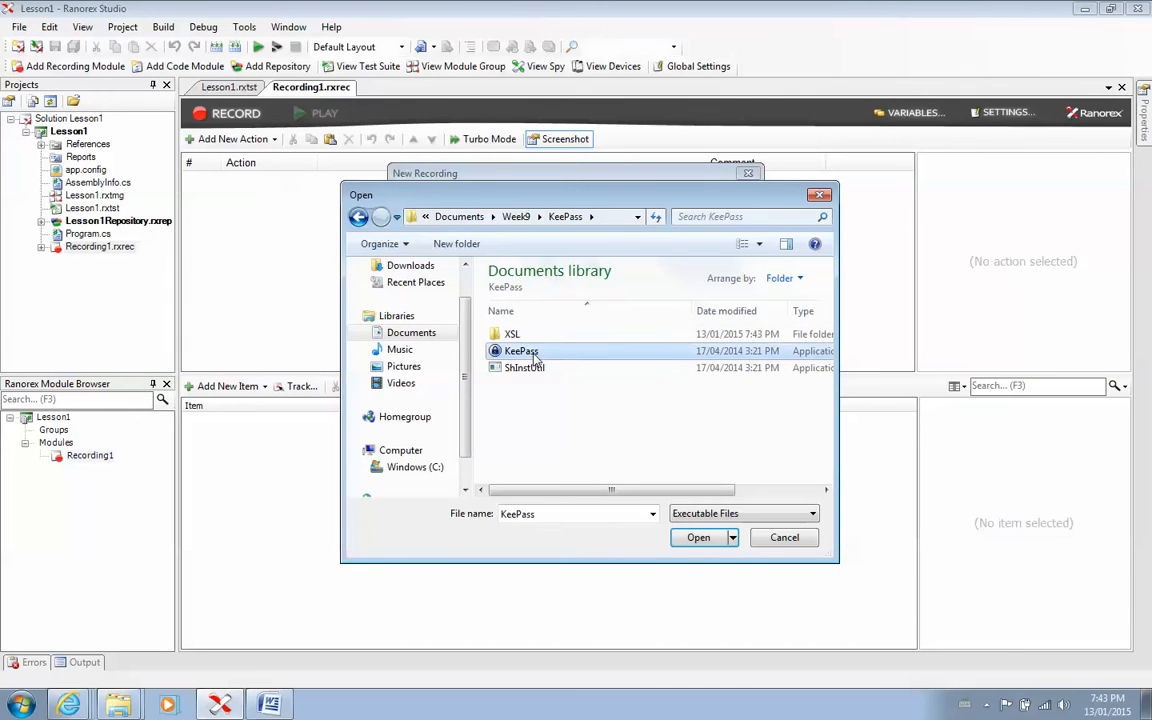
click(698, 537)
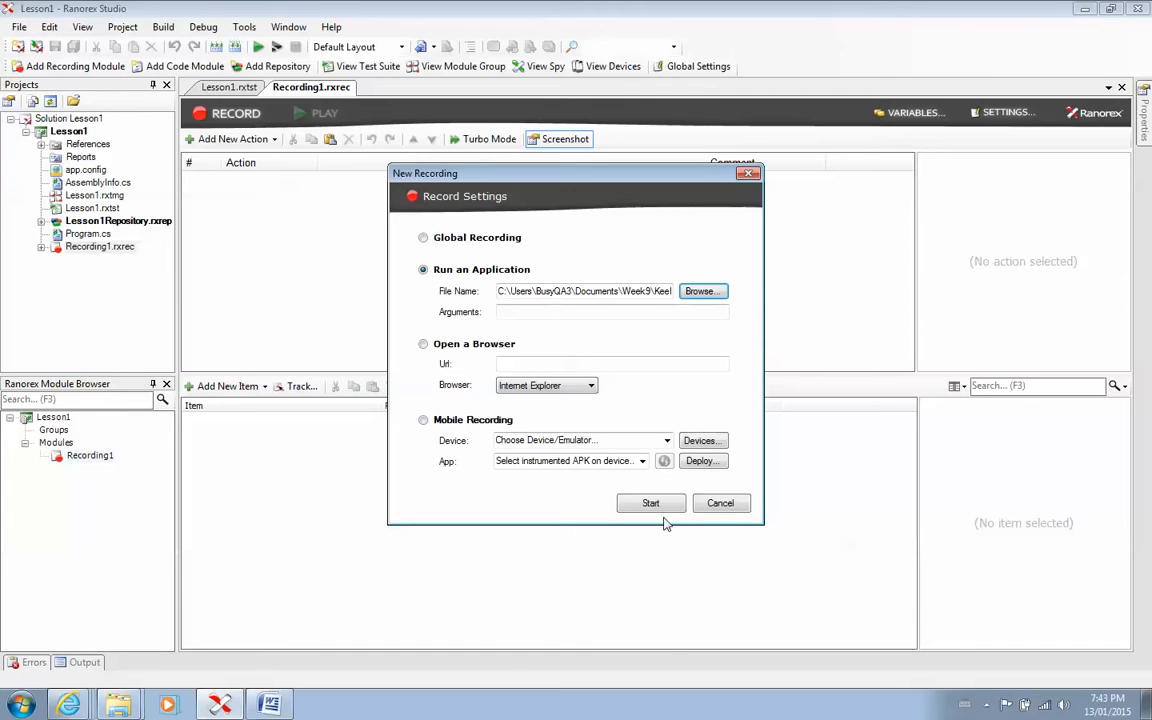
- Start recording, unlock NewDatabase with the master password, and move the KeePass window up
click(650, 503)
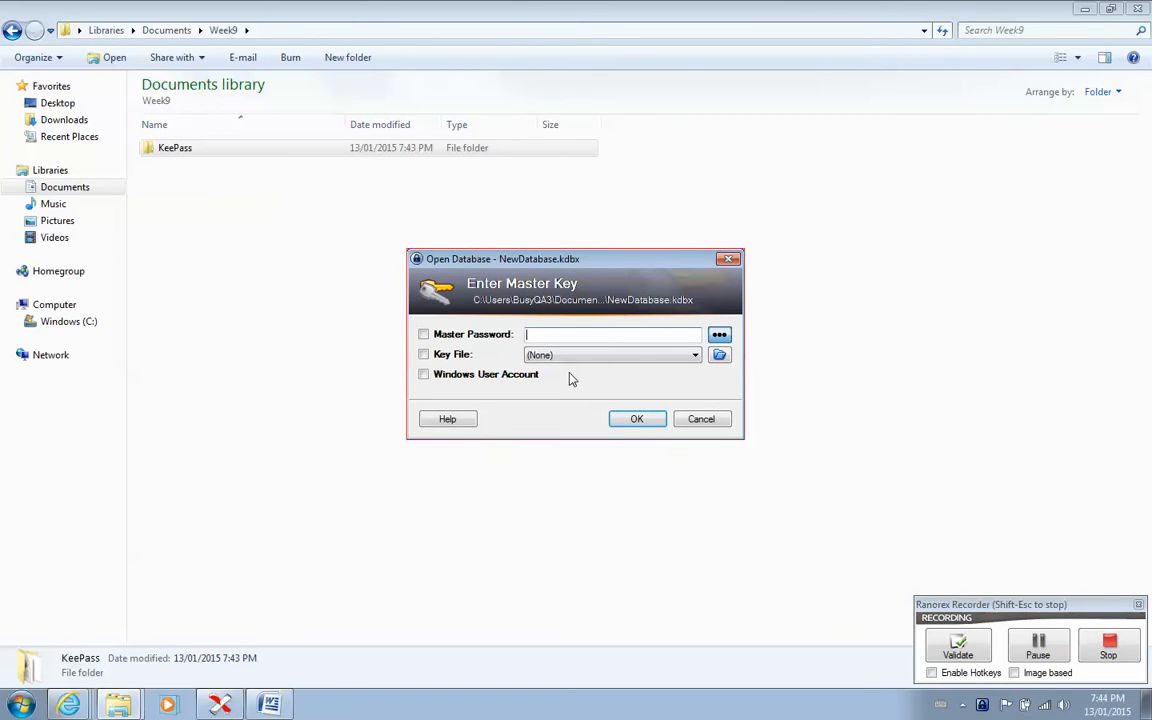
click(423, 334)
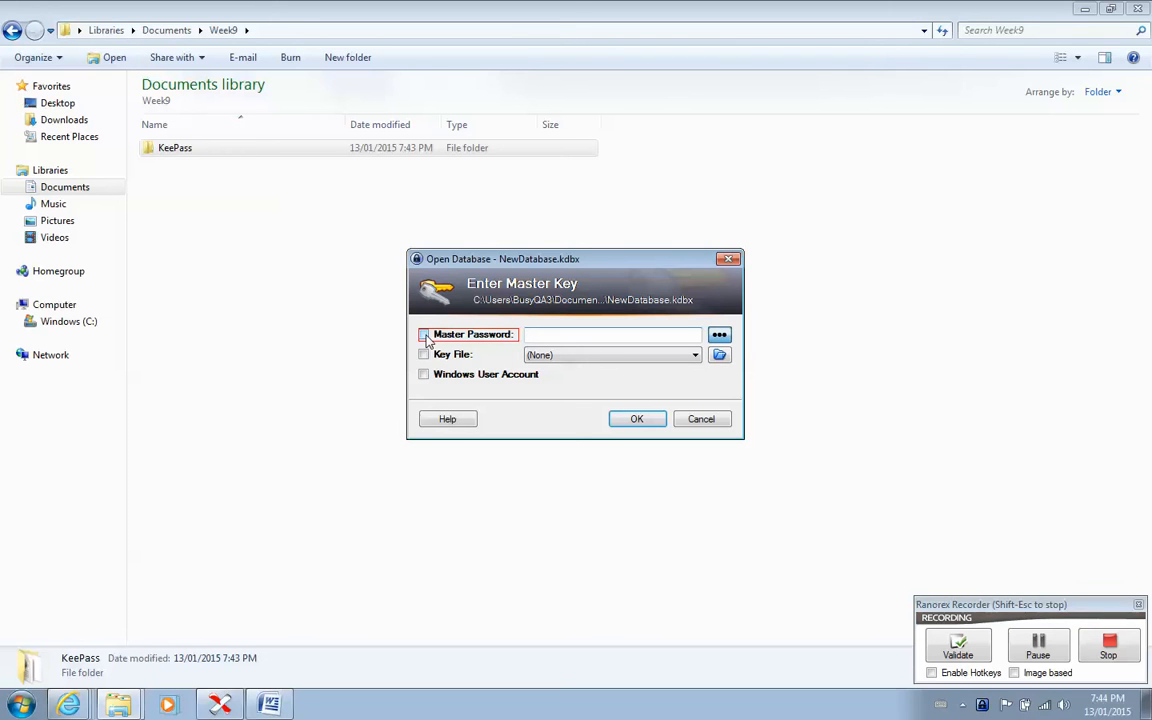
click(424, 334)
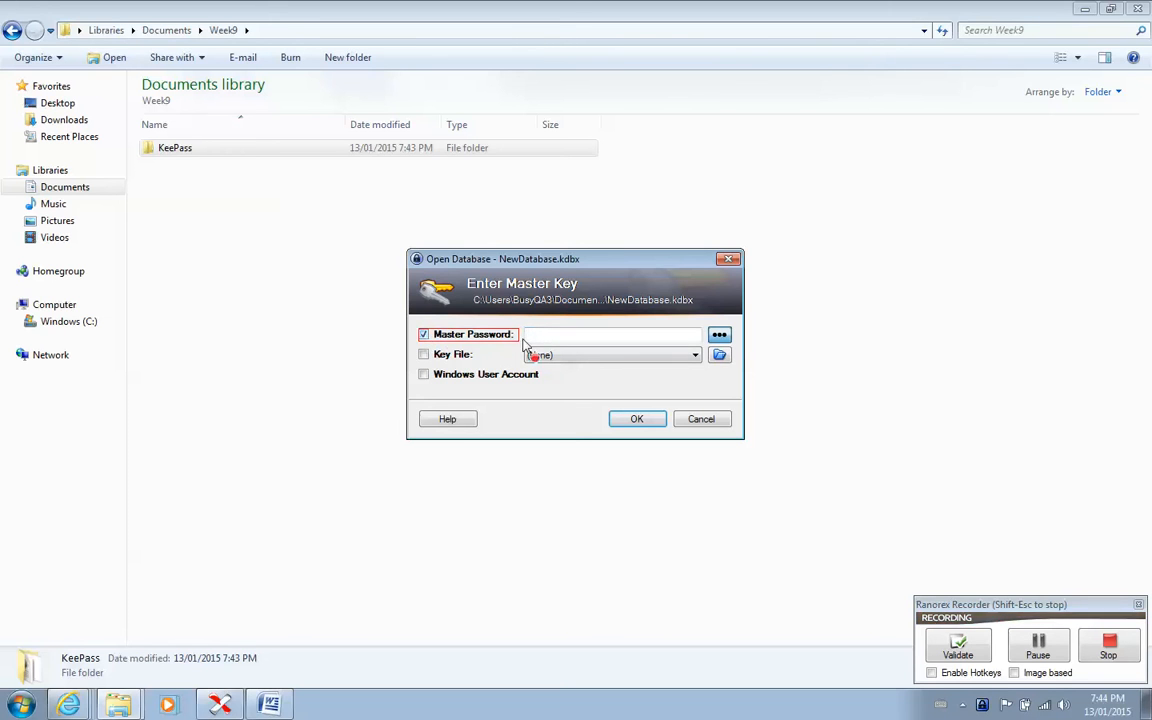
click(610, 334)
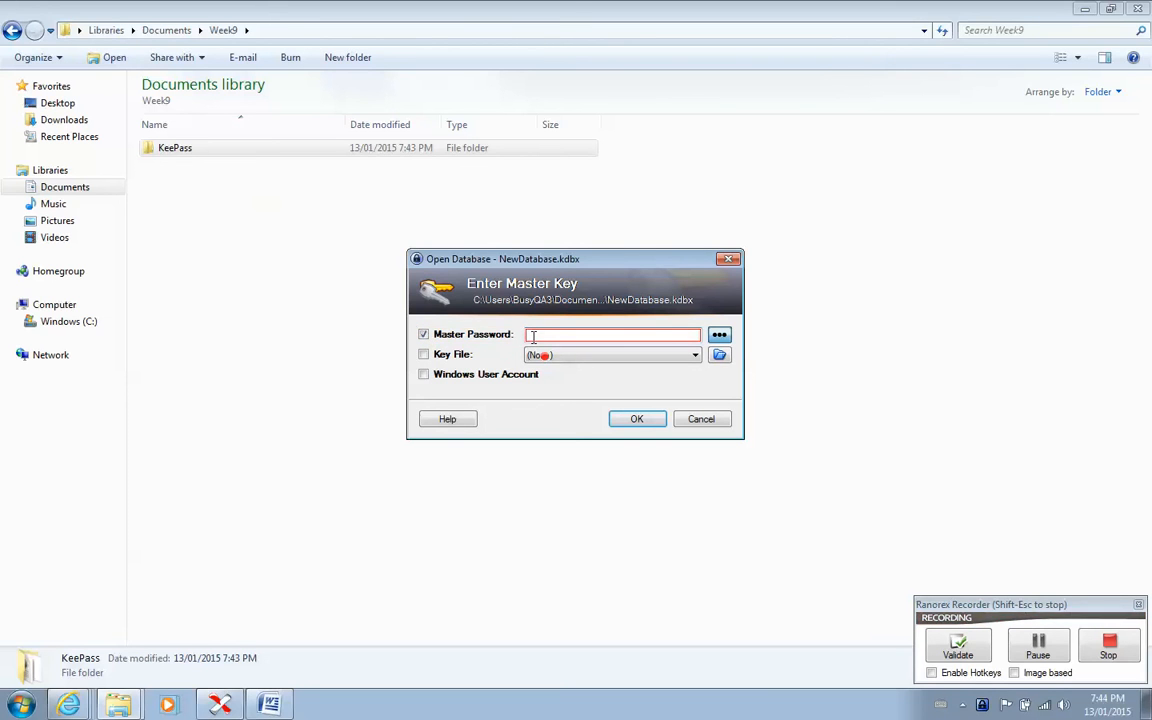
text(•)
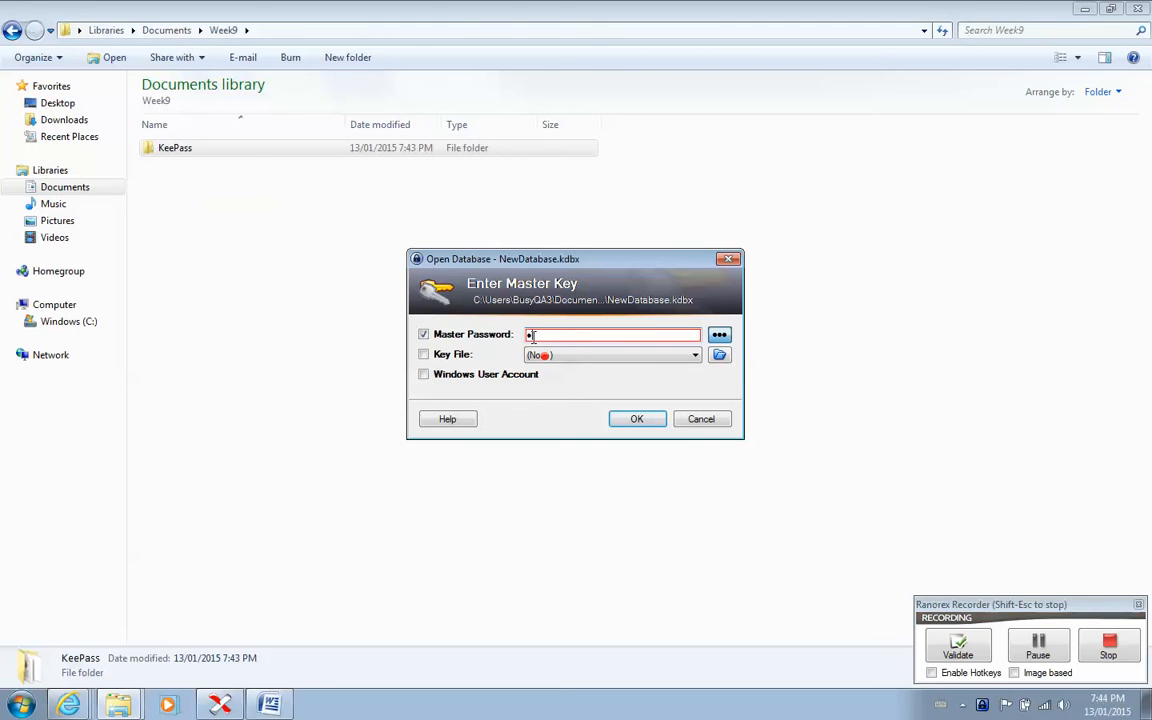
text(•)
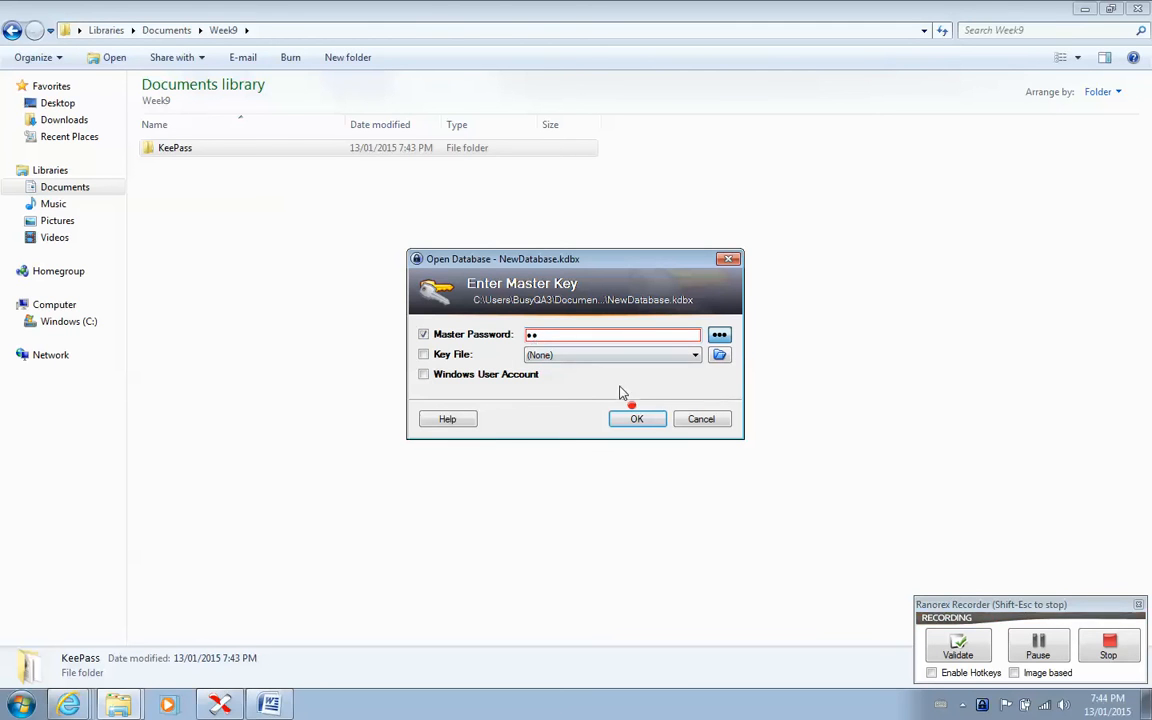
click(637, 418)
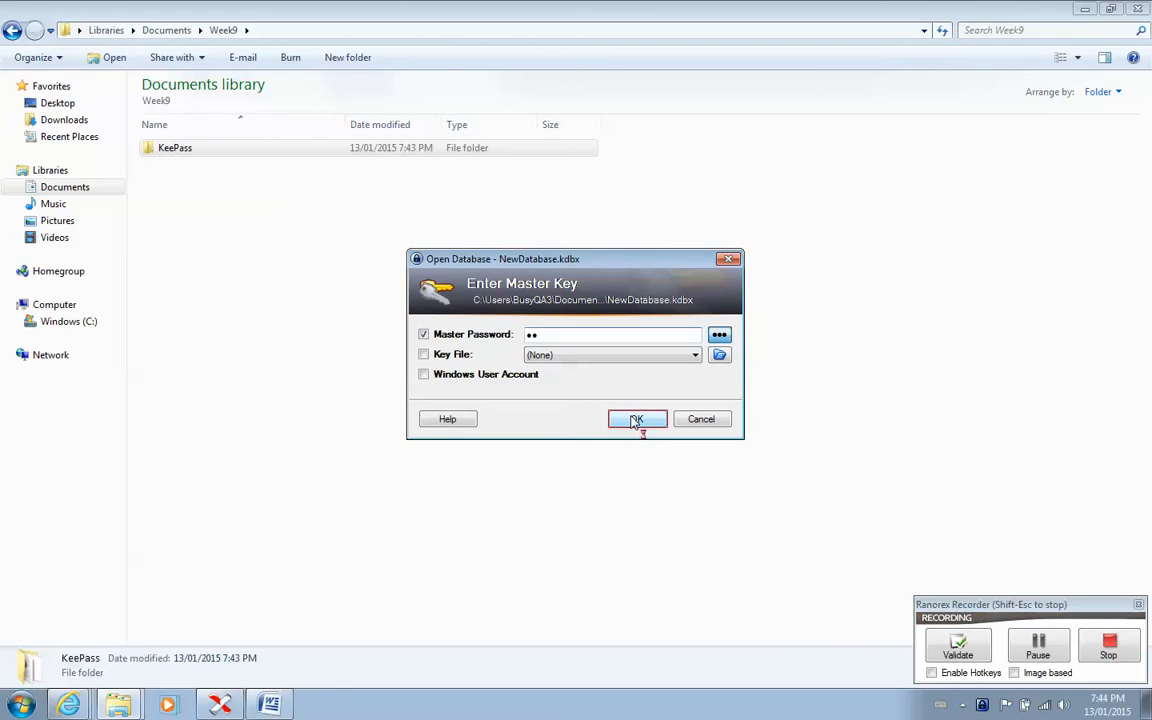
click(637, 419)
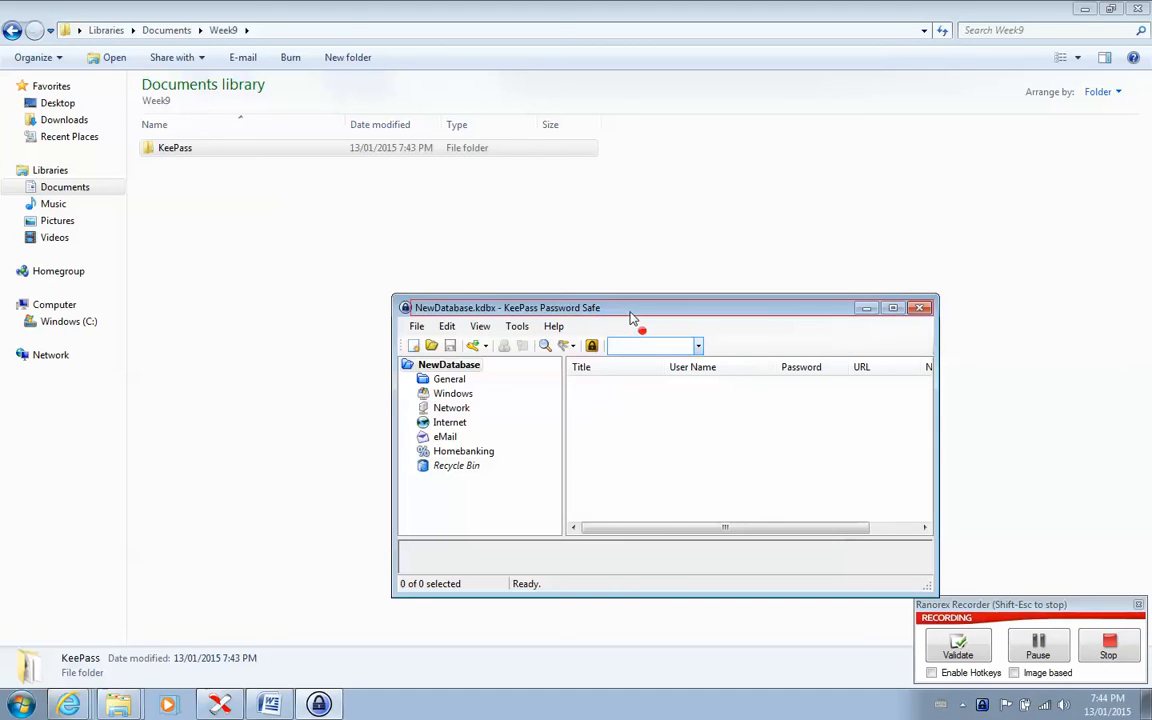
drag(630, 307, 610, 280)
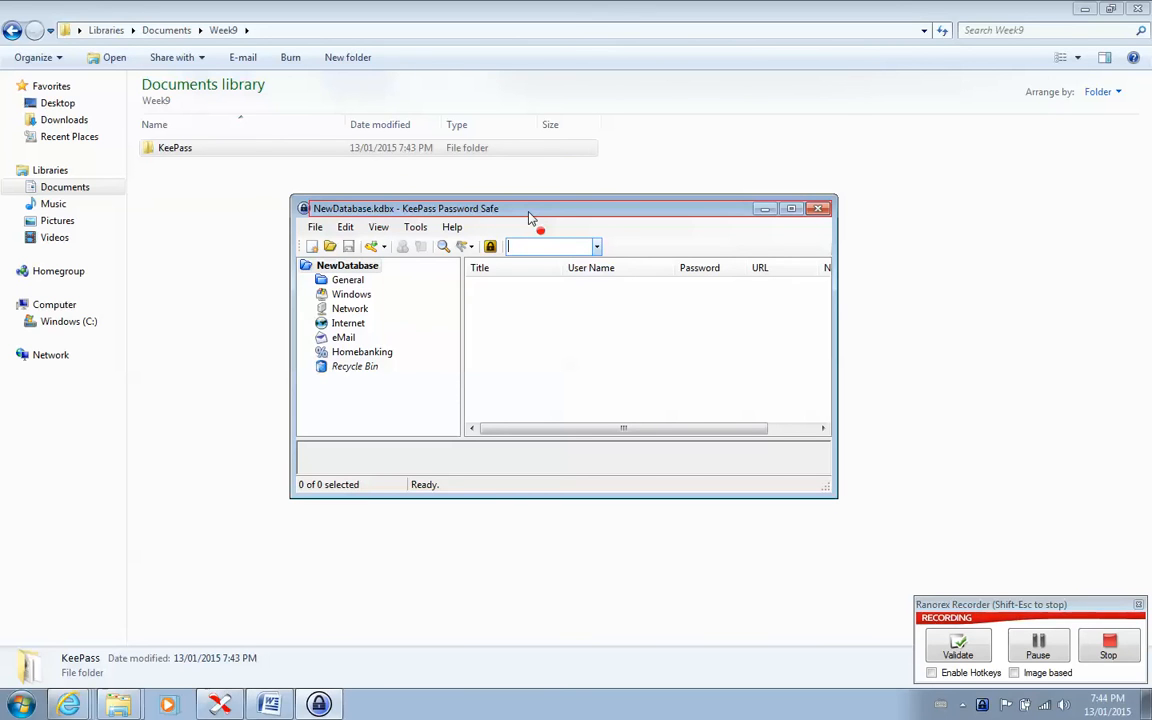
- Add a new KeePass entry titled Lesson9 Video with user name Tye
click(345, 227)
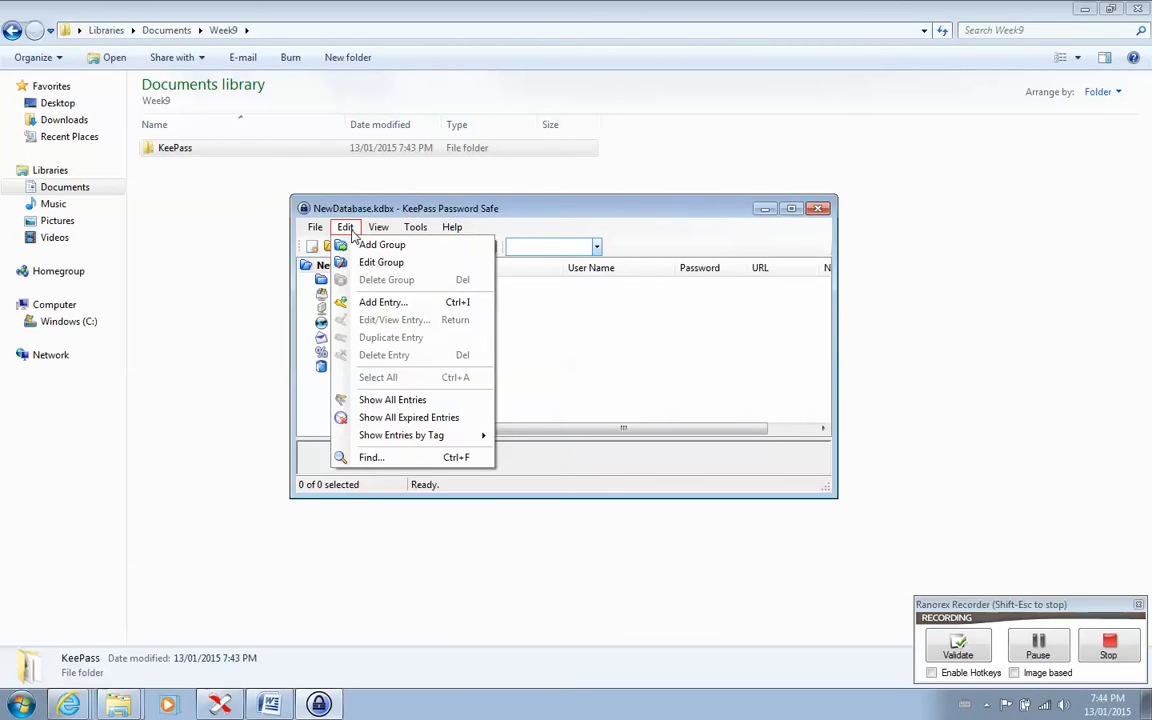
mouse_move(382, 302)
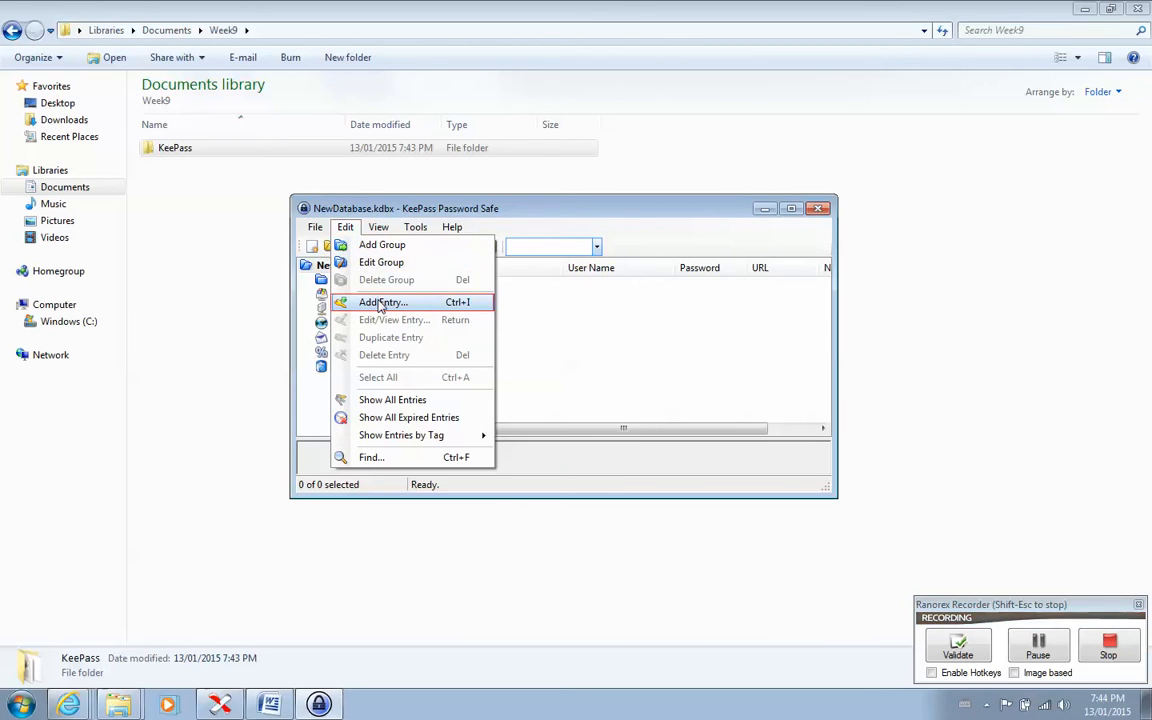
click(383, 302)
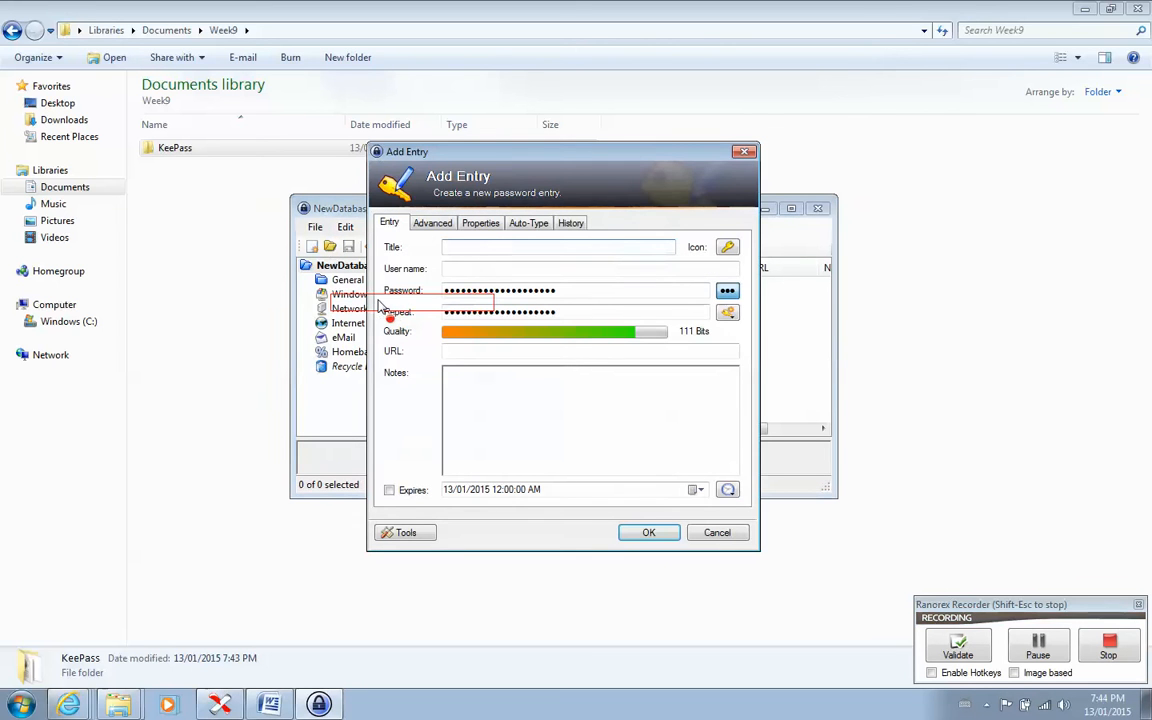
click(558, 247)
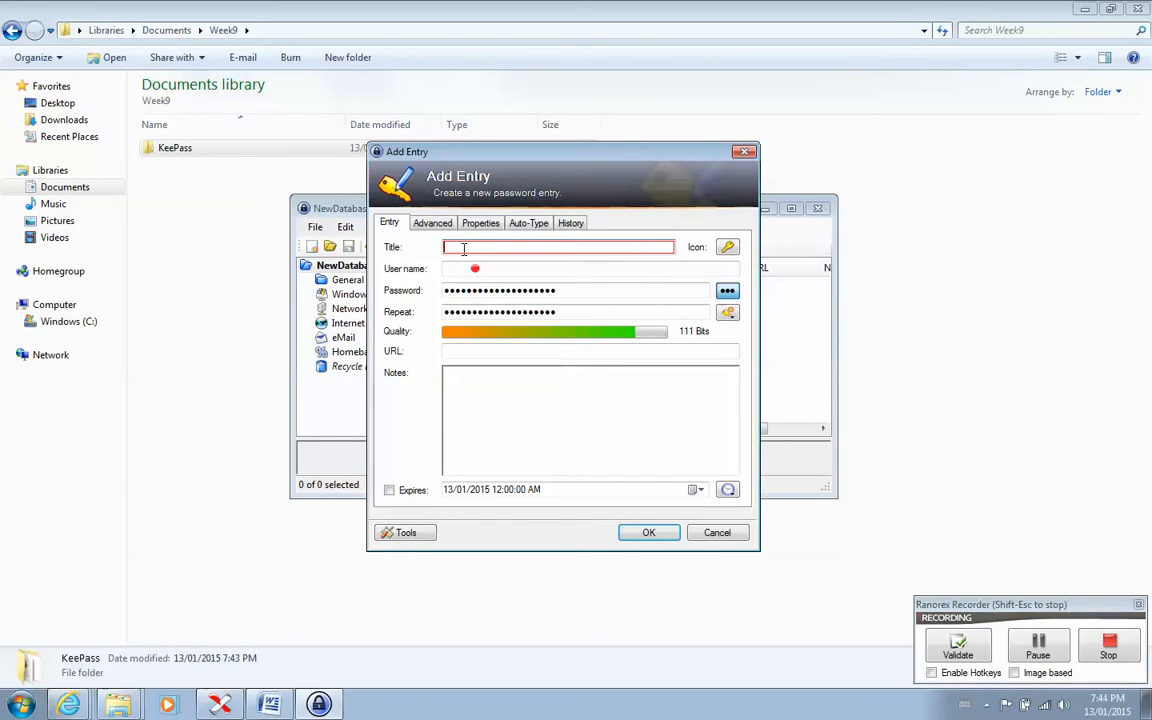
text(Lesson9 Video)
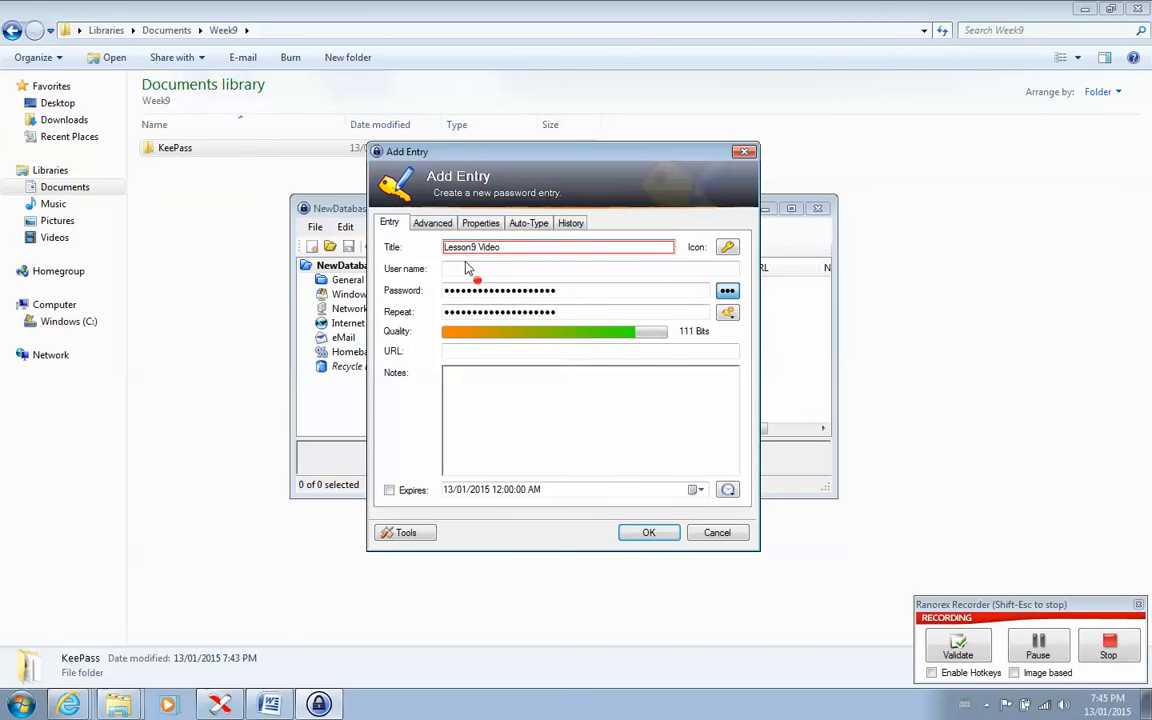
click(575, 268)
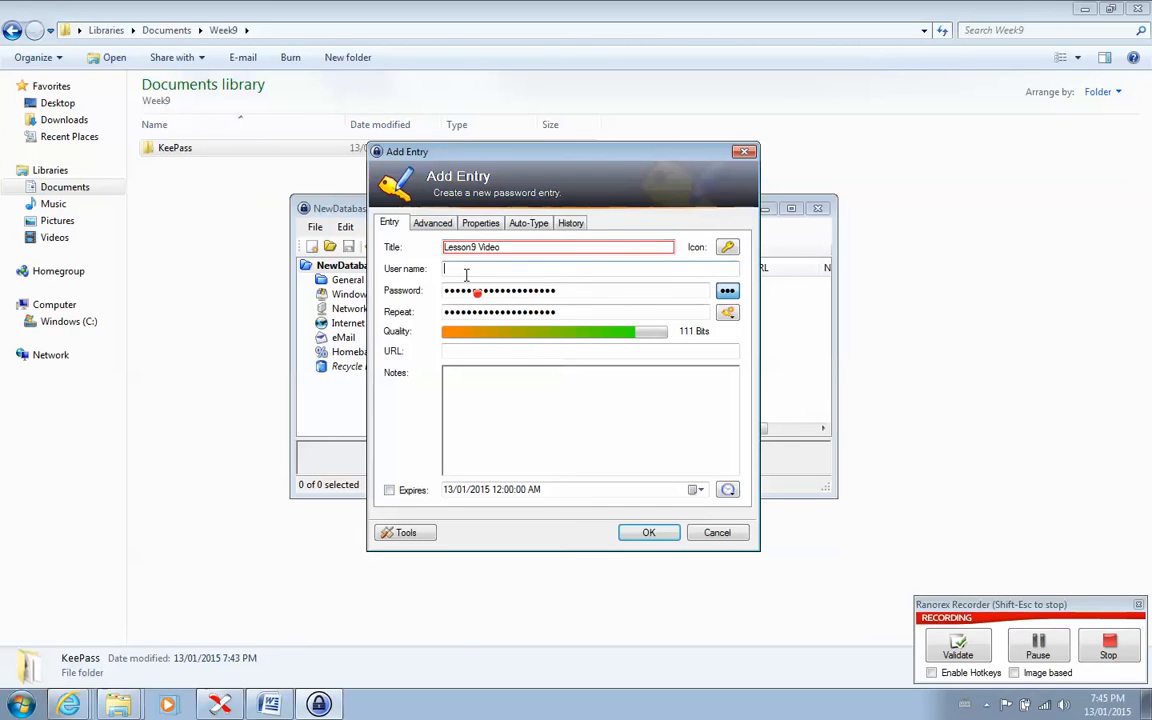
text(Tye)
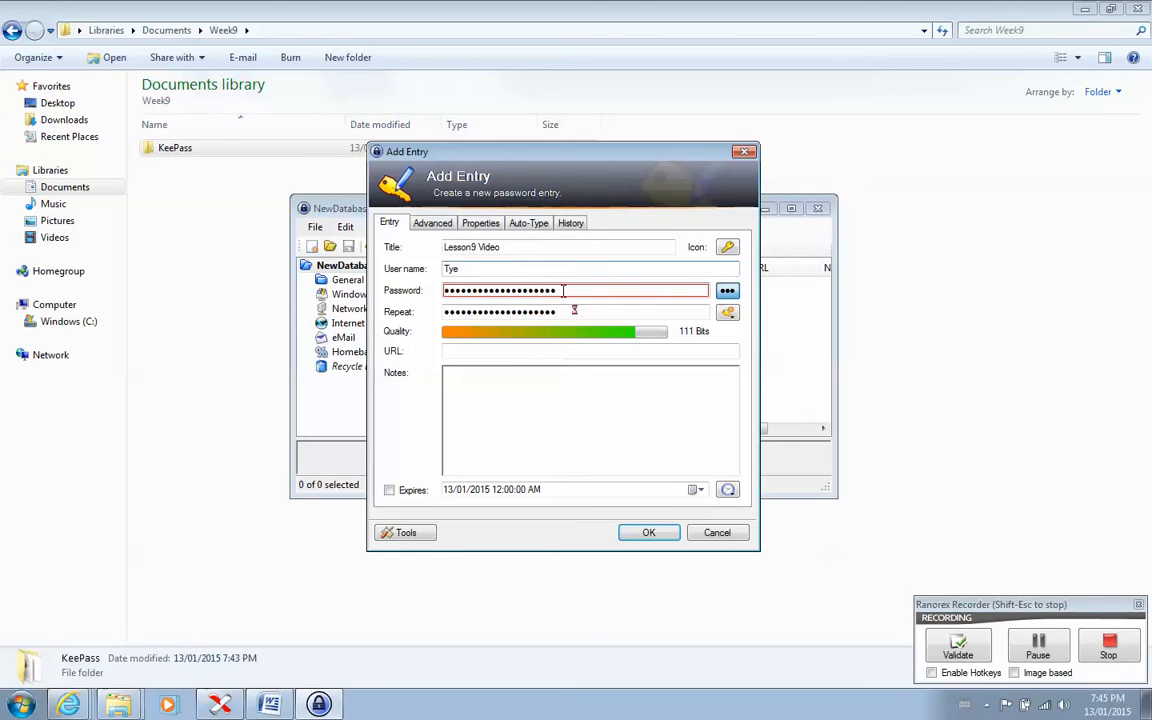
key(Backspace)
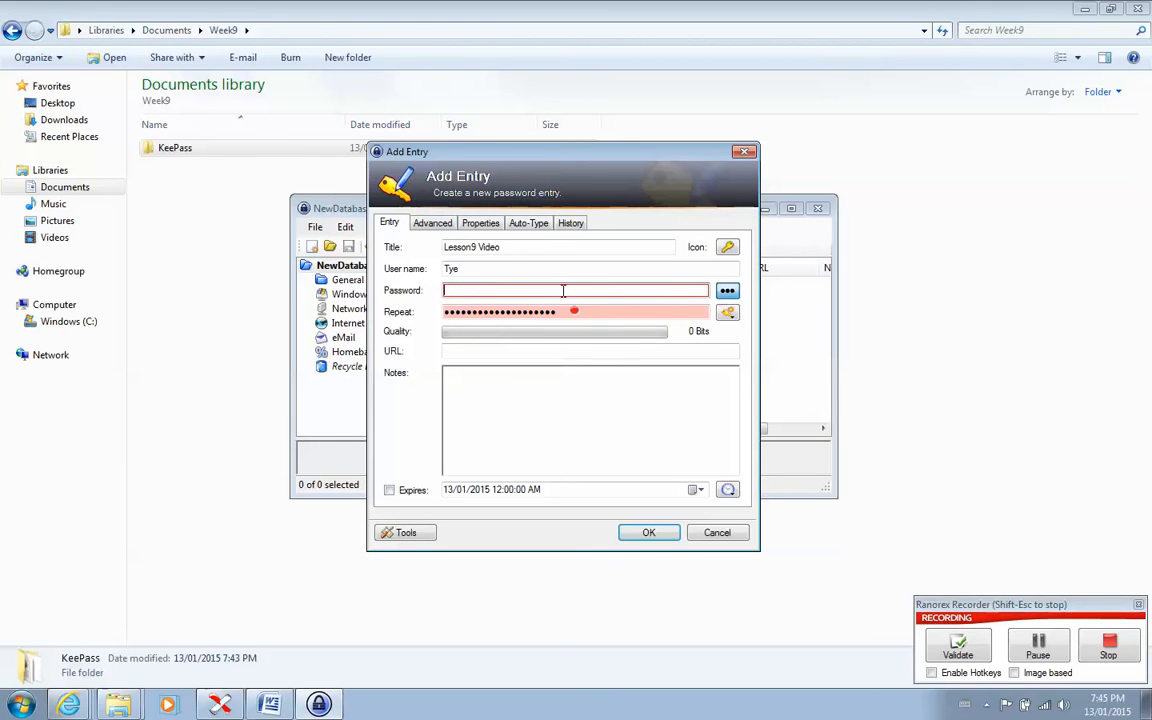
text(•)
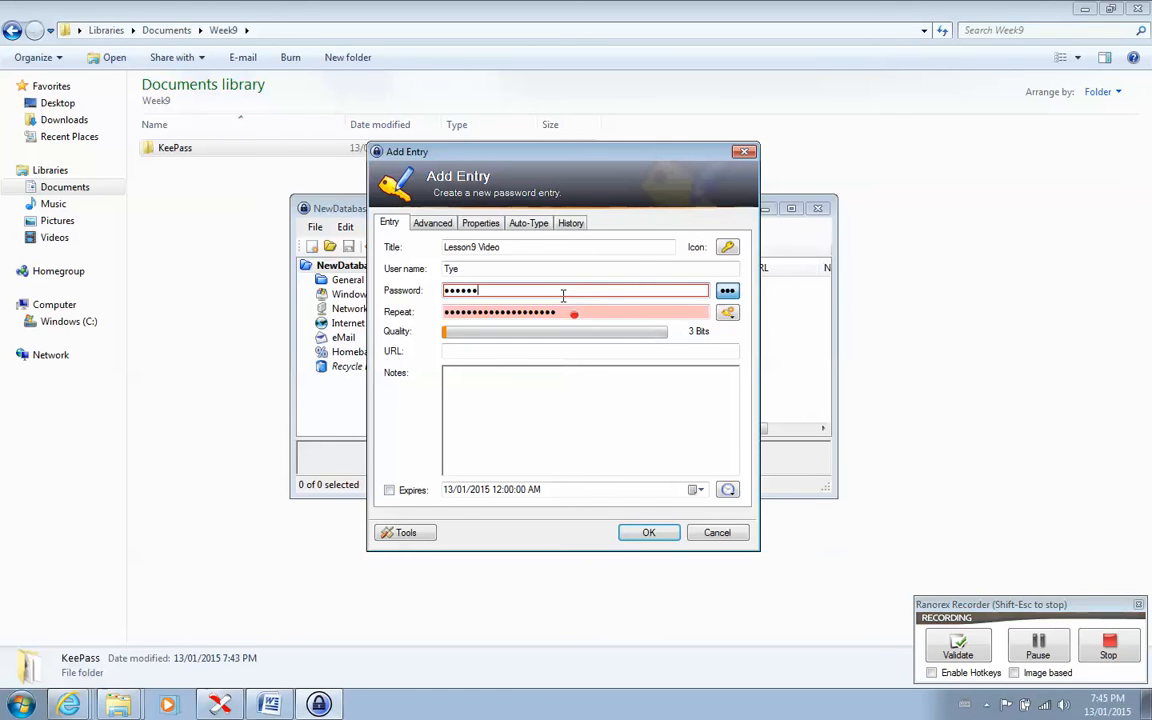
mouse_move(573, 311)
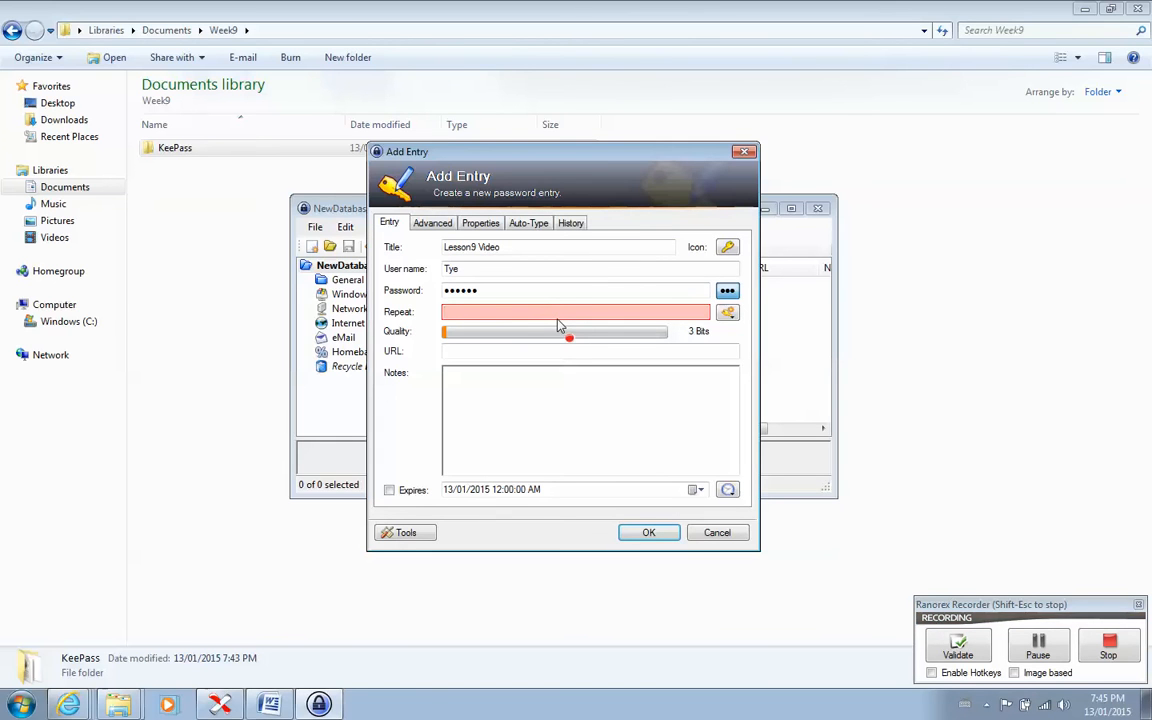
text(••••)
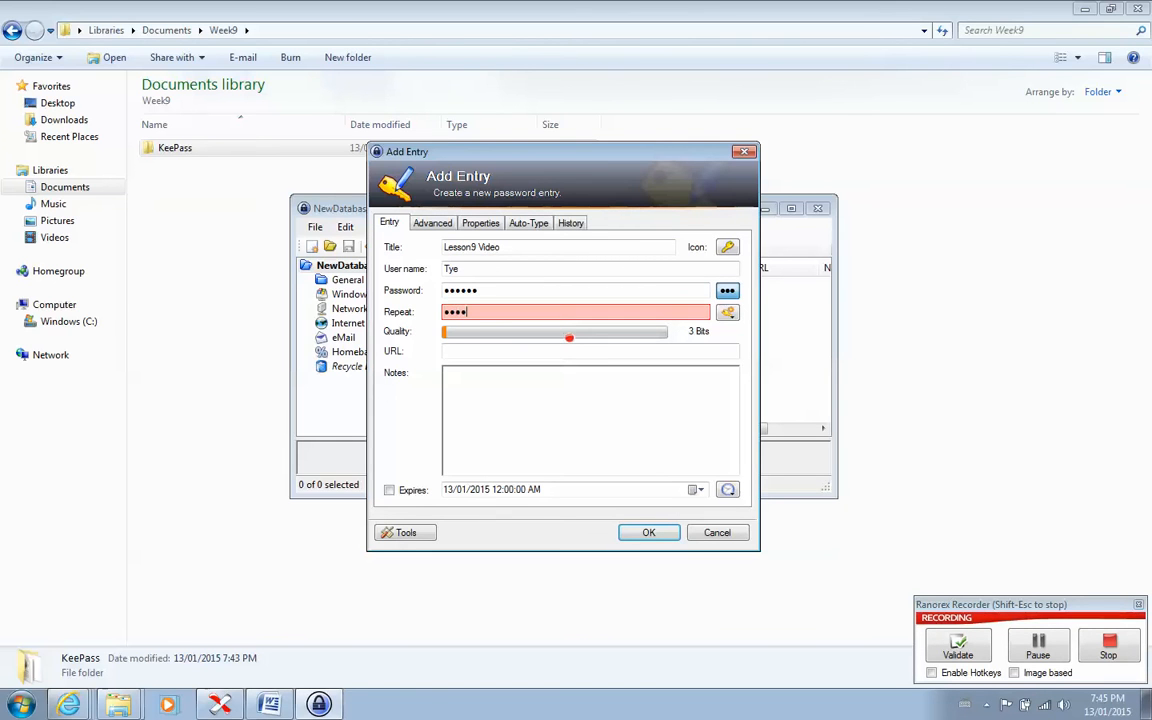
text(••)
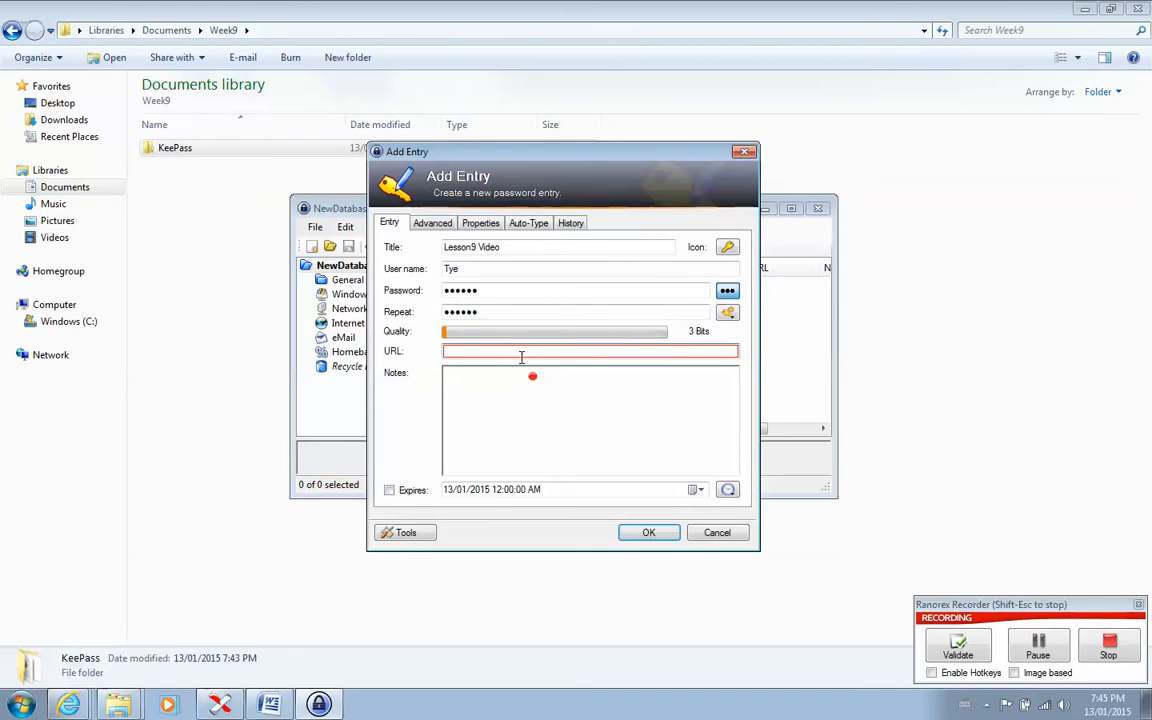
text(www.)
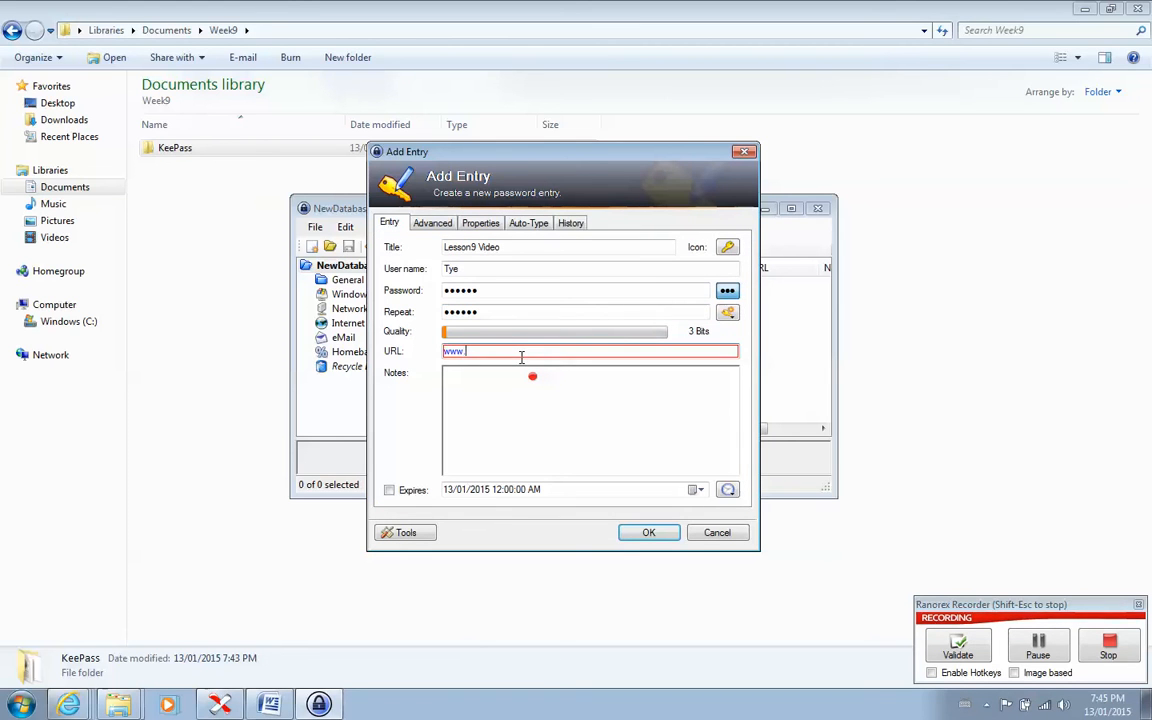
text(busyo)
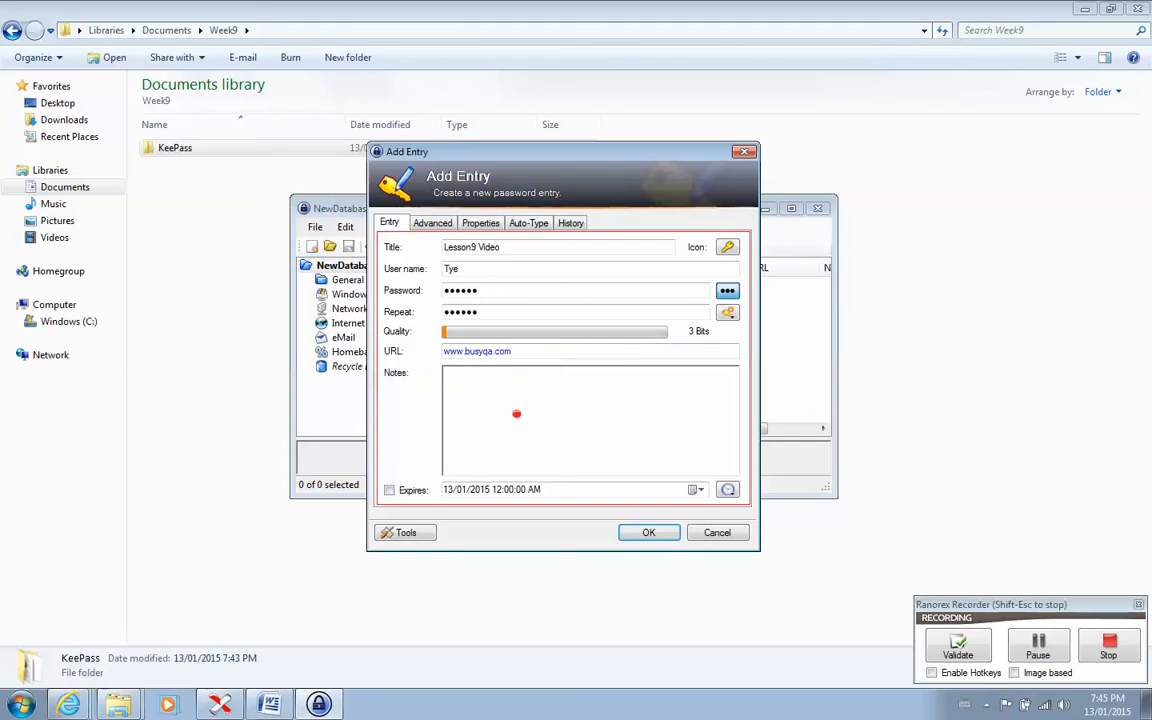
text(Hello)
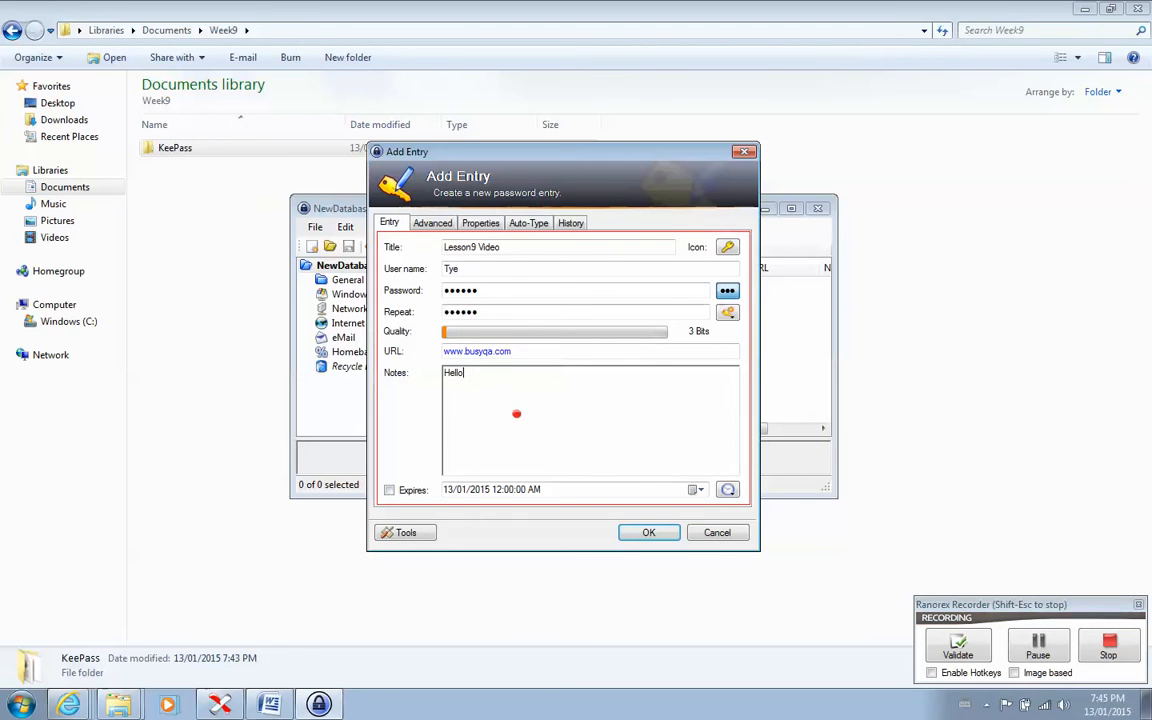
text(Class)
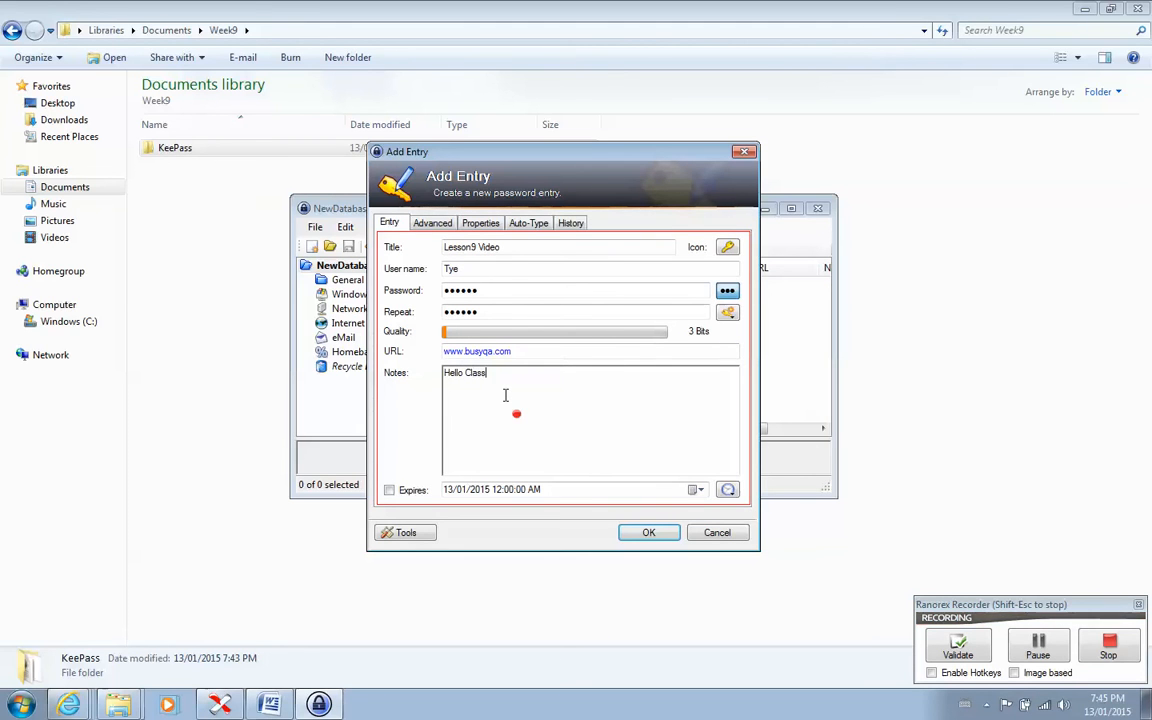
click(648, 532)
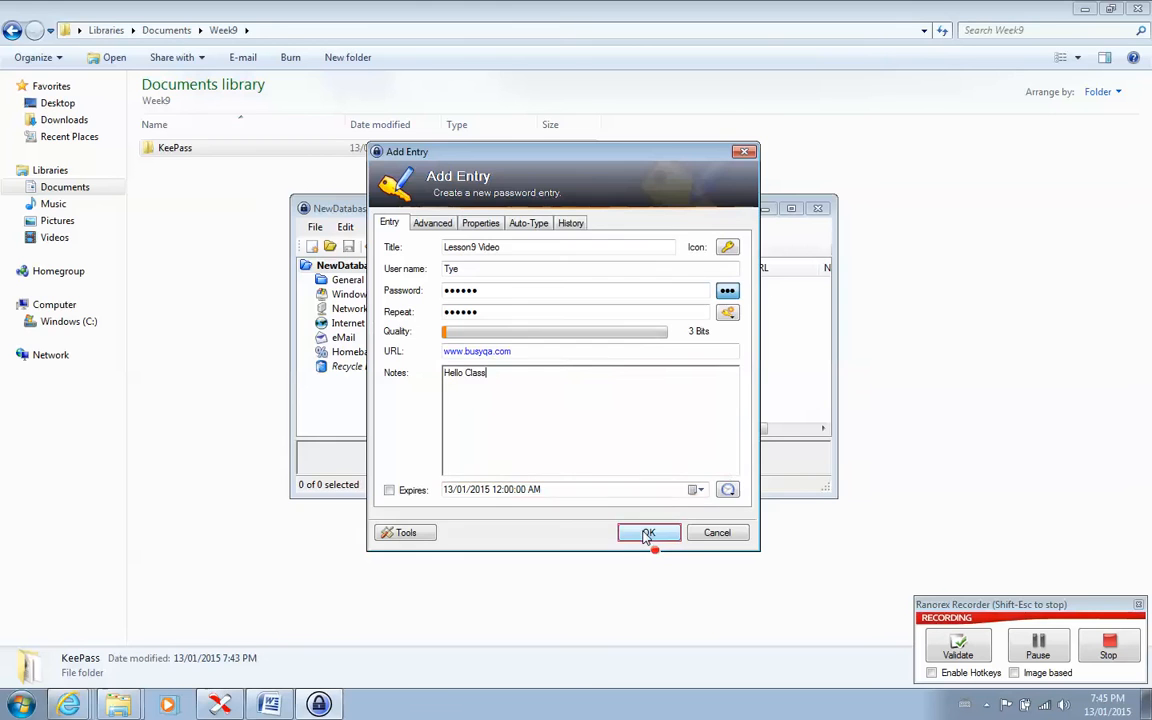
- Delete the Lesson9 Video entry and close KeePass without saving
click(648, 532)
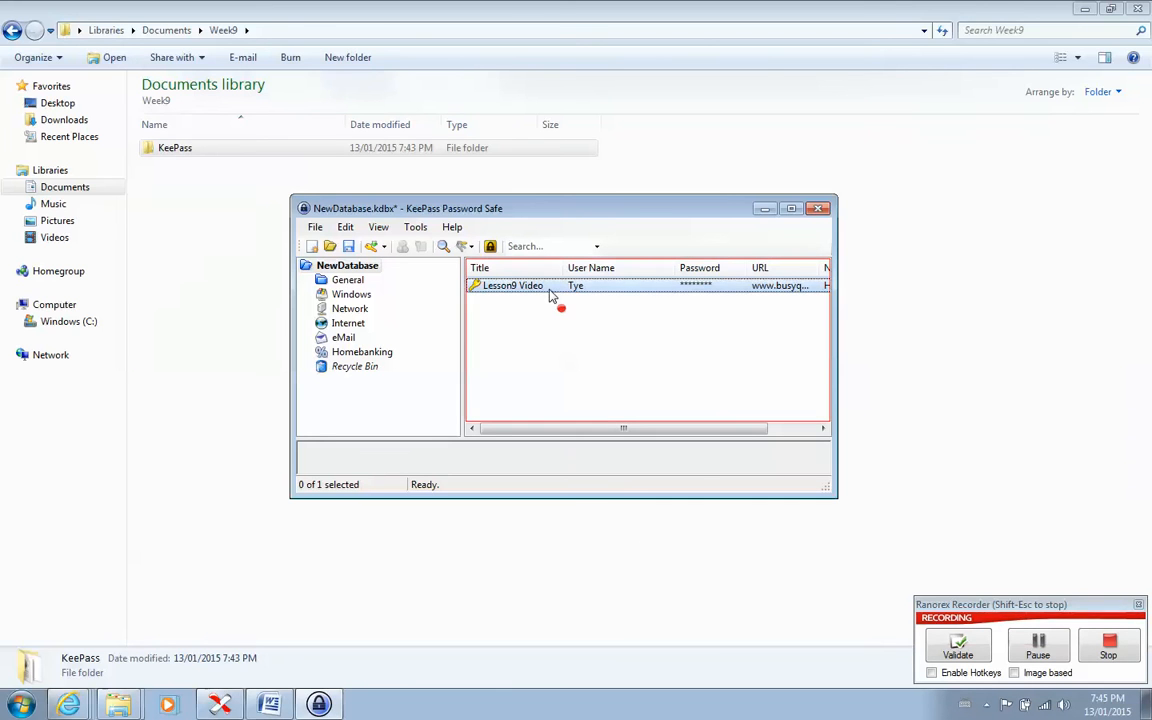
click(513, 285)
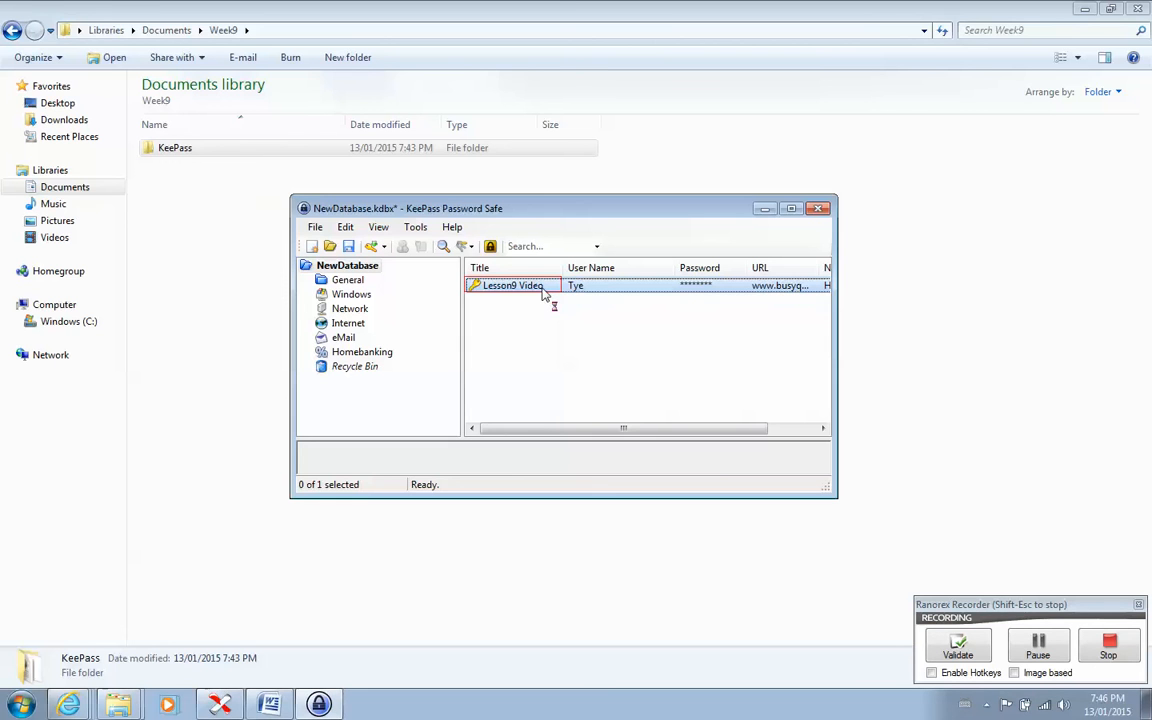
right_click(513, 285)
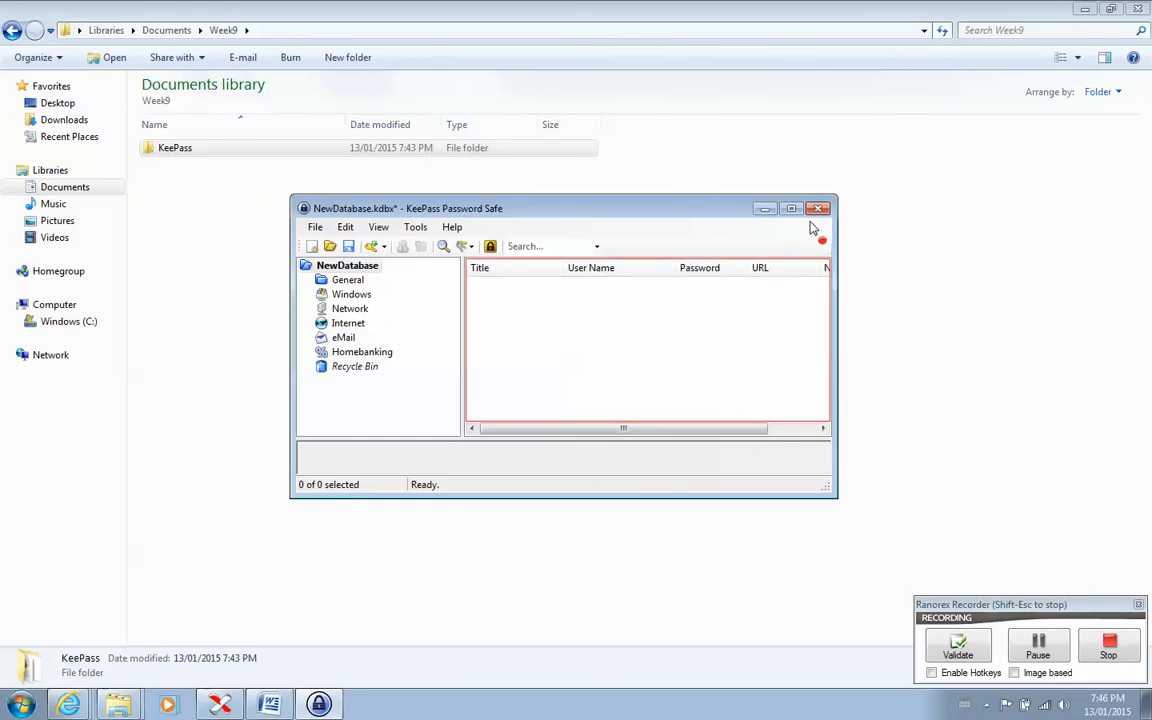
mouse_move(819, 208)
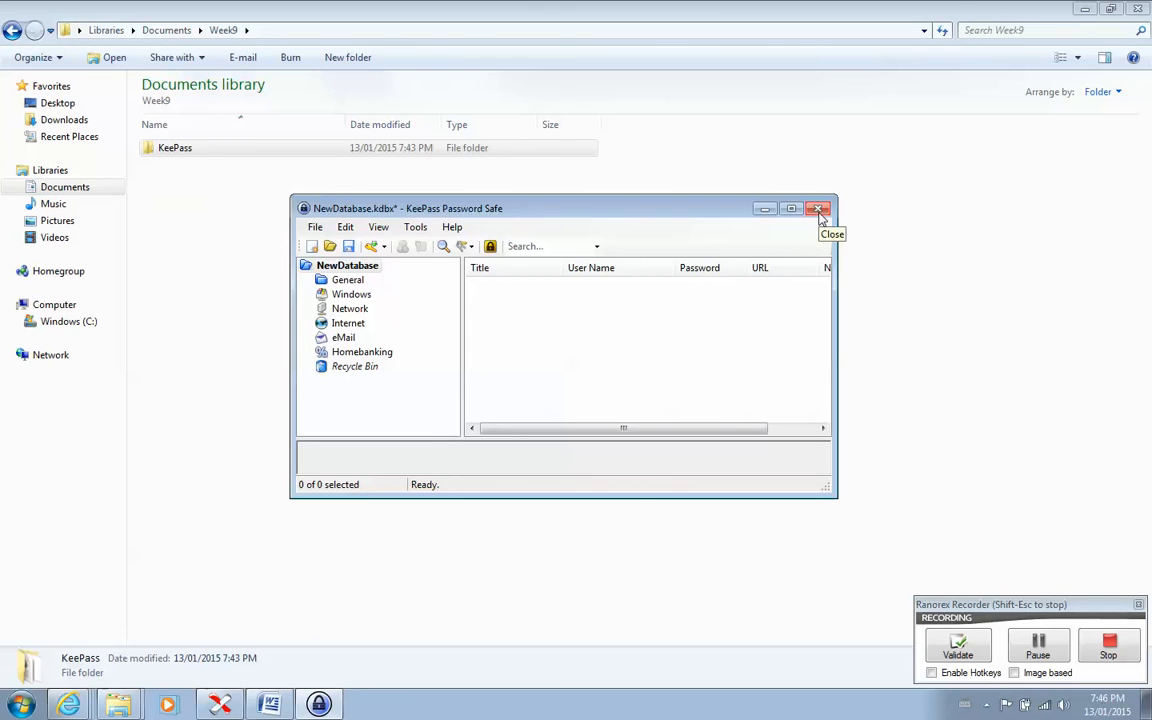
click(818, 208)
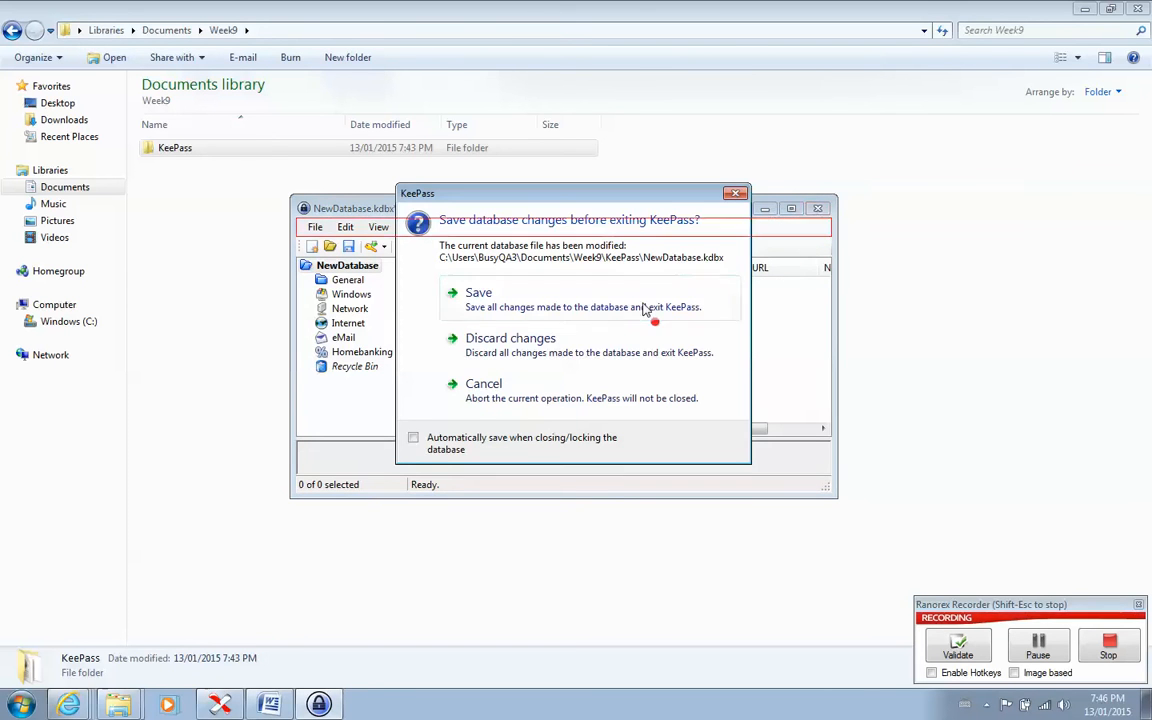
mouse_move(620, 345)
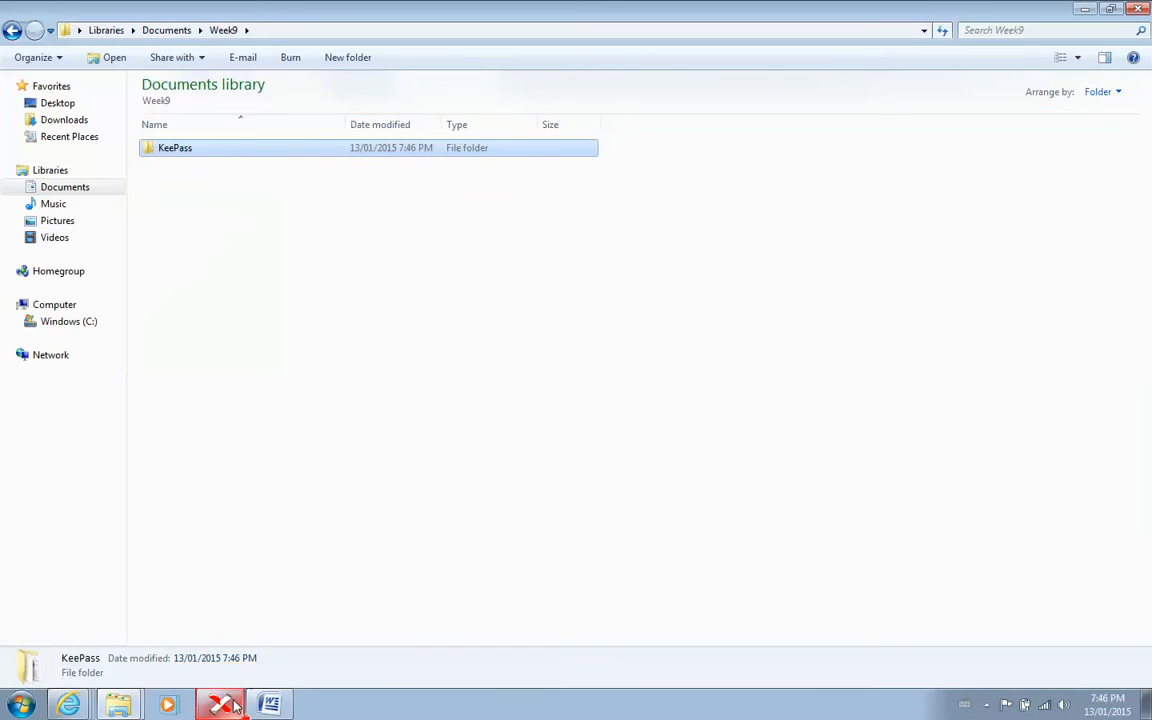
- Stop recording in Ranorex Studio and scroll the 39-action Recording1 table
click(219, 703)
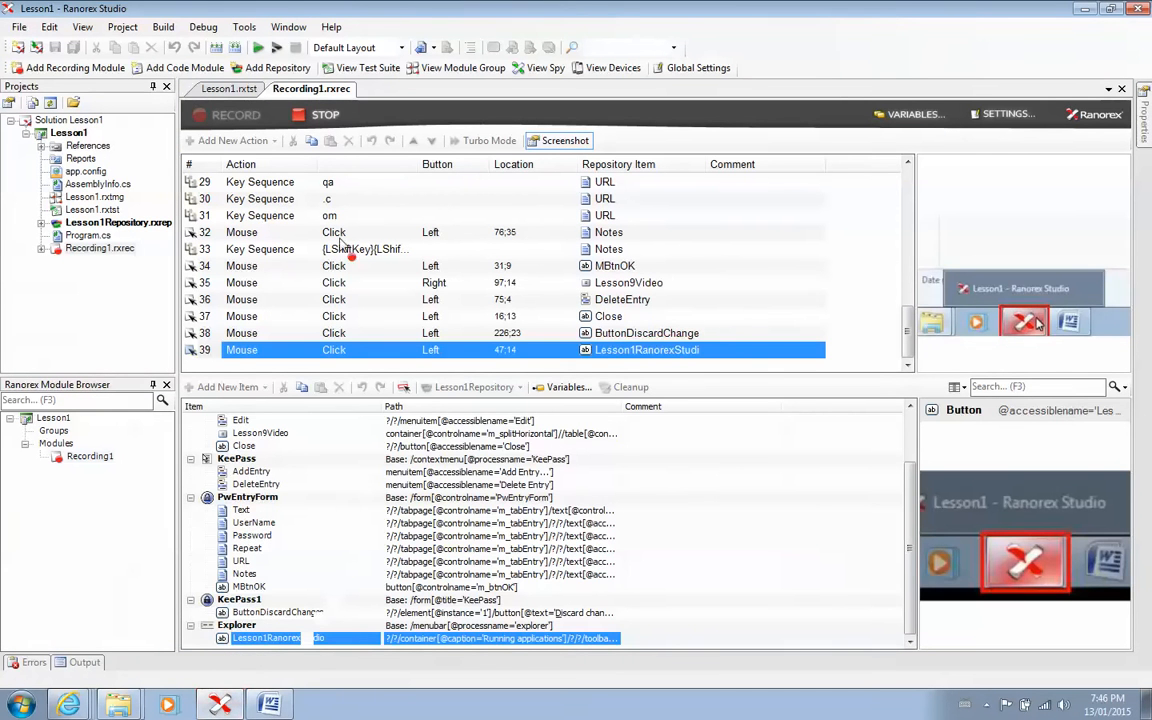
click(315, 114)
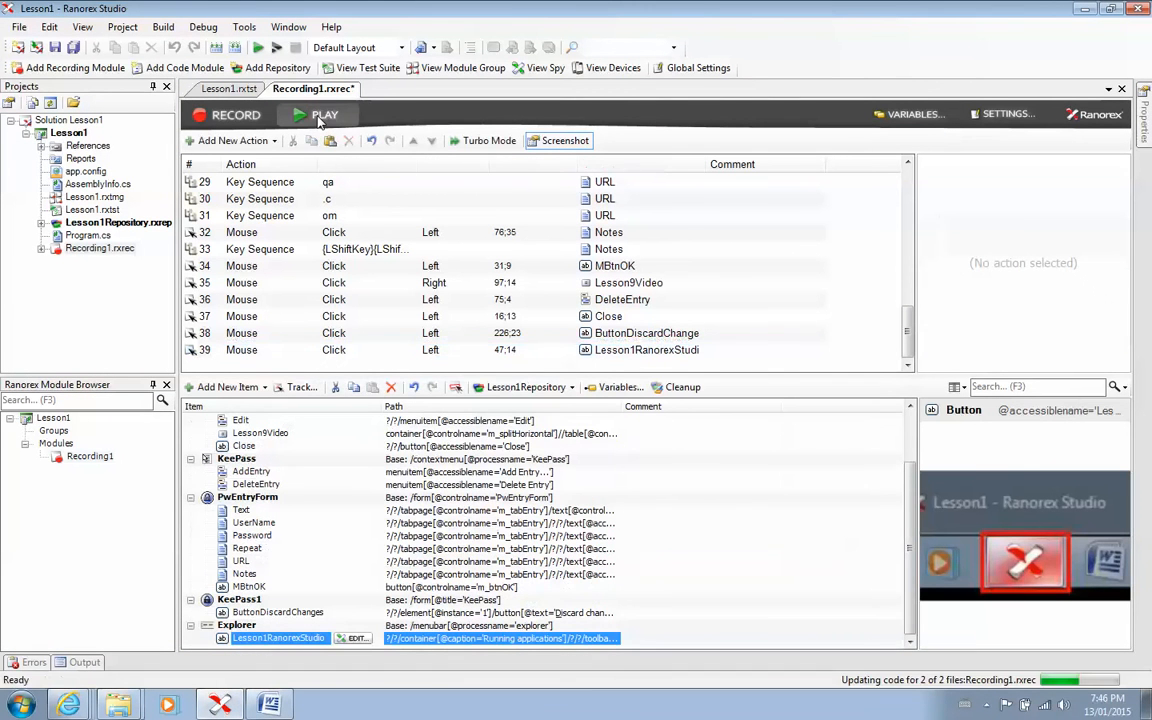
mouse_move(325, 114)
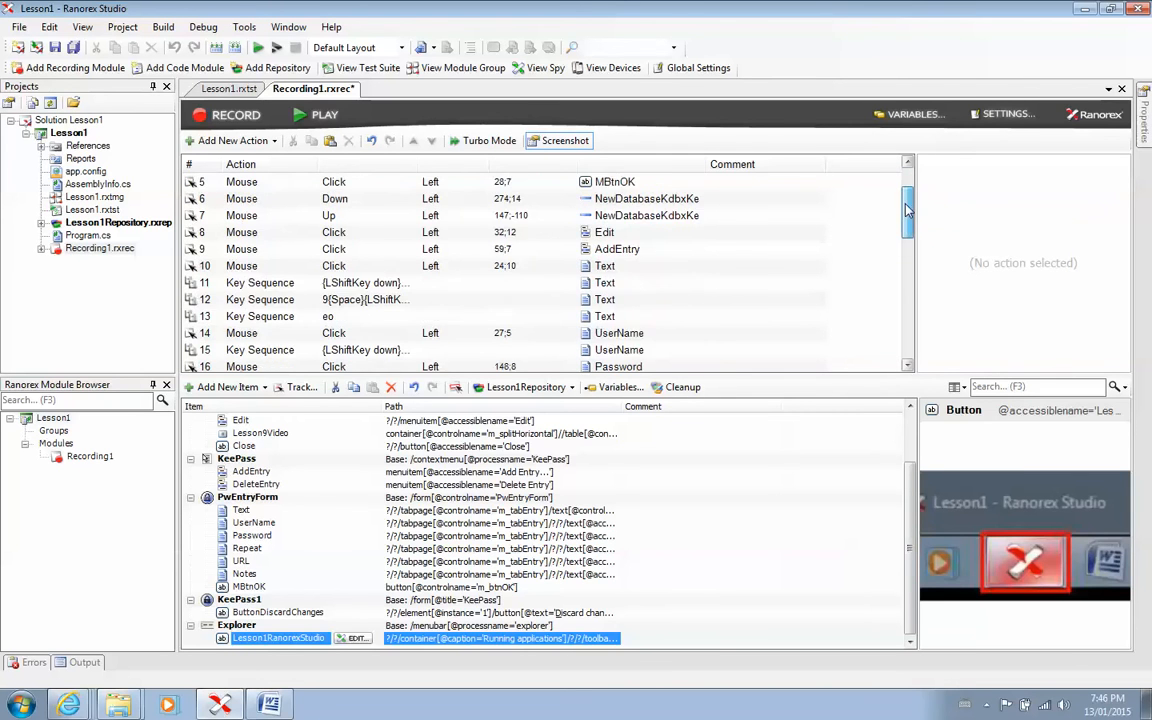
scroll(down, 3)
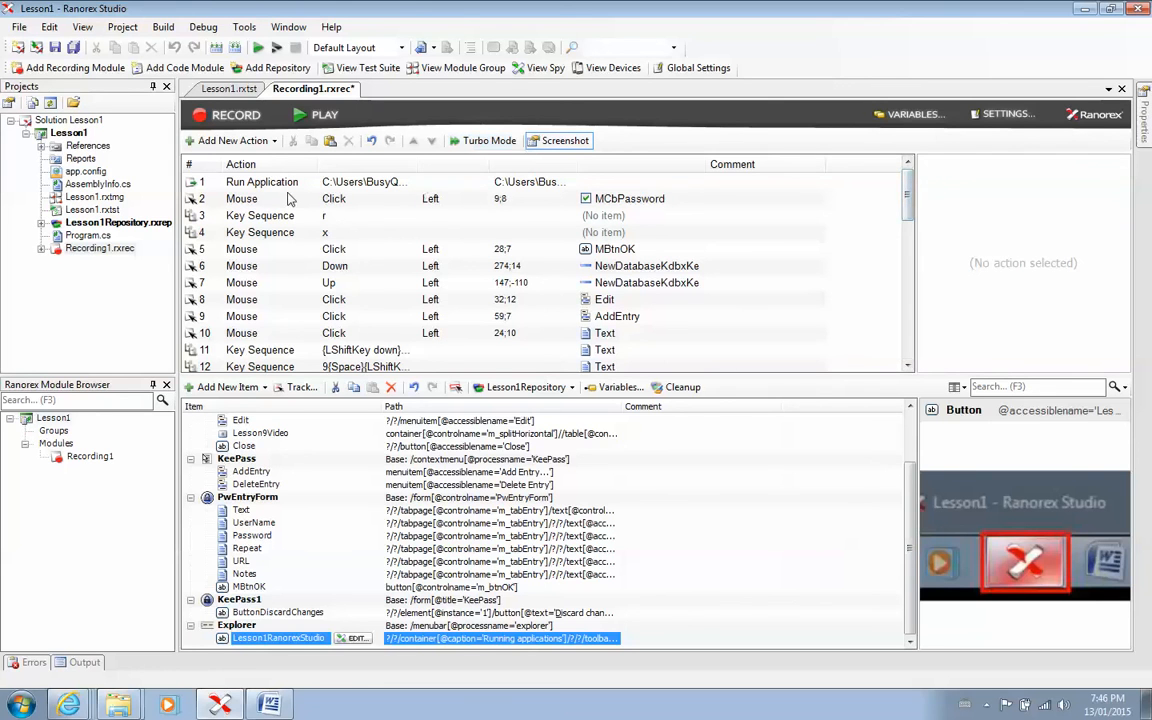
- Change step 3's key sequence to rx and delete the separate x step 4
click(261, 181)
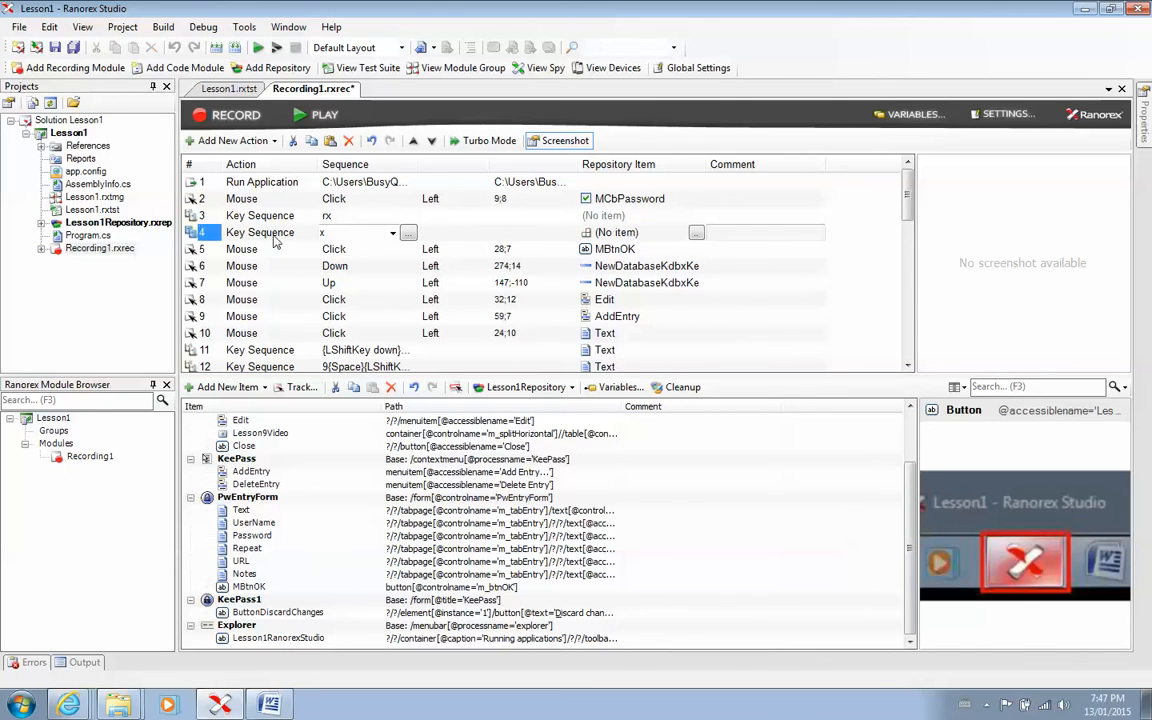
right_click(260, 232)
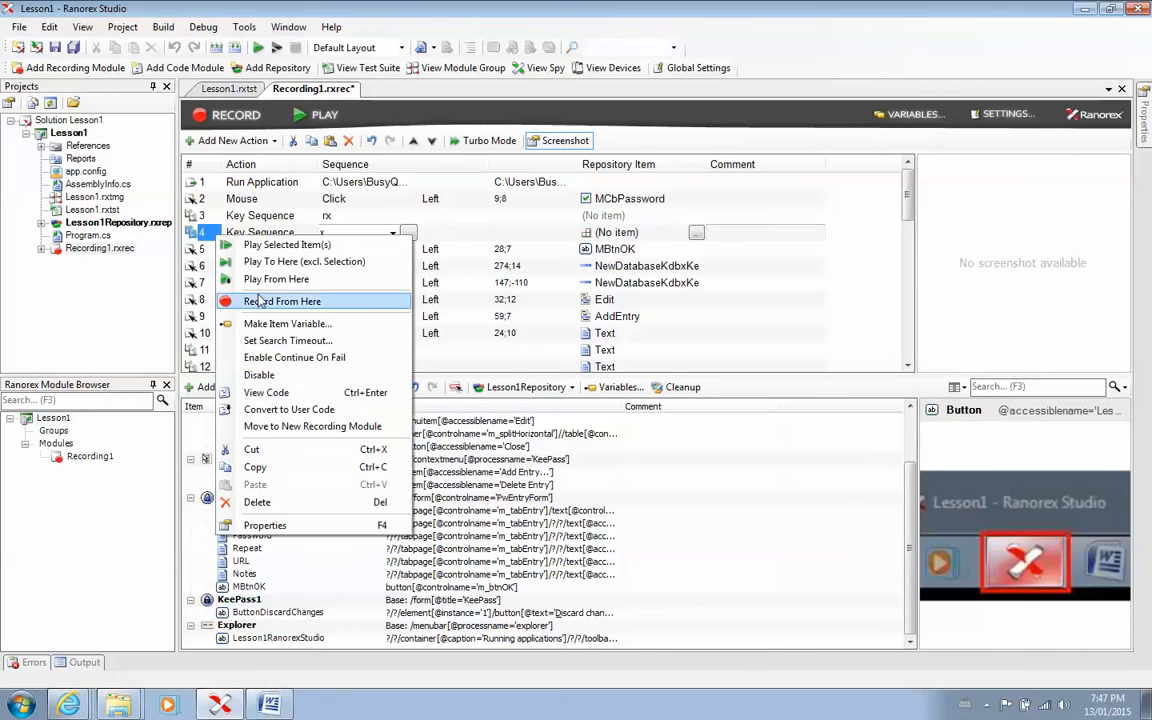
click(282, 301)
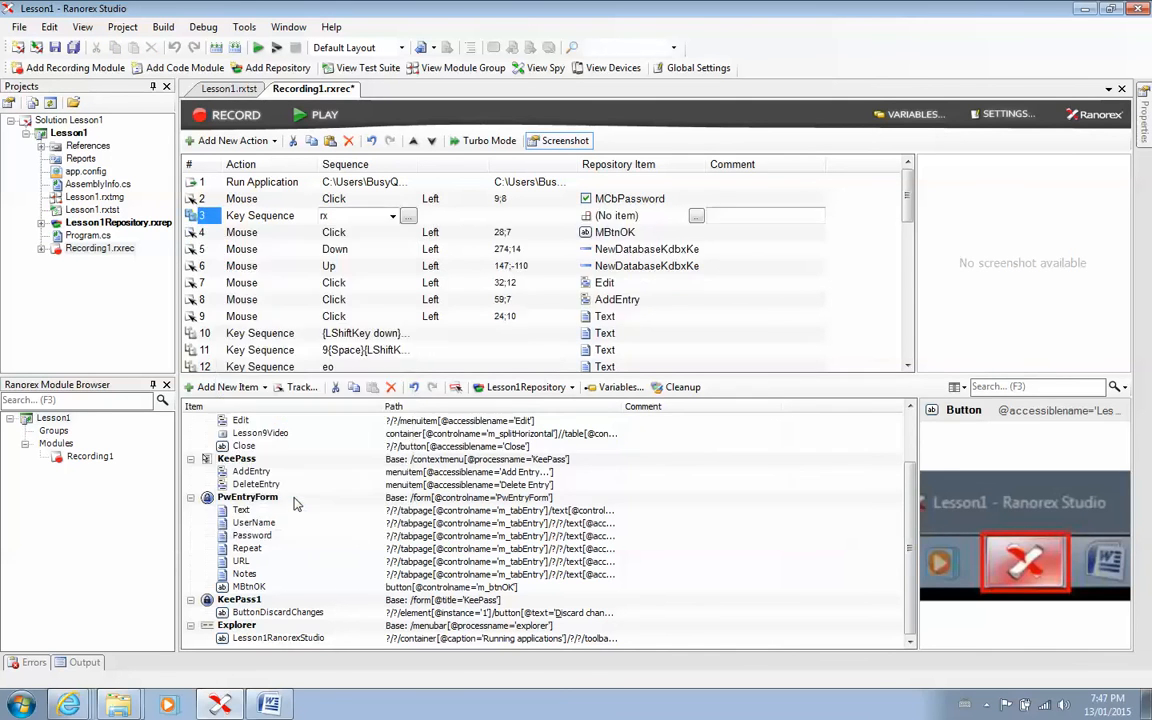
mouse_move(434, 423)
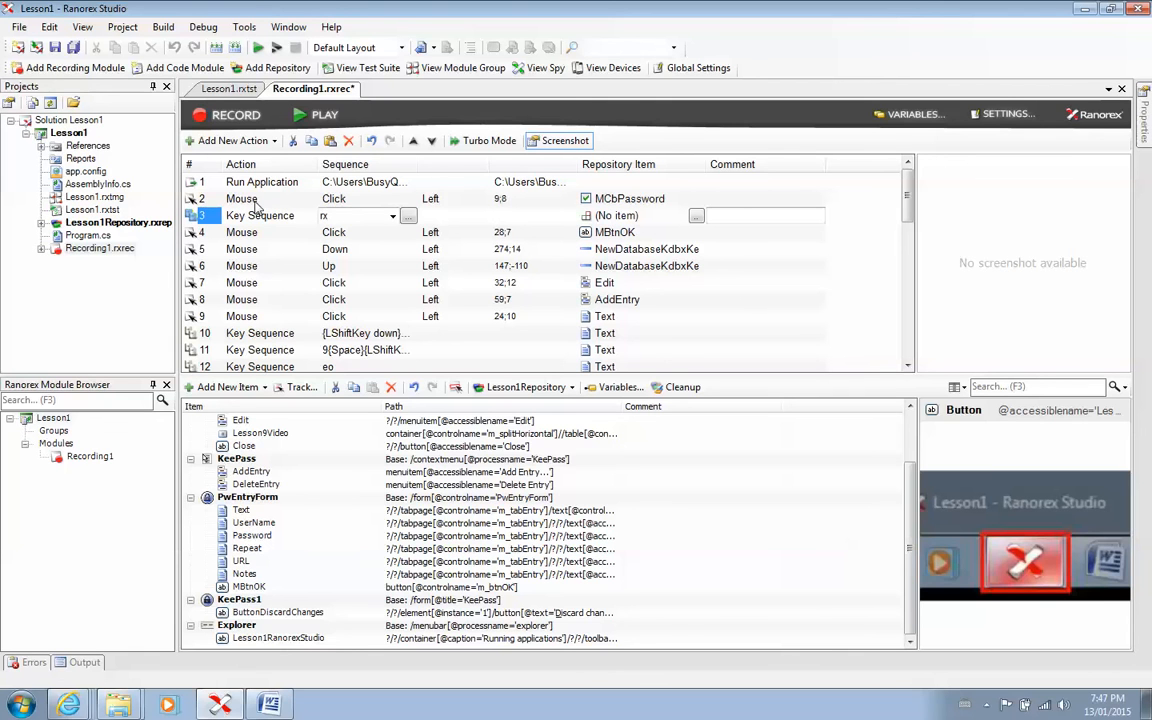
mouse_move(258, 232)
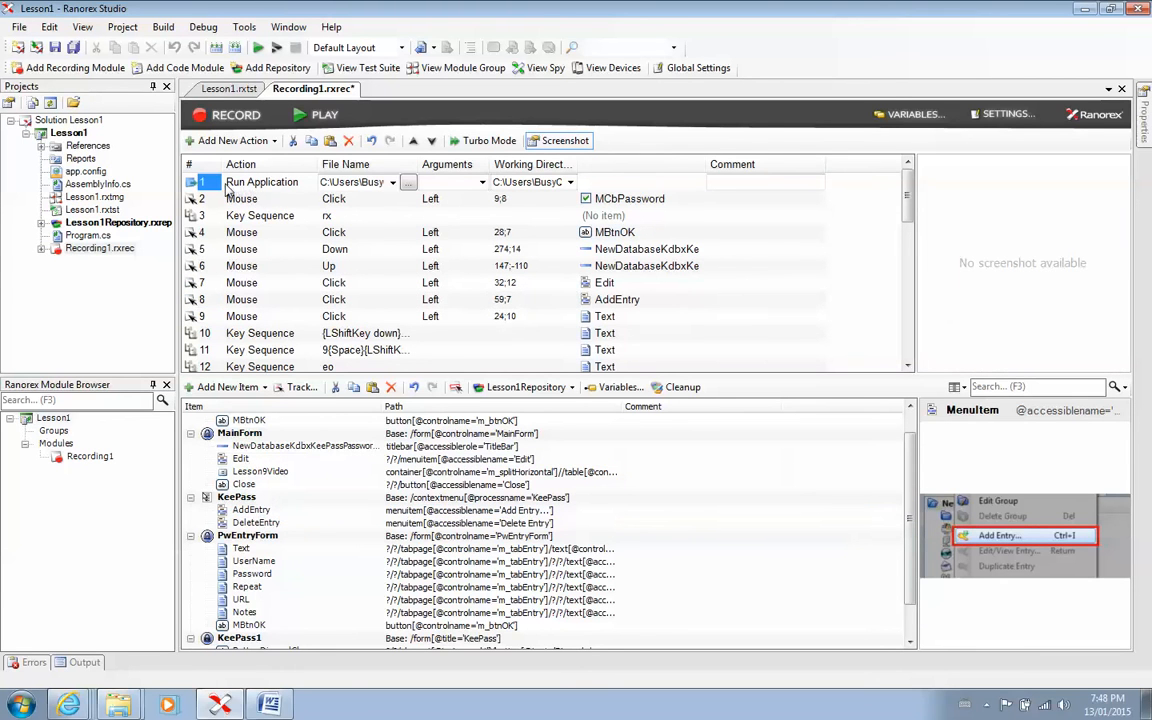
mouse_move(320, 114)
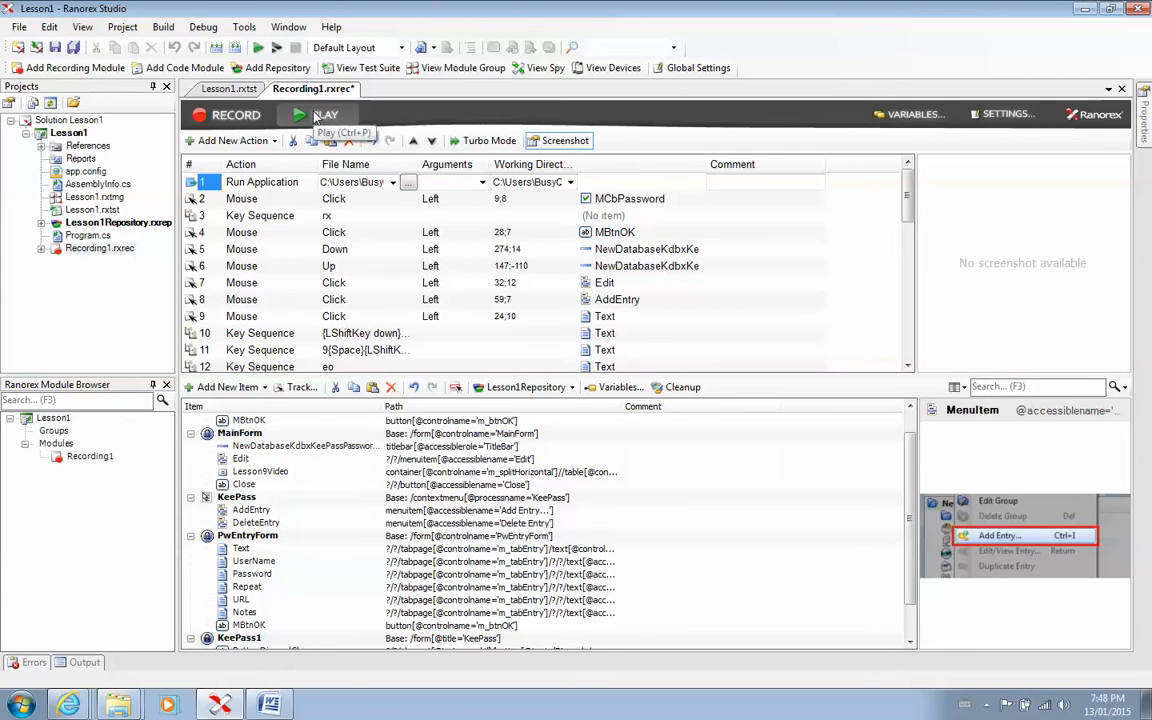
- Play back Recording1, relaunching KeePass with NewDatabase unlocked and ready to add an entry
click(320, 114)
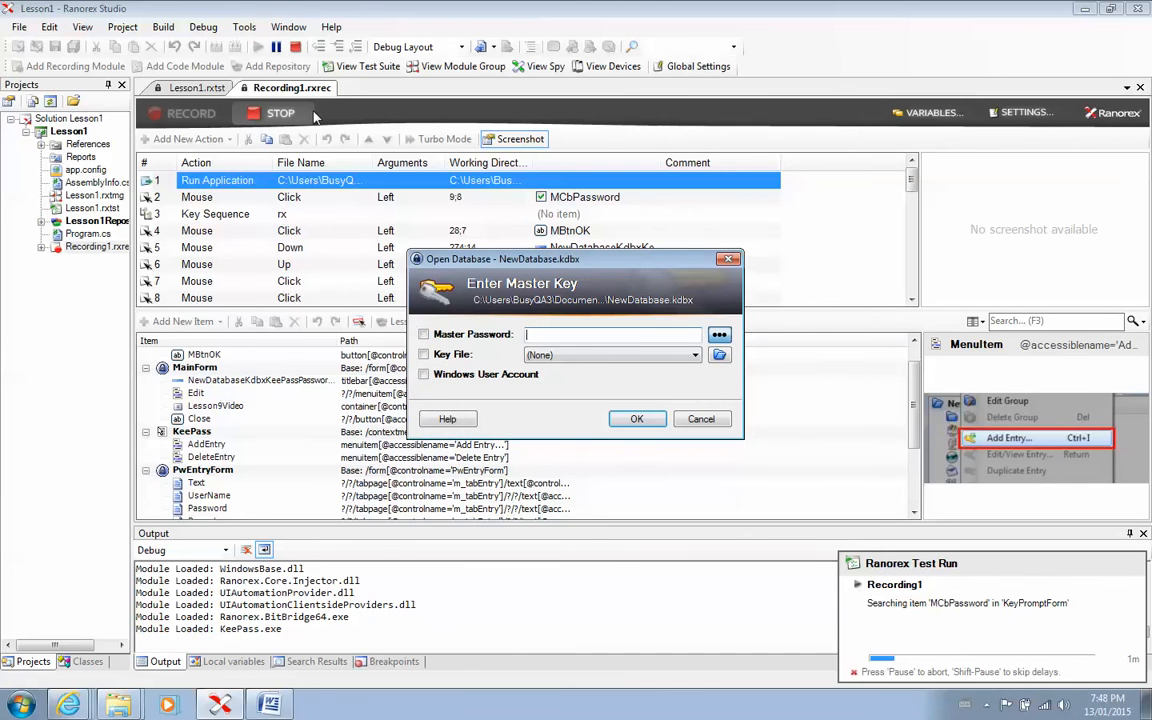
click(637, 418)
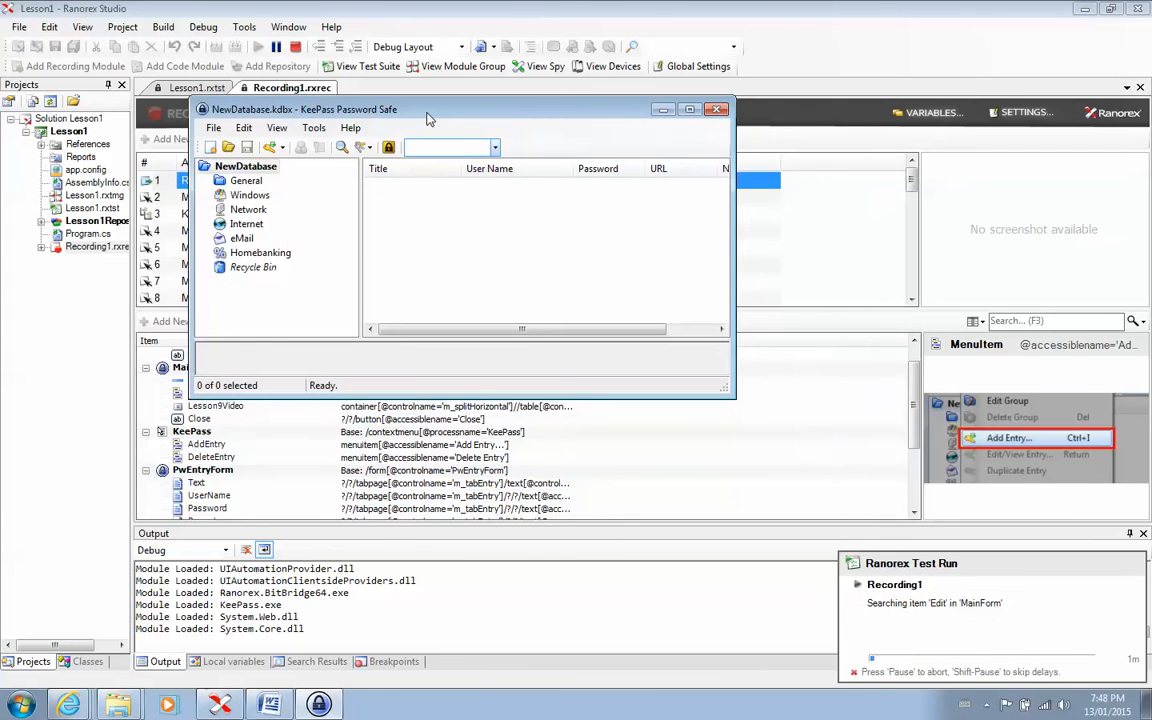
click(244, 127)
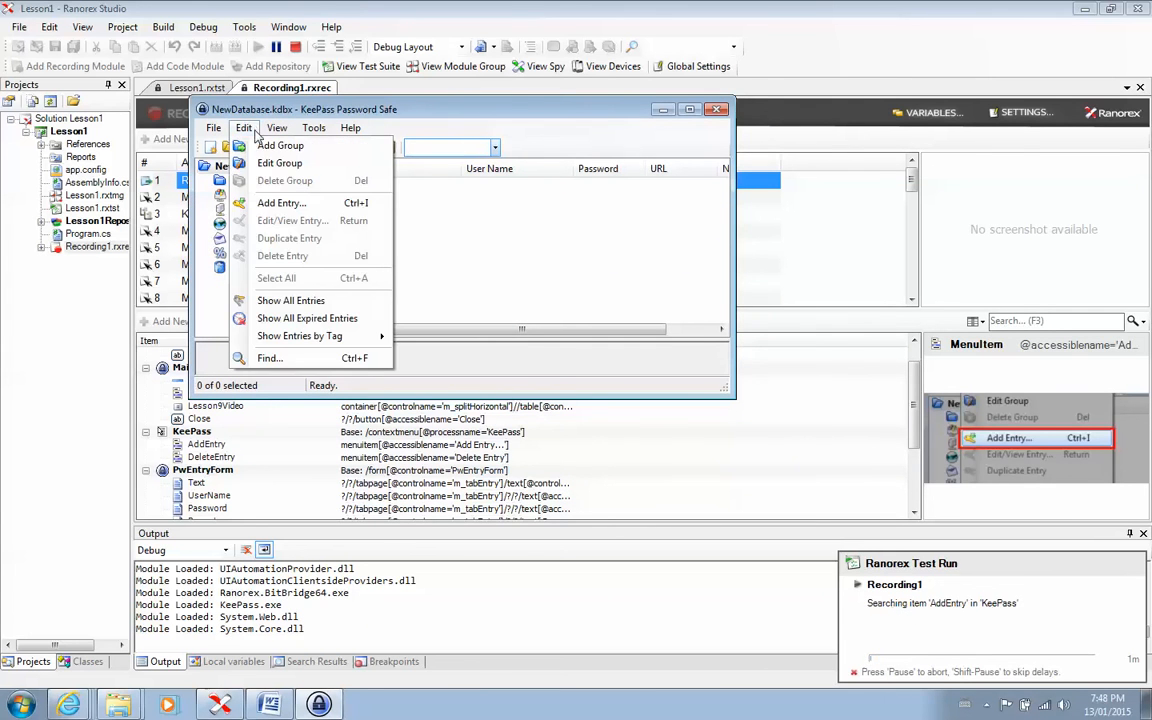
- Enter the title 'Lesson9 Video' and user name 'Tye' for the new entry
click(281, 203)
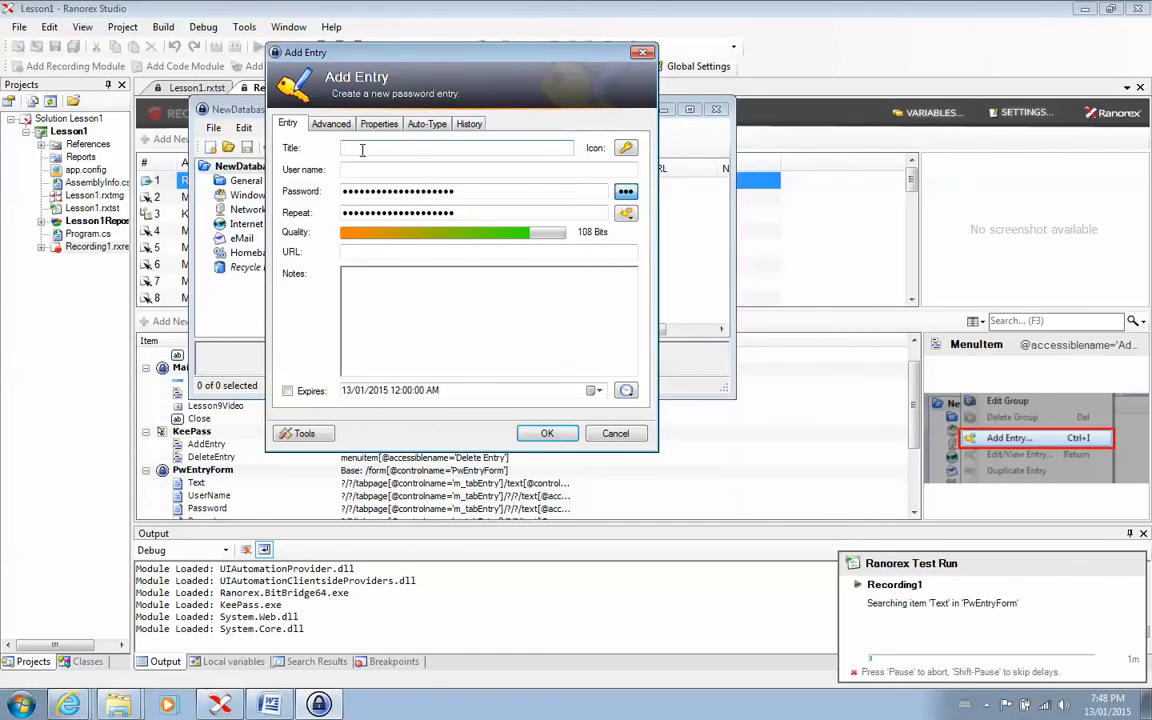
text(Lesson9)
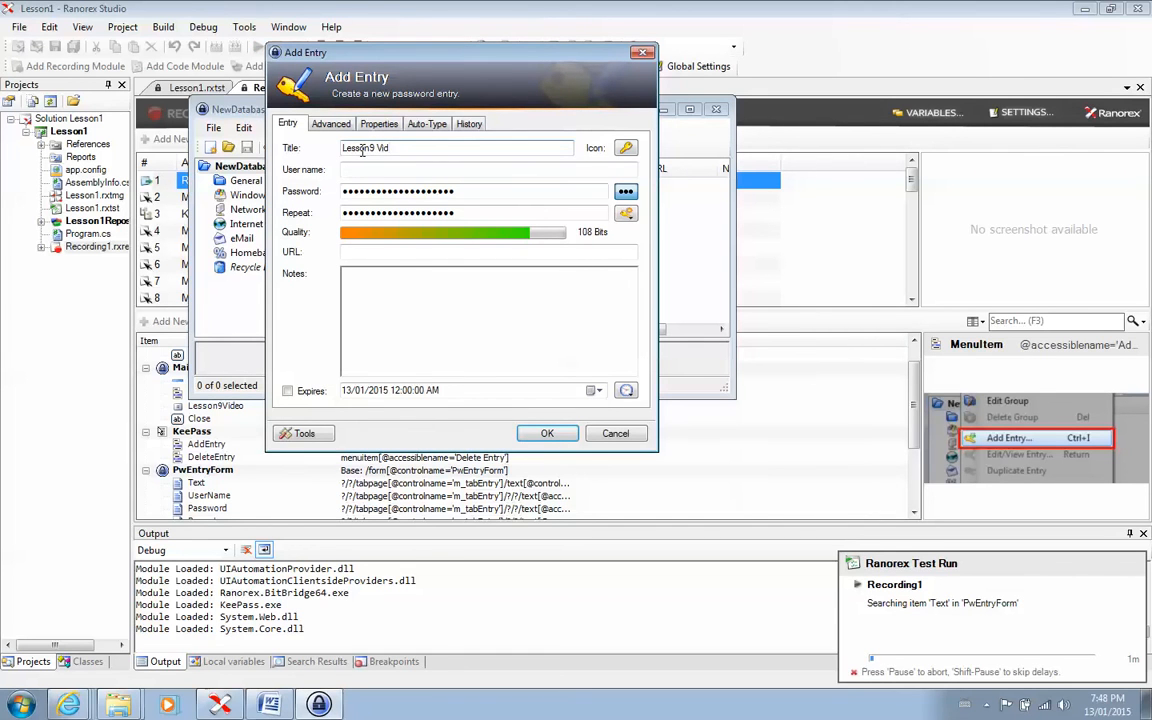
text(Video)
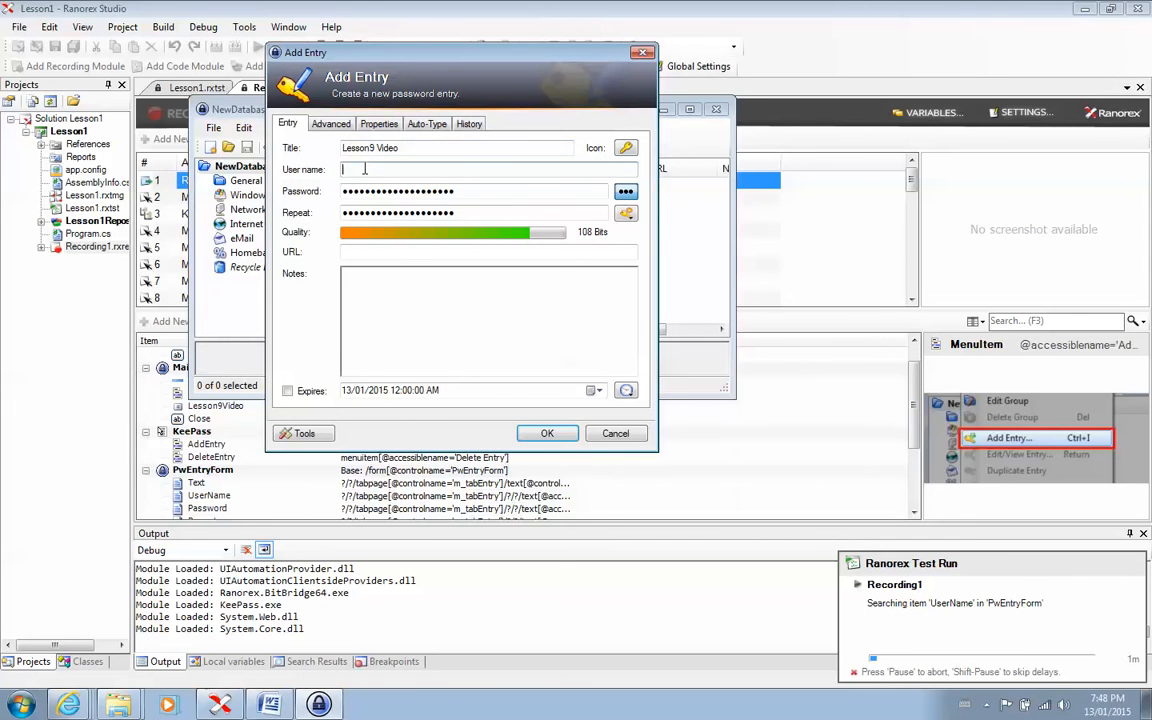
text(Tye)
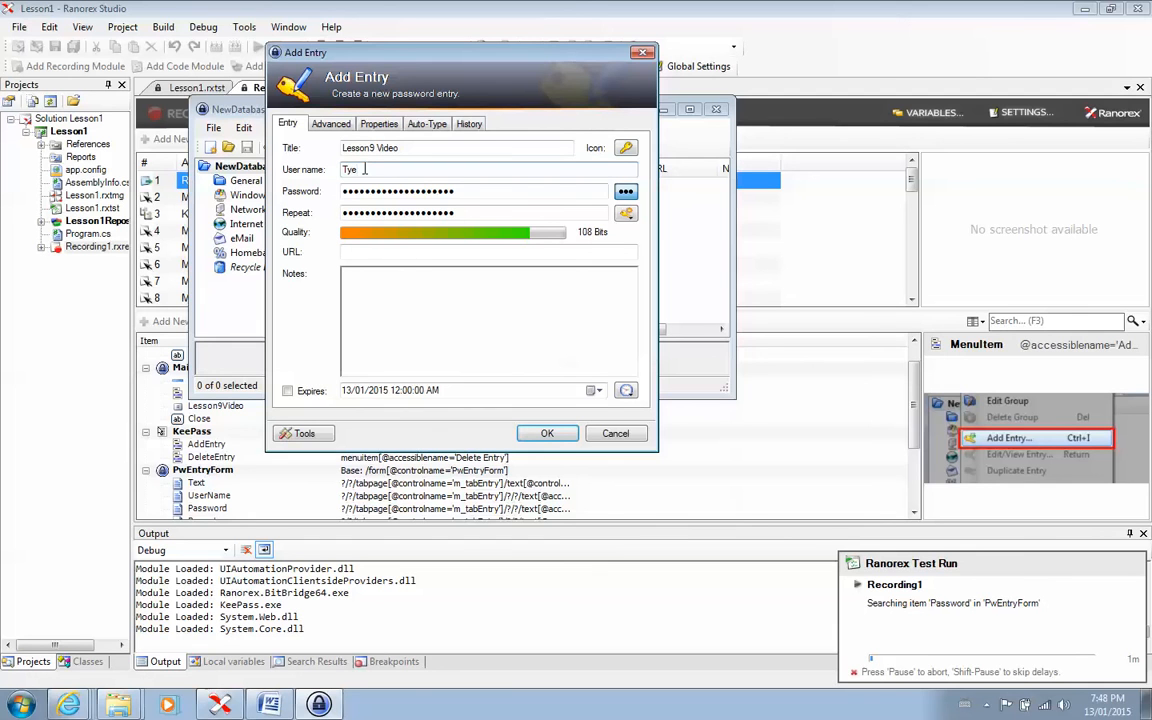
mouse_move(374, 169)
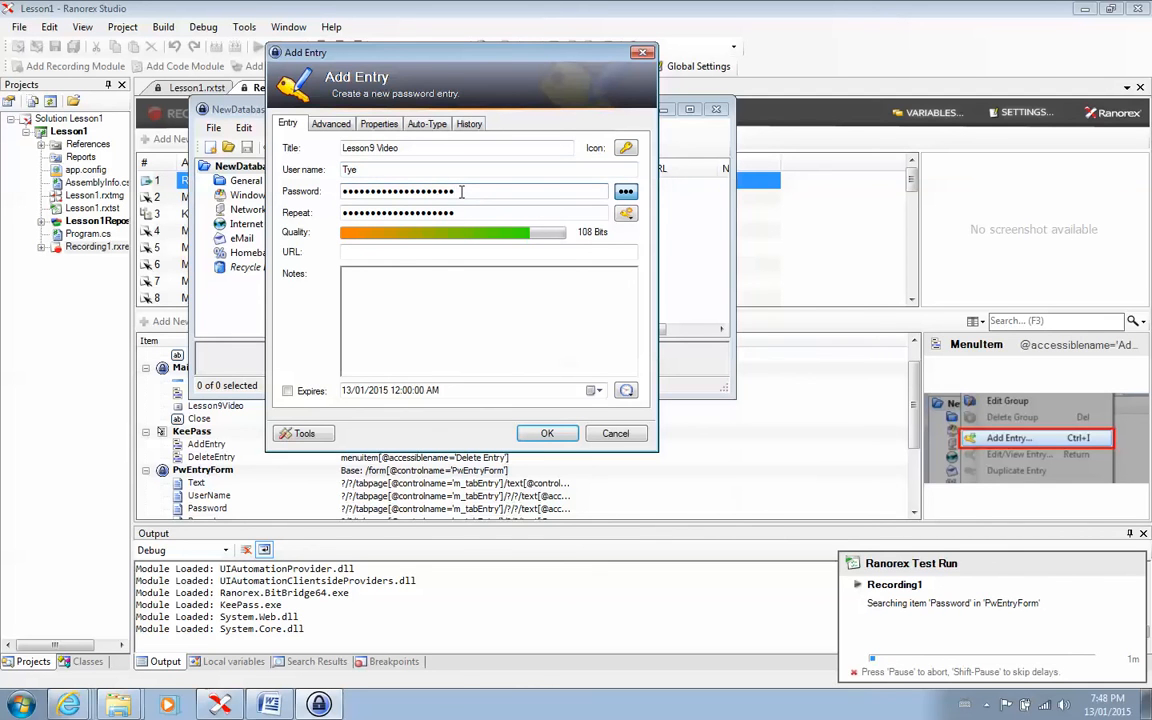
- Clear the Password field and enter a new password
click(460, 191)
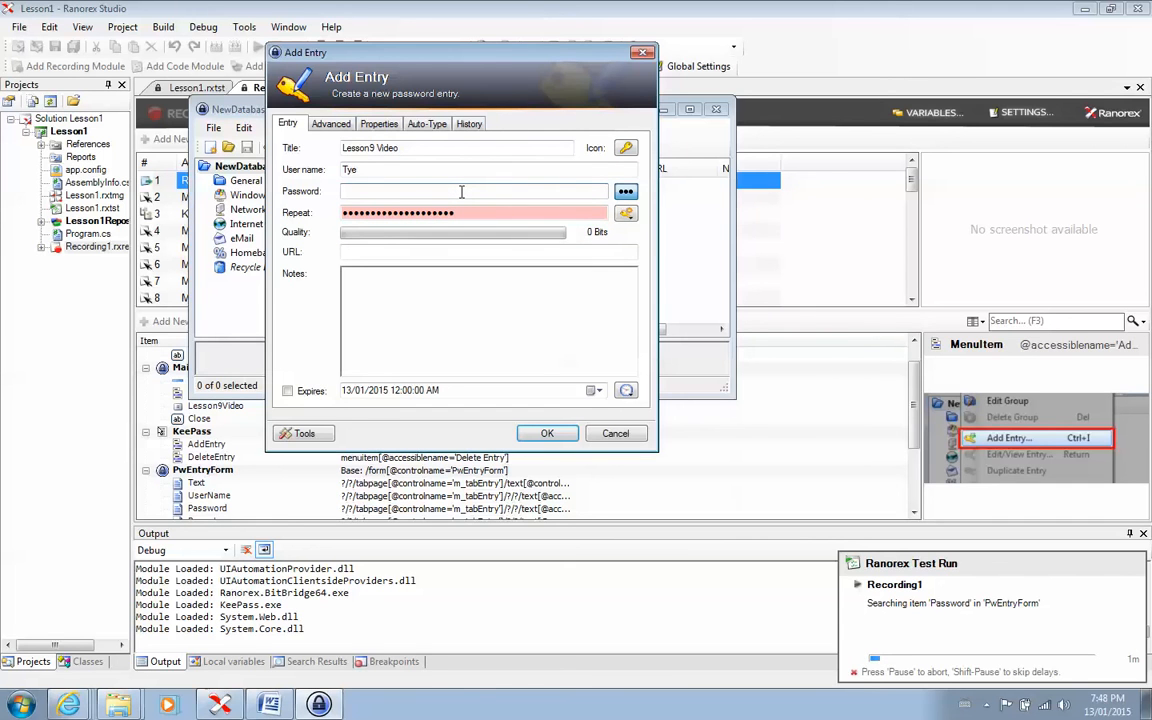
text(•)
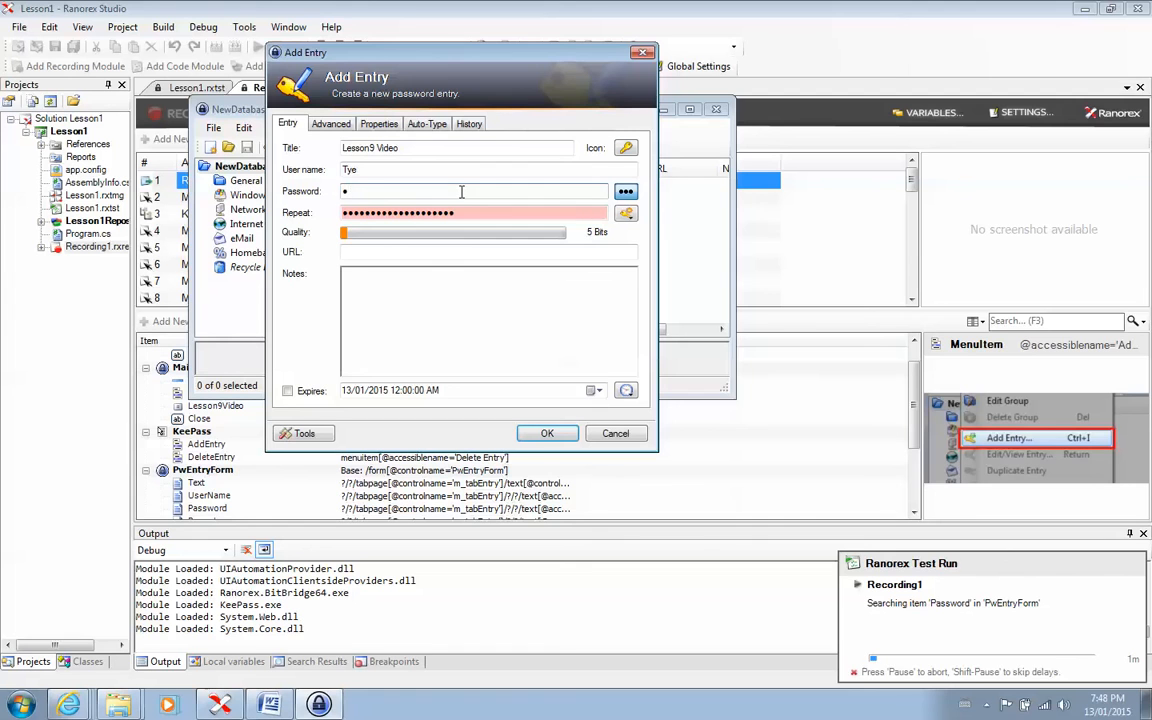
text(•)
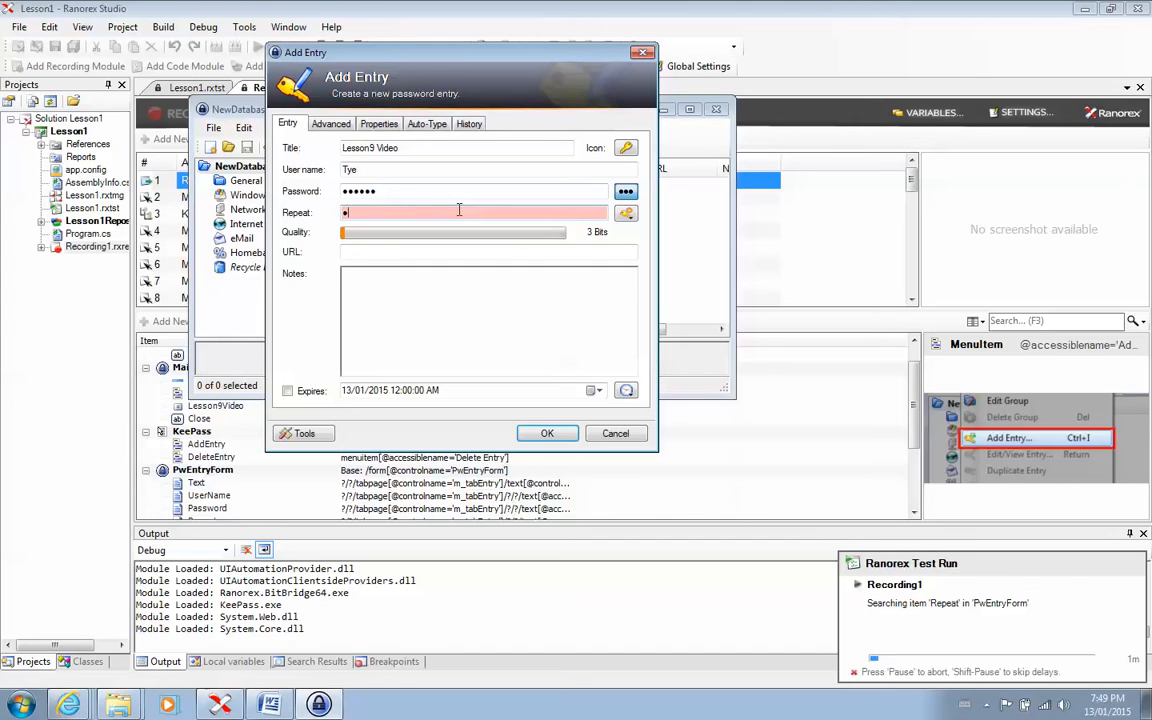
text(••••••)
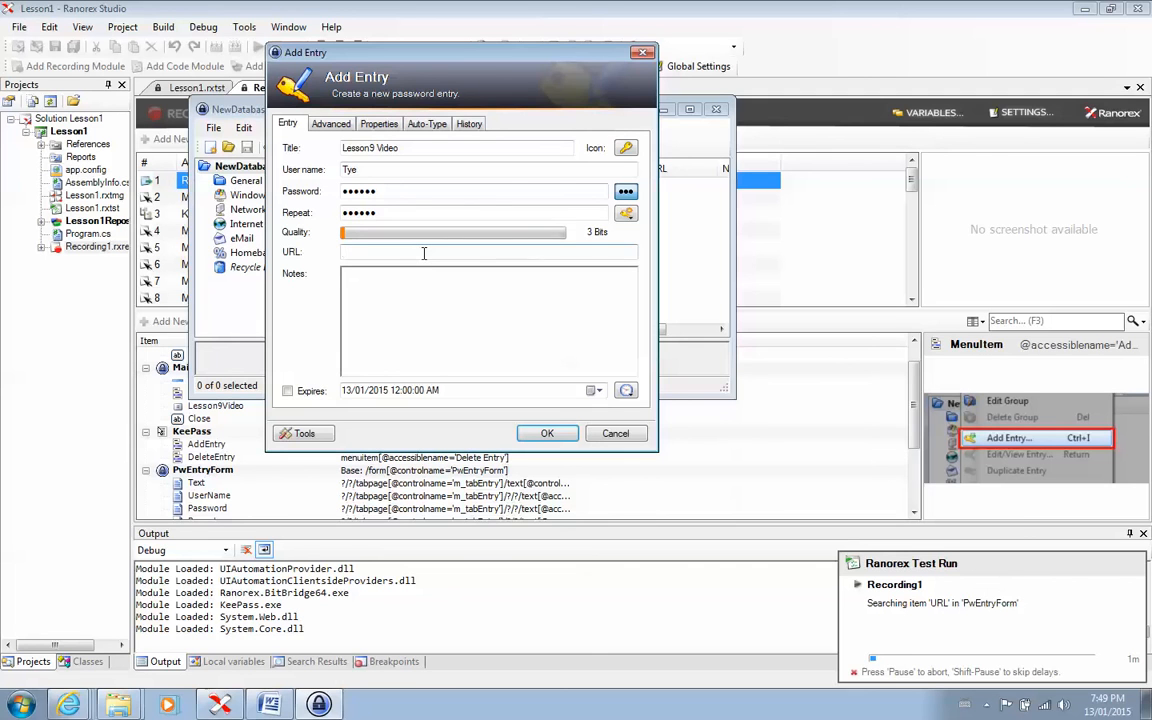
text(www)
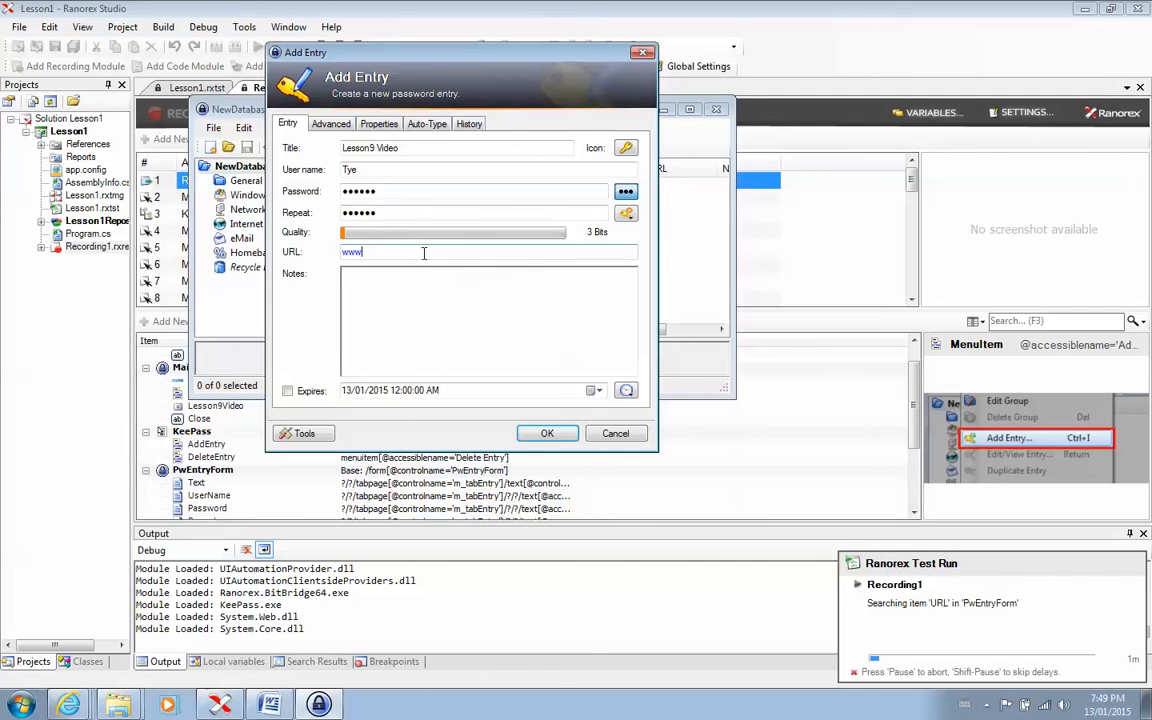
text(.busyqa)
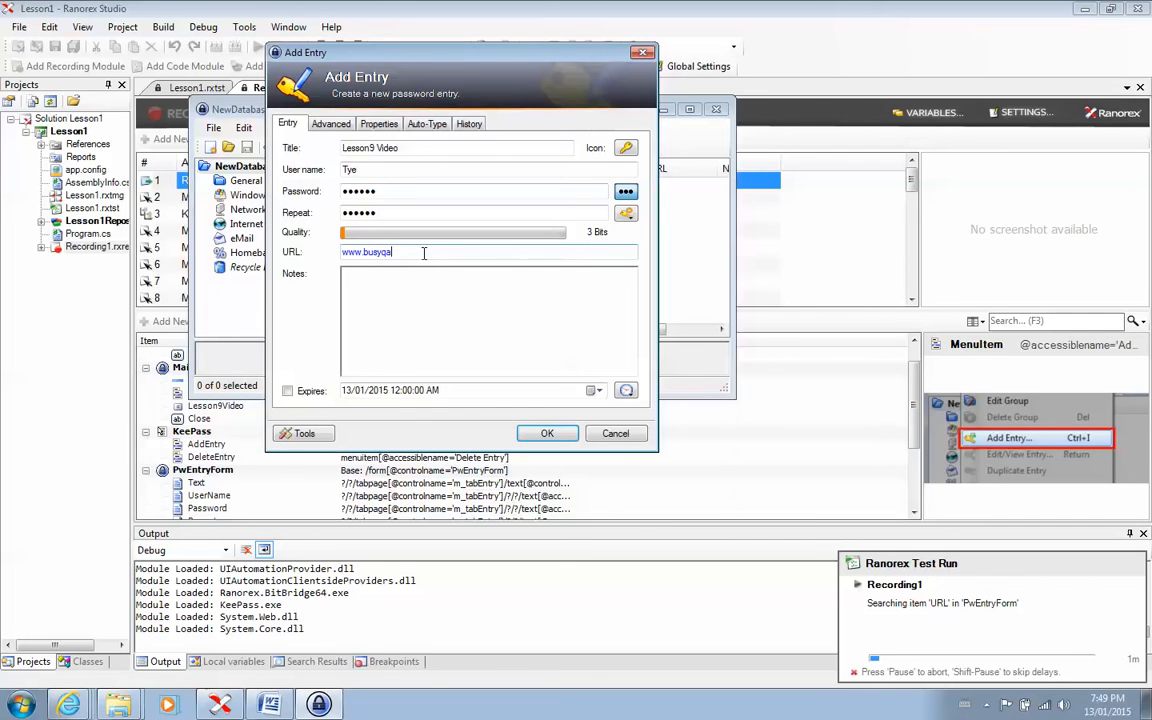
text(.c)
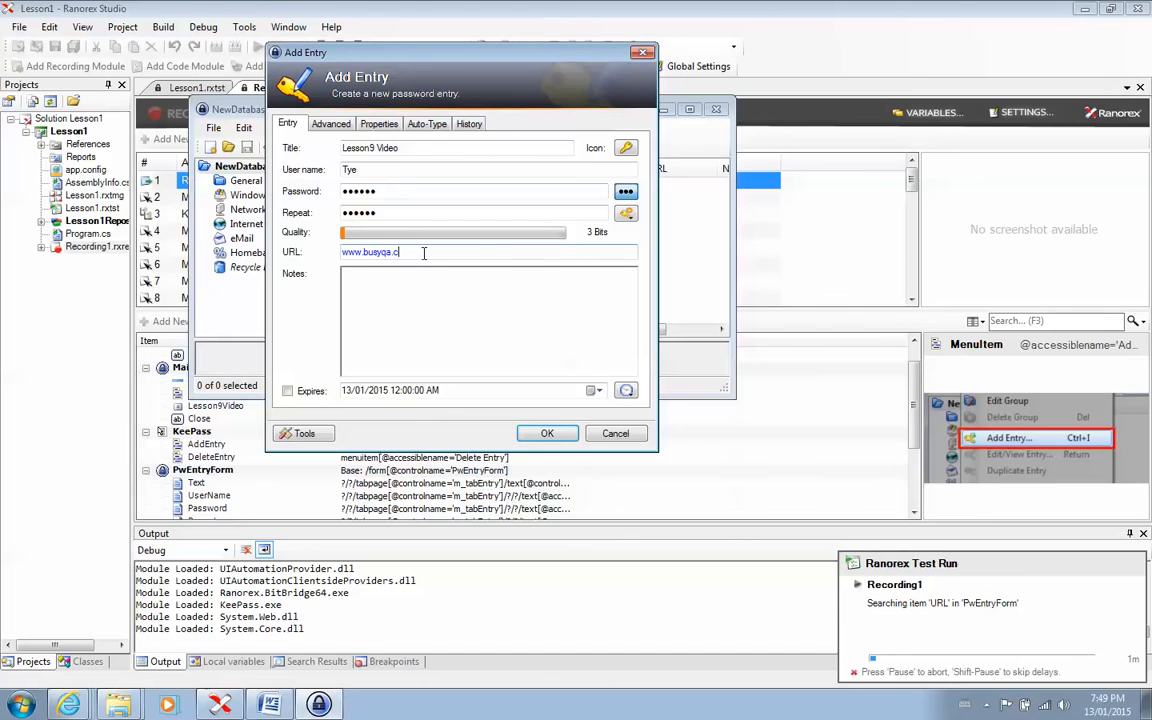
- Add the note 'Hello' and save the new entry
text(om)
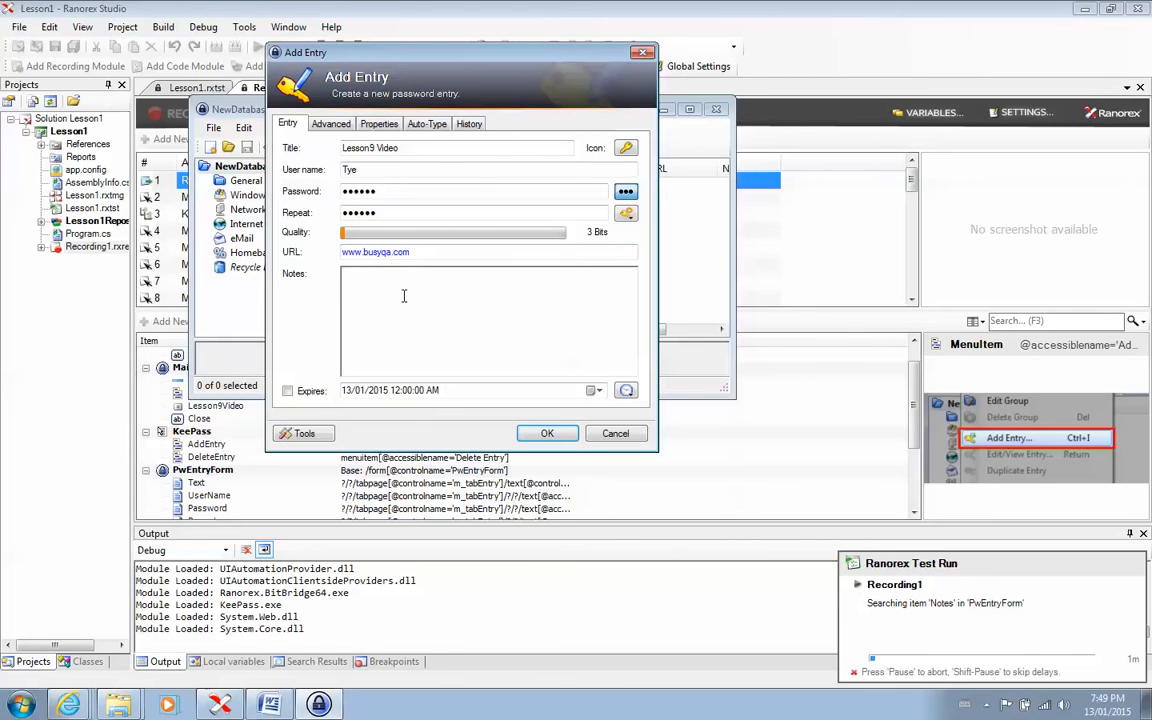
text(Hello)
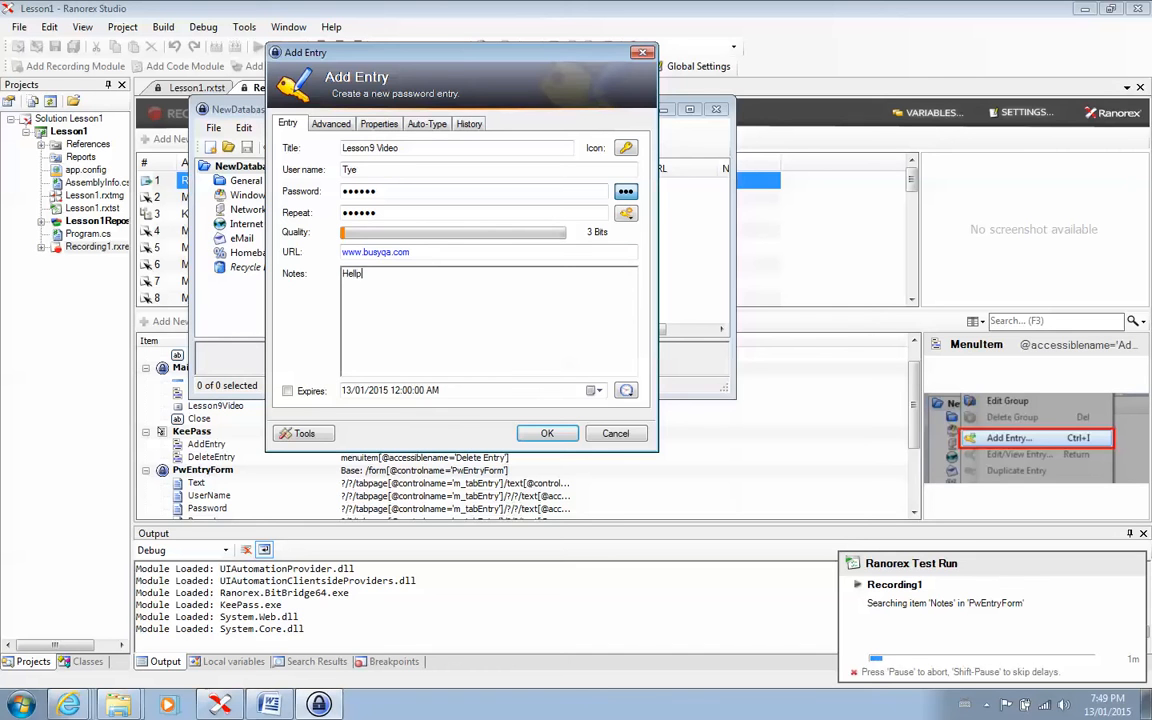
click(546, 433)
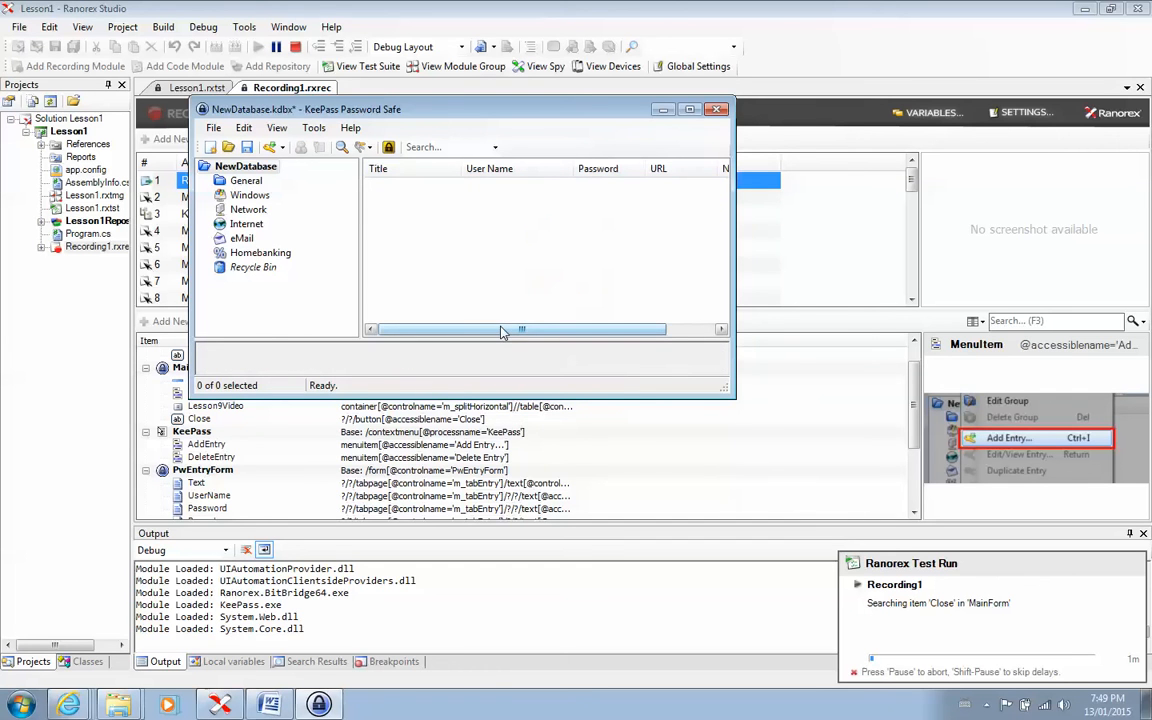
- Close the KeePass main window so playback finishes with a Success report
click(716, 109)
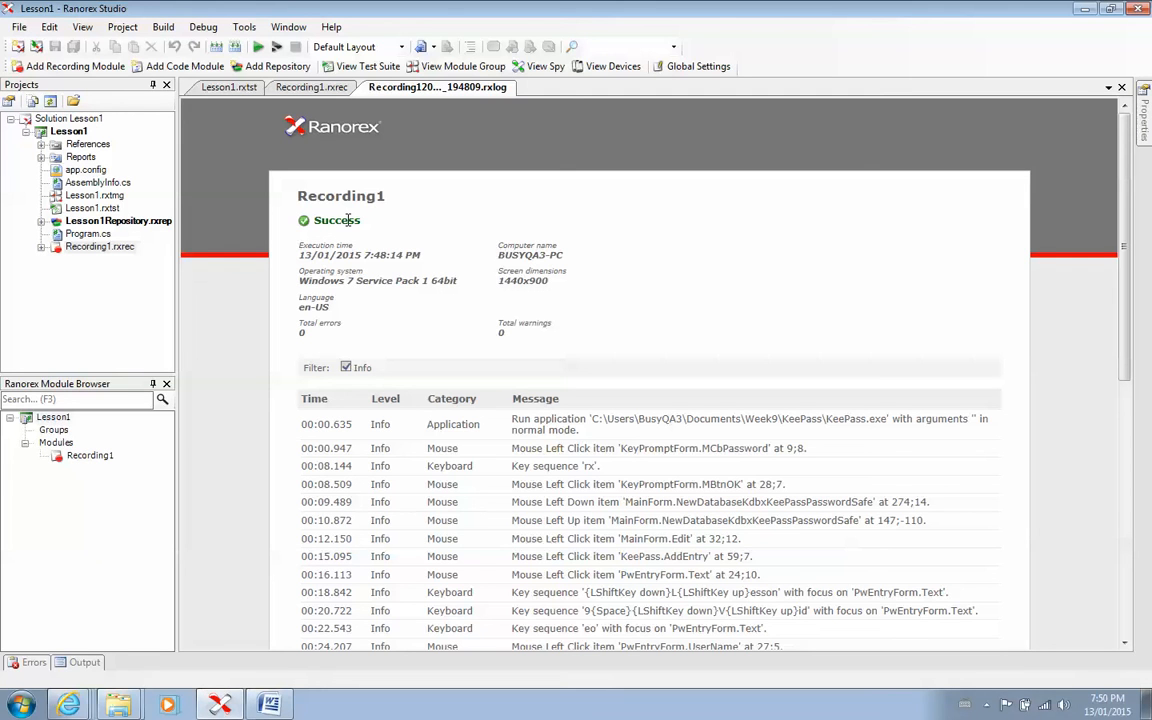
mouse_move(365, 224)
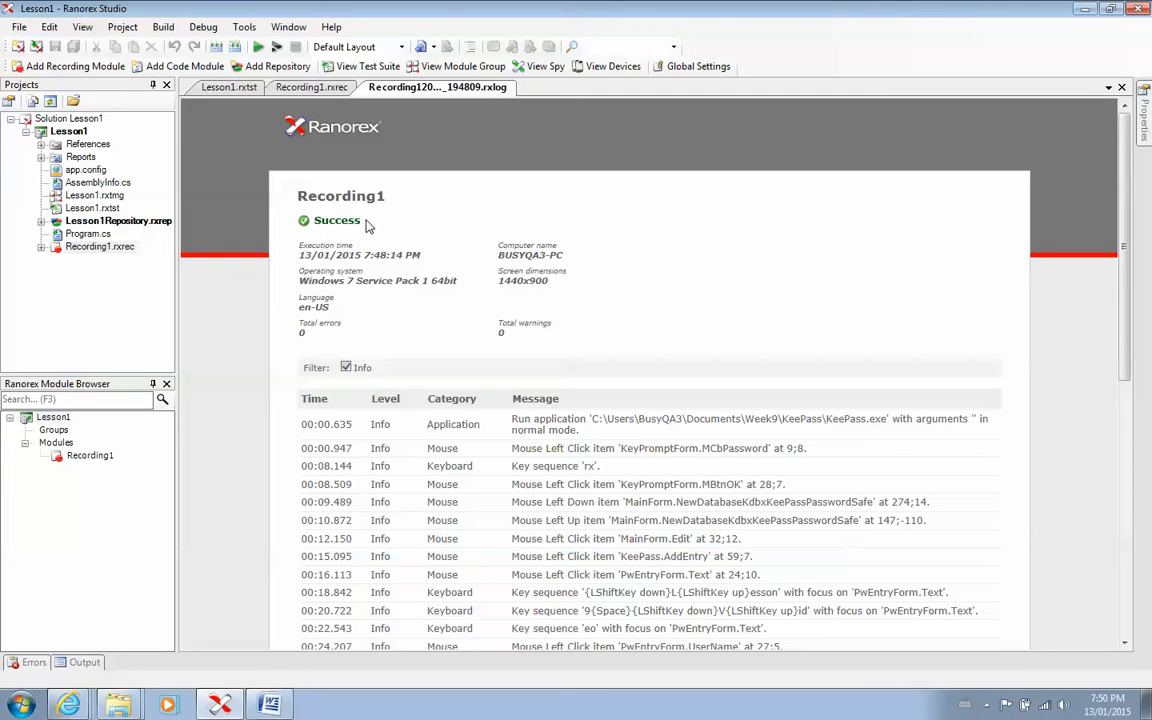
mouse_move(308, 228)
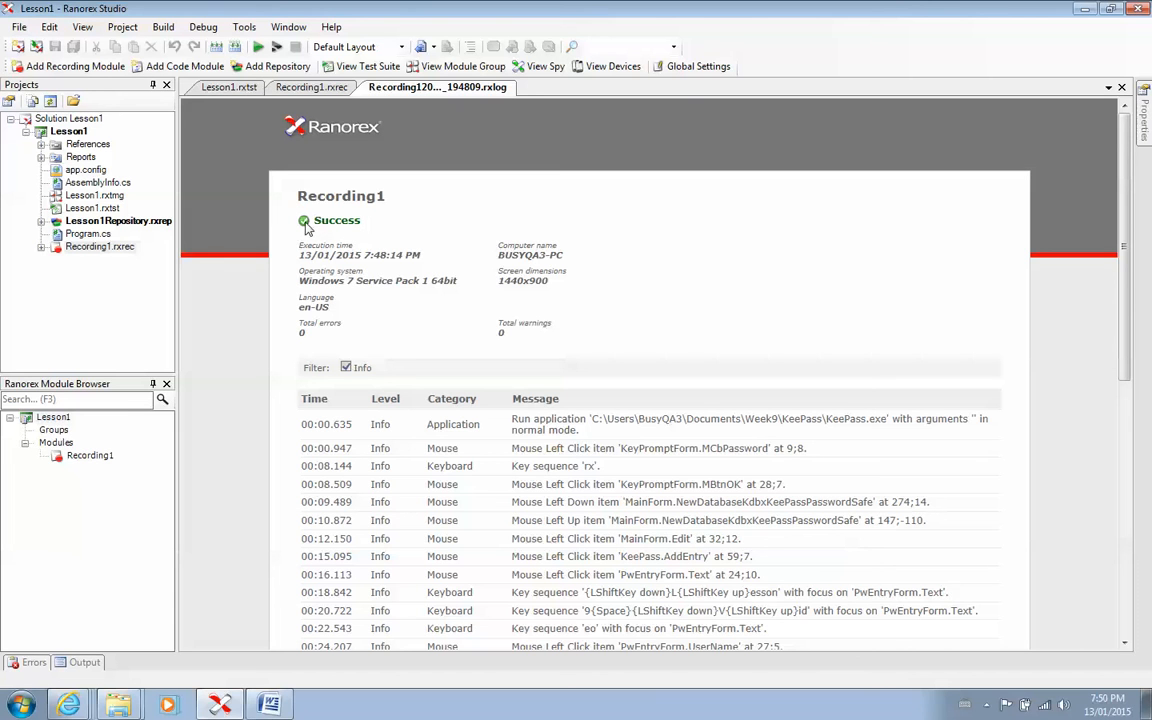
mouse_move(1135, 239)
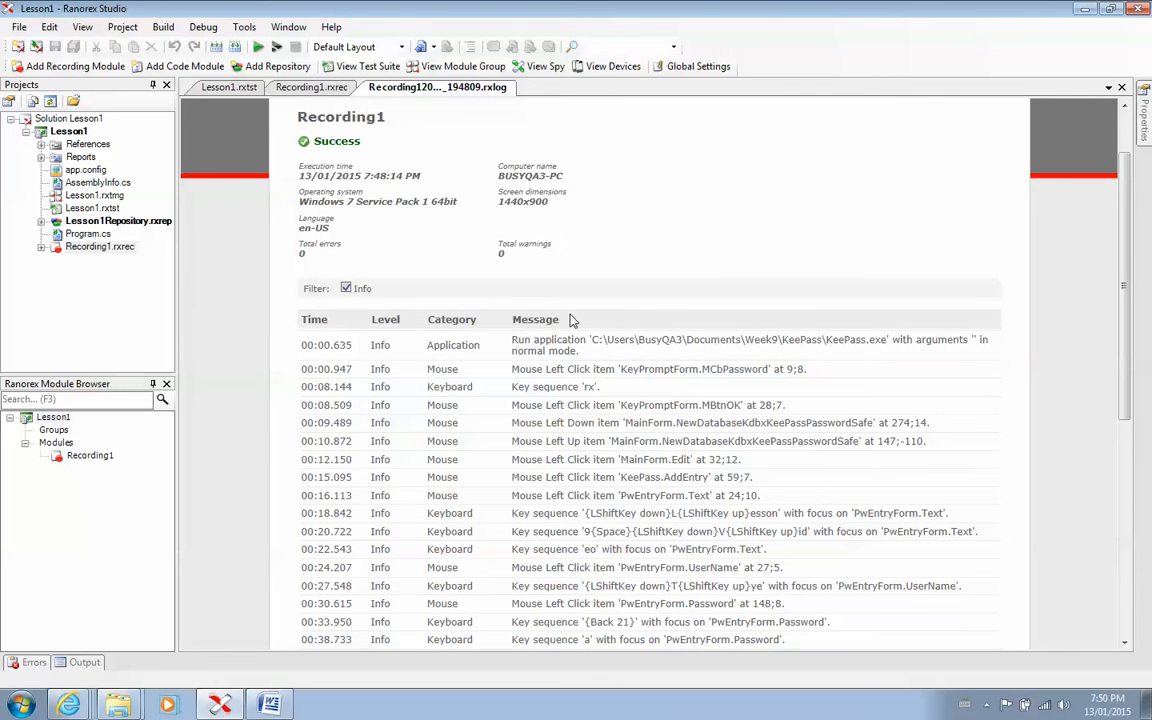
mouse_move(985, 317)
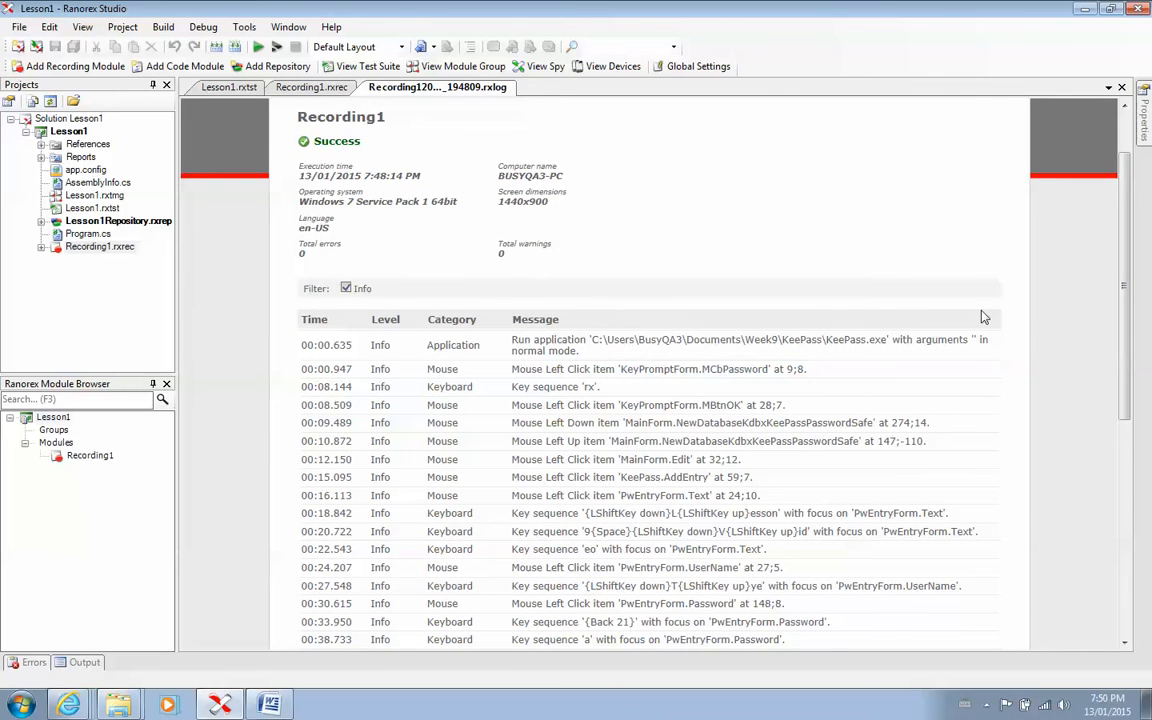
- Use the first log entry's Jump to item link to return to Recording1
scroll(down, 3)
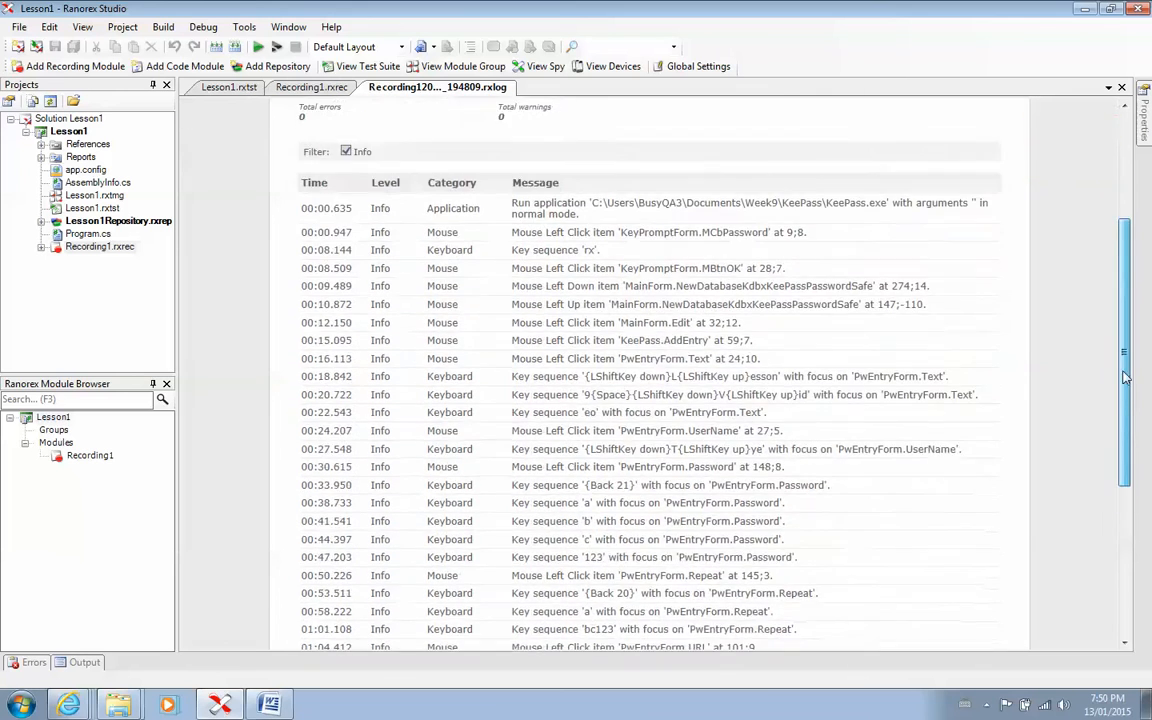
scroll(down, 3)
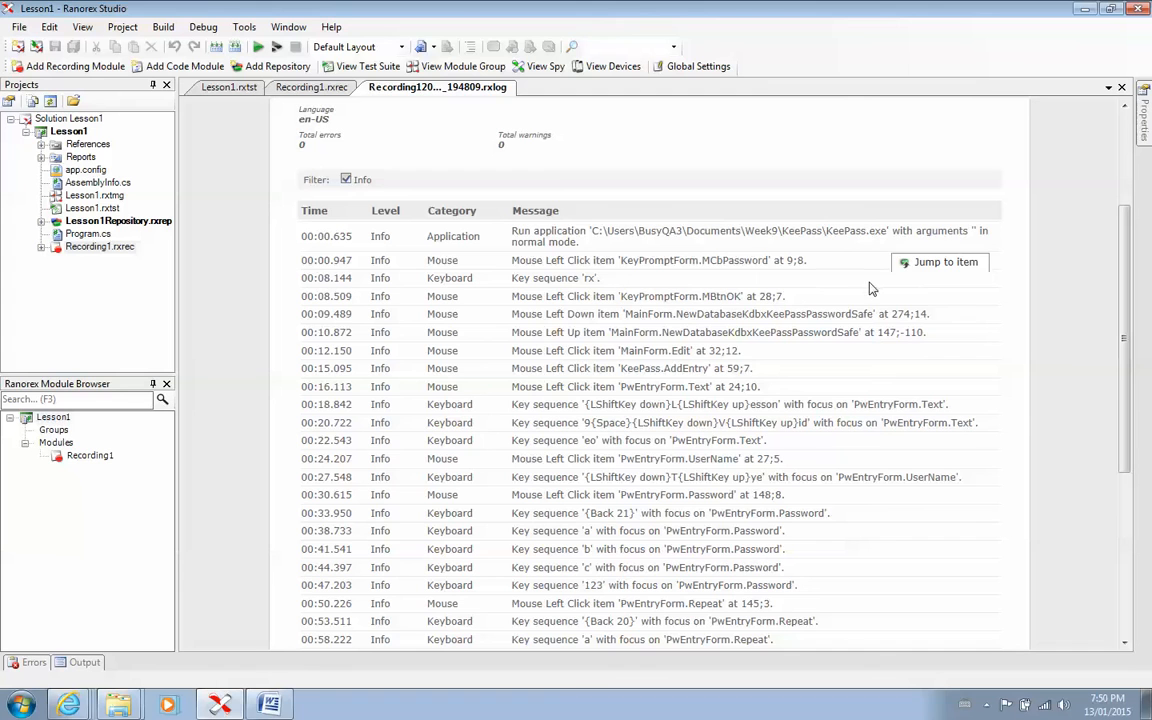
mouse_move(924, 274)
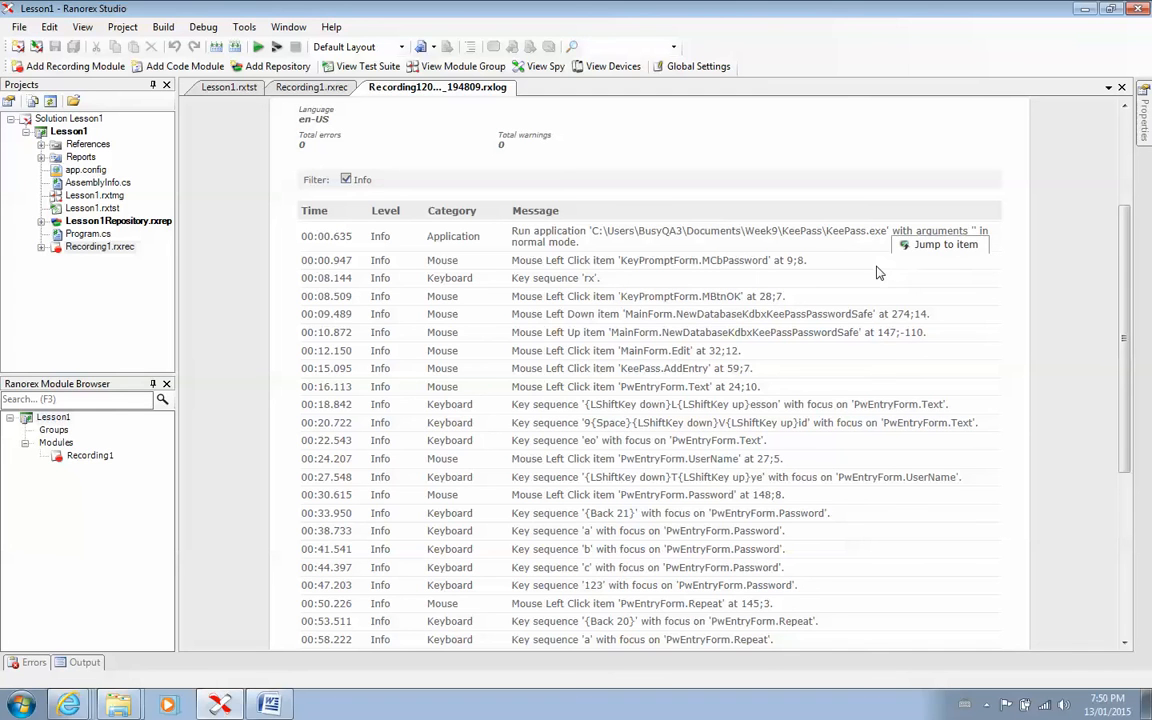
mouse_move(932, 250)
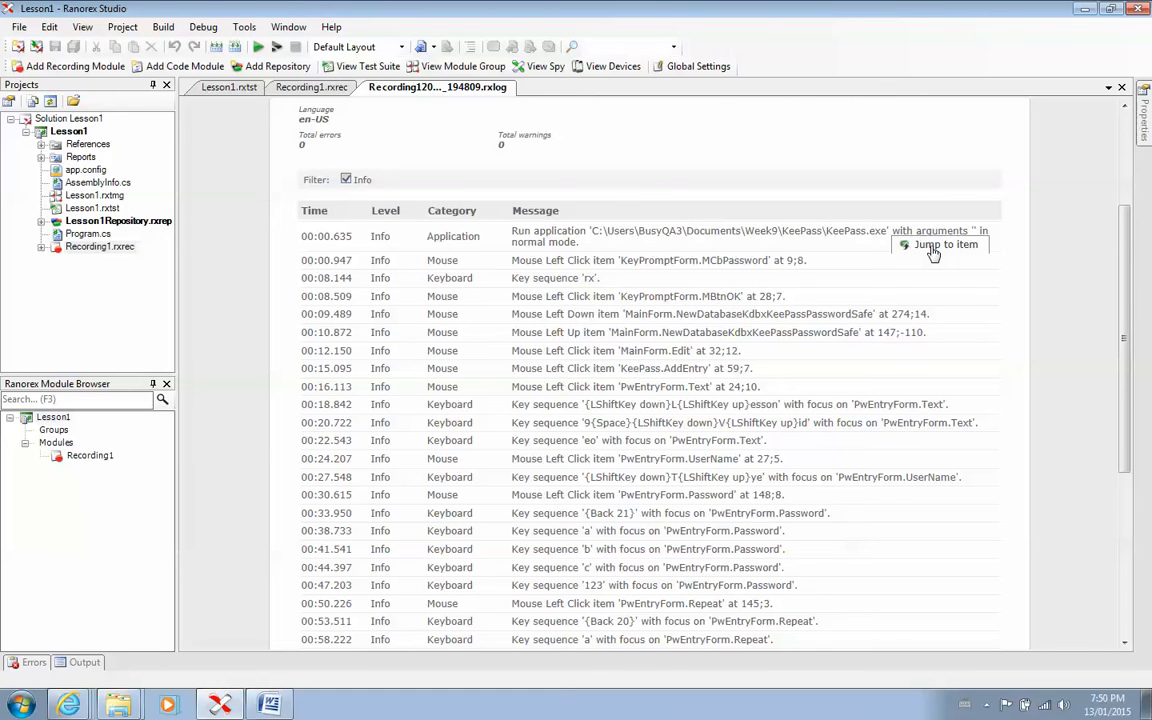
click(311, 87)
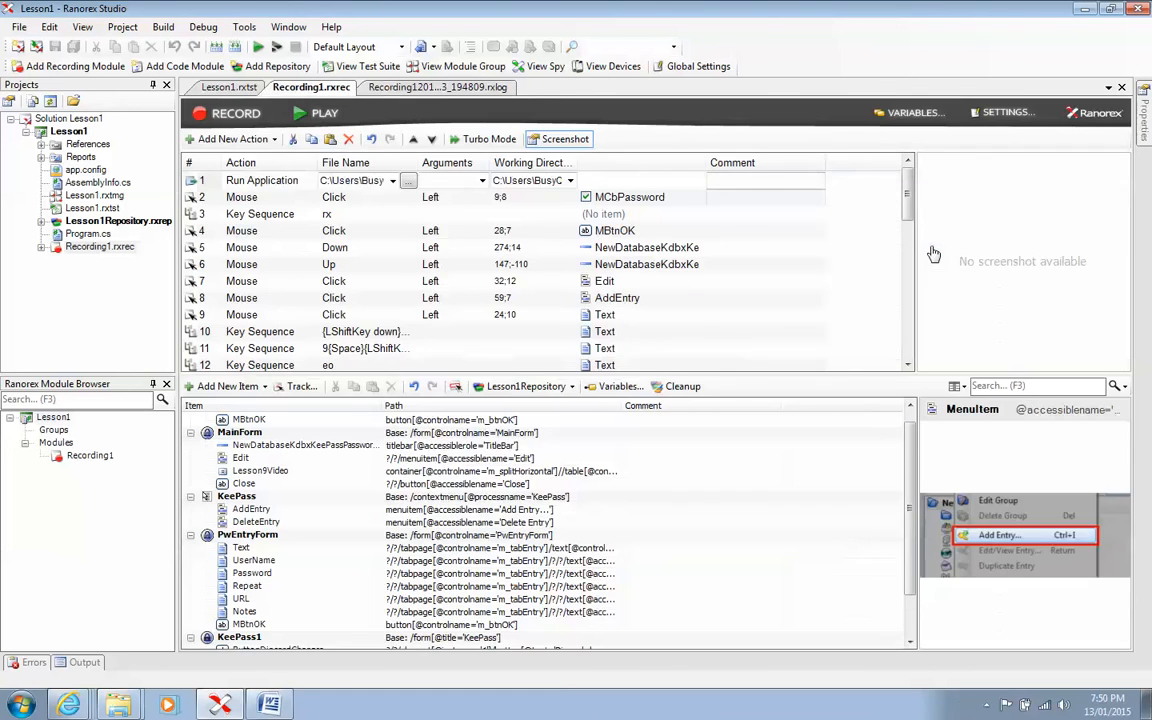